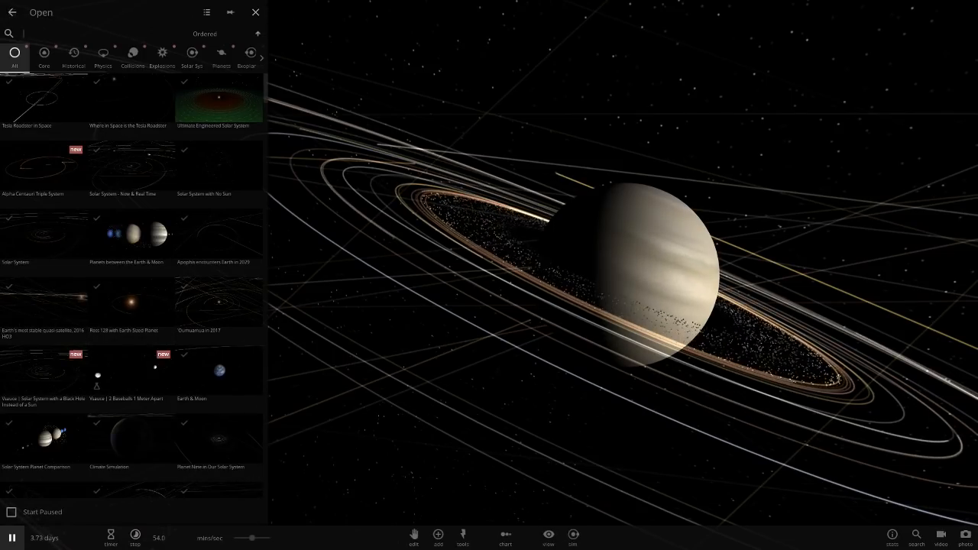
Load the '12' simulation and focus on star 12MASS 195+123 with its properties shown
type("12")
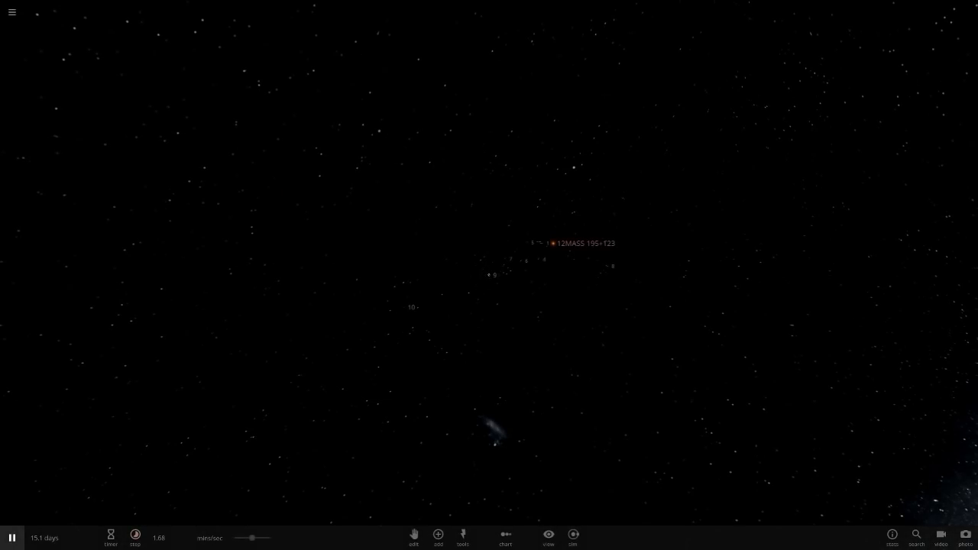
left_click(548, 539)
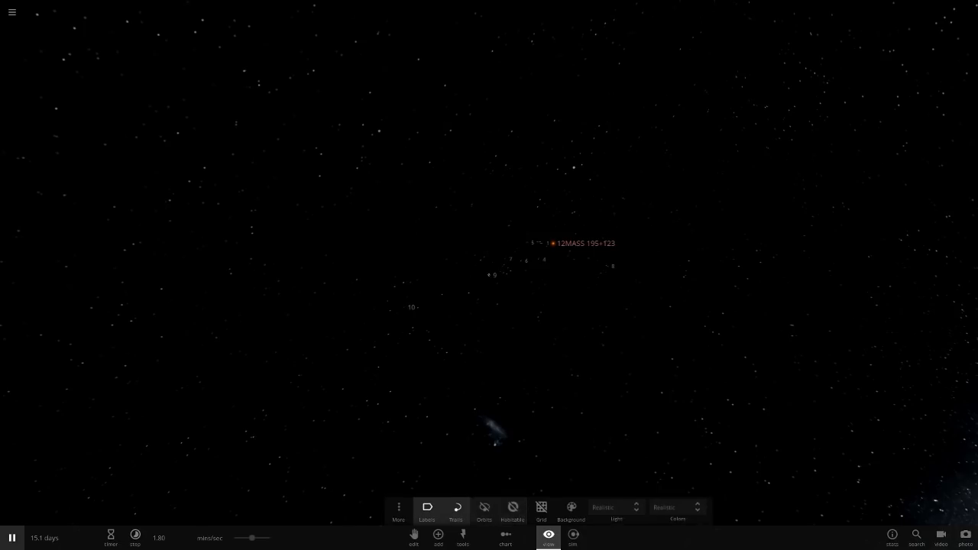
left_click(483, 511)
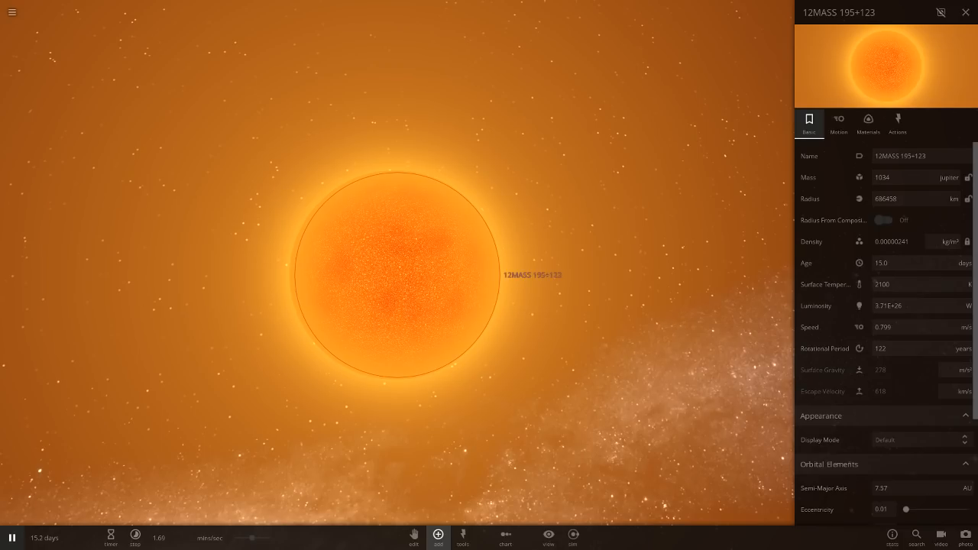
Switch the star's mass readout to solar masses (about 0.987 sun)
left_click(437, 535)
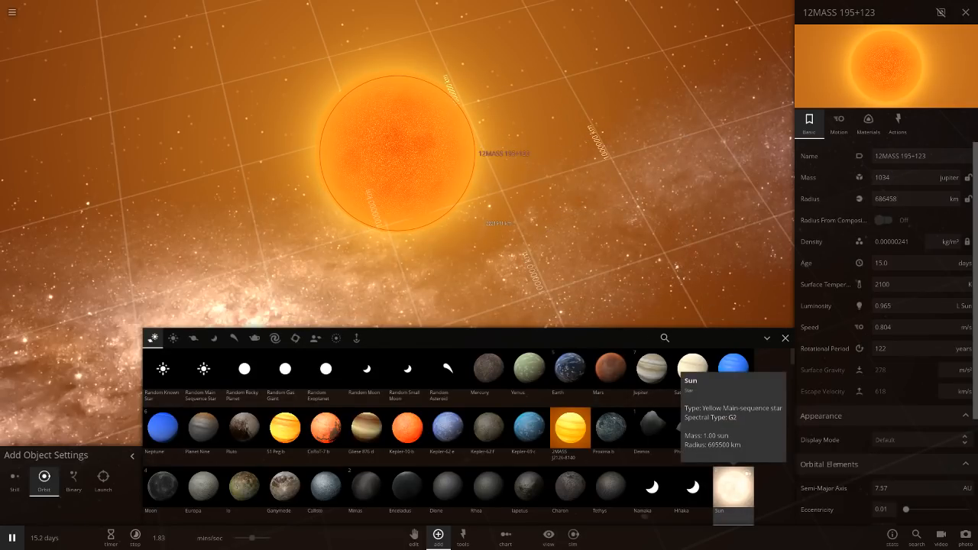
left_click(951, 177)
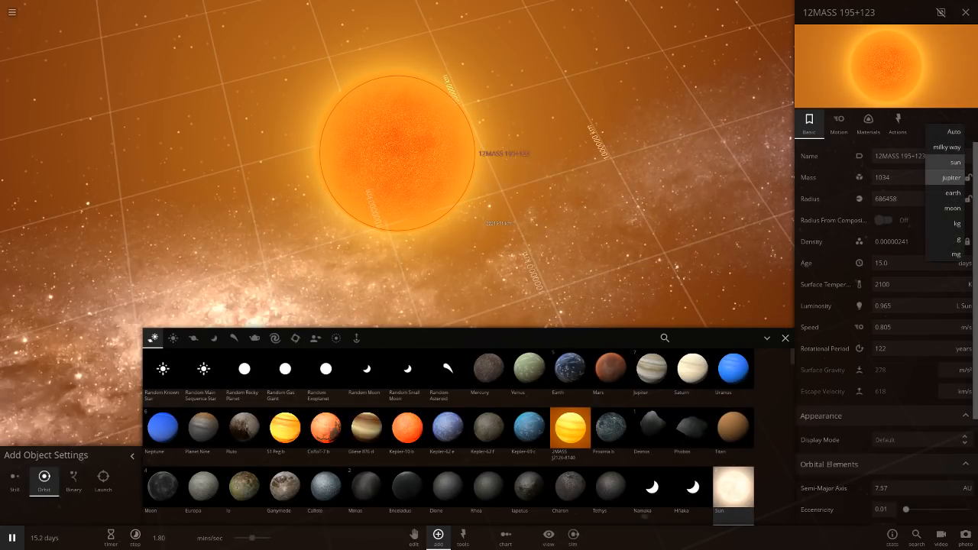
left_click(956, 162)
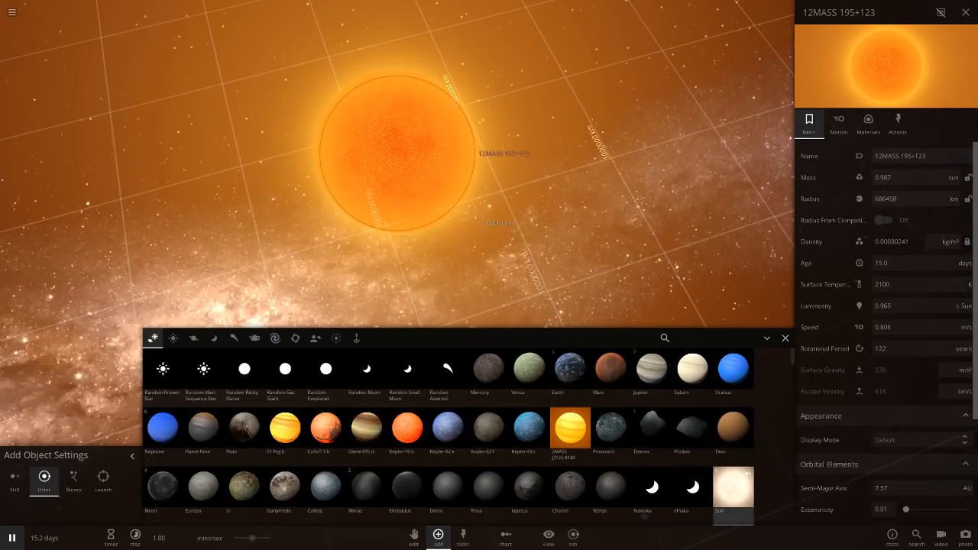
mouse_move(691, 368)
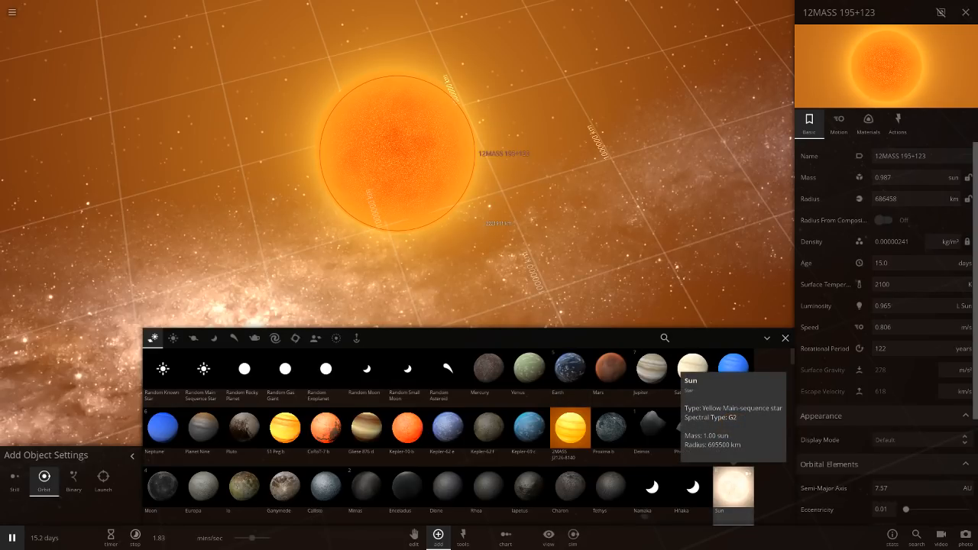
scroll("down", 3)
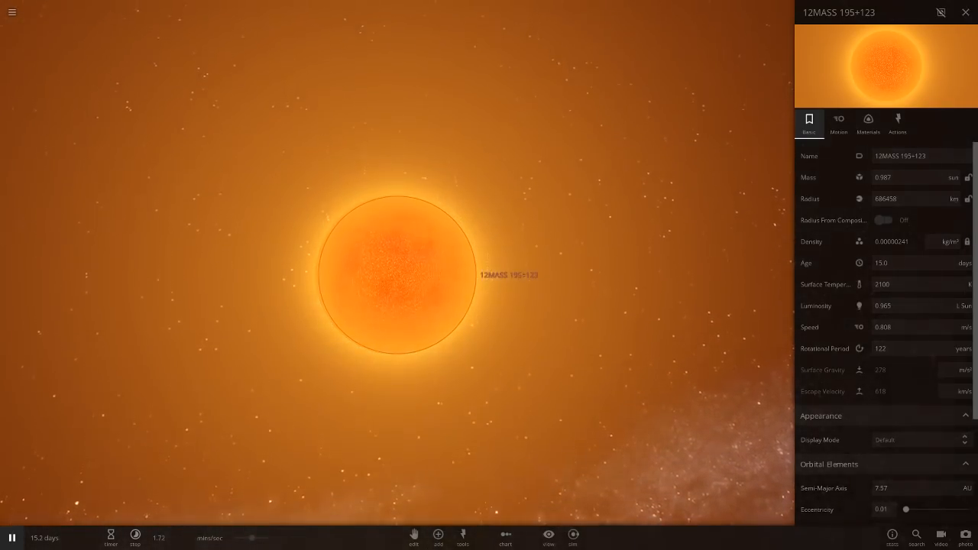
Bring up the view display options and switch the selection to the icy planet 1
left_click(547, 535)
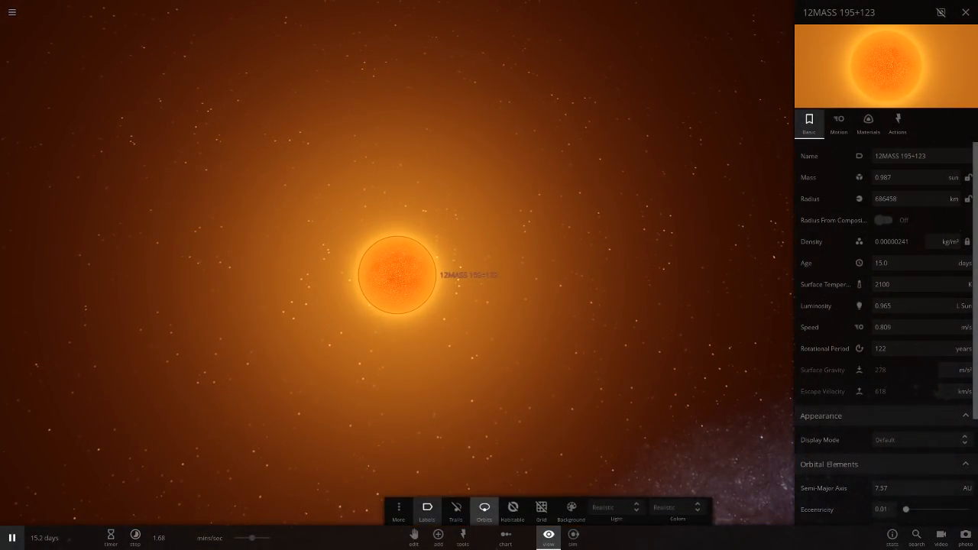
left_click(513, 508)
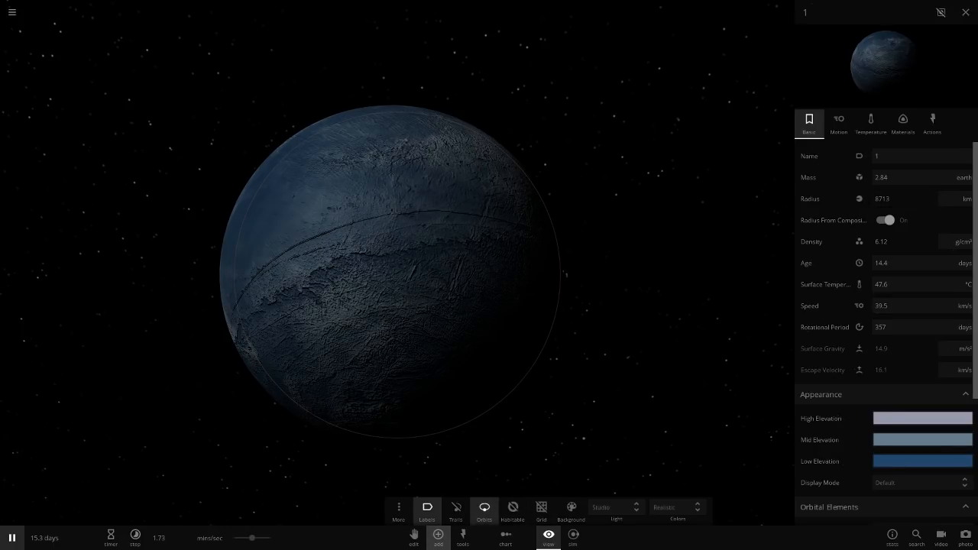
Review moon 1's temperature, atmosphere and material composition, then select moon 2
left_click(437, 535)
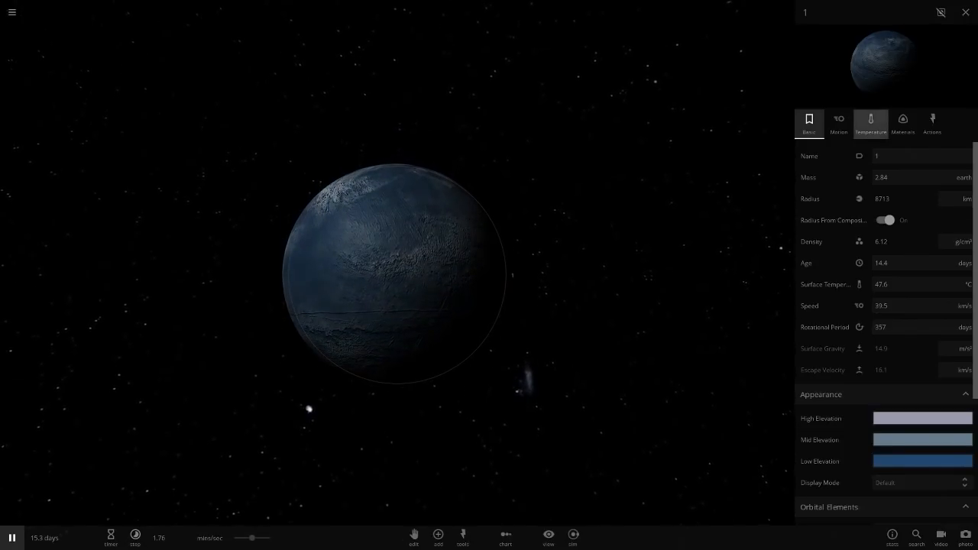
left_click(871, 122)
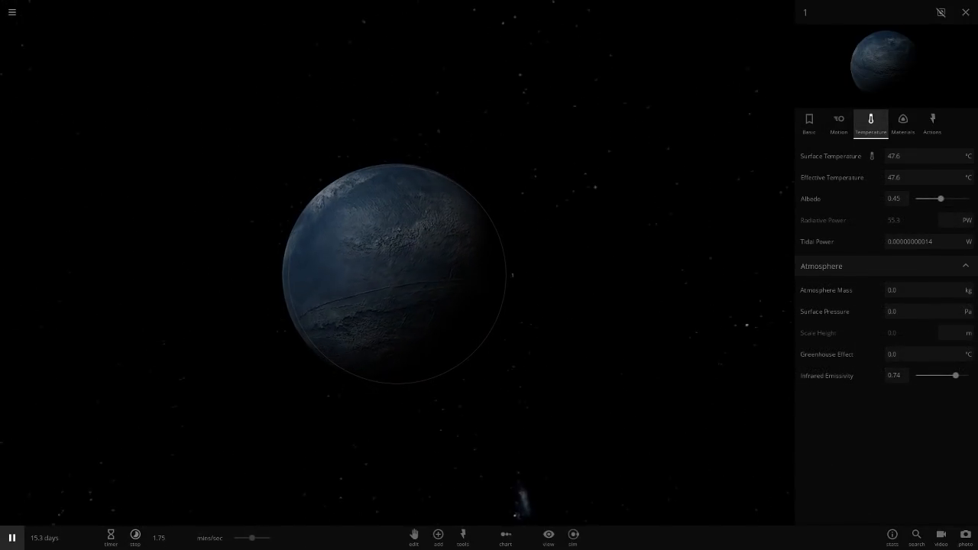
left_click(902, 121)
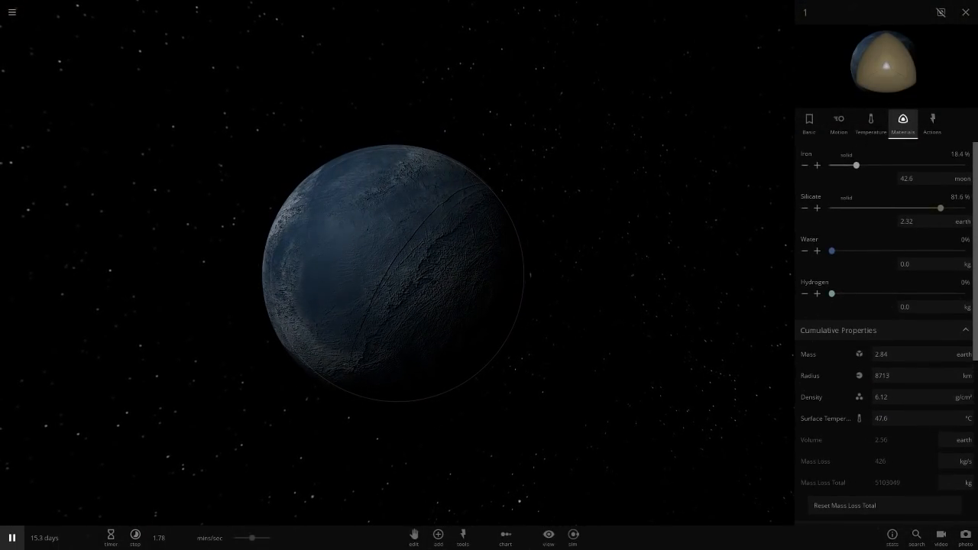
left_click(871, 123)
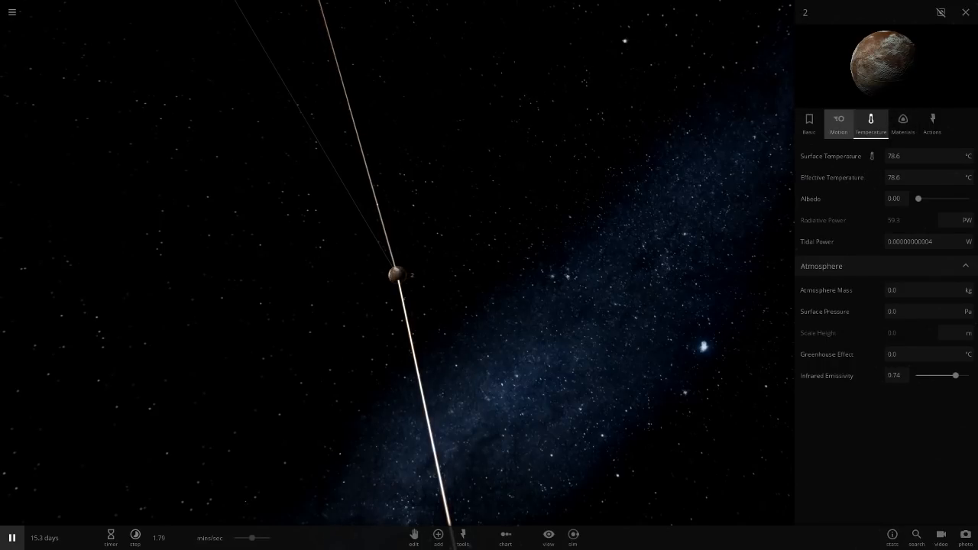
Review rusty moon 2's basic, temperature, composition and magnetic field properties
left_click(809, 123)
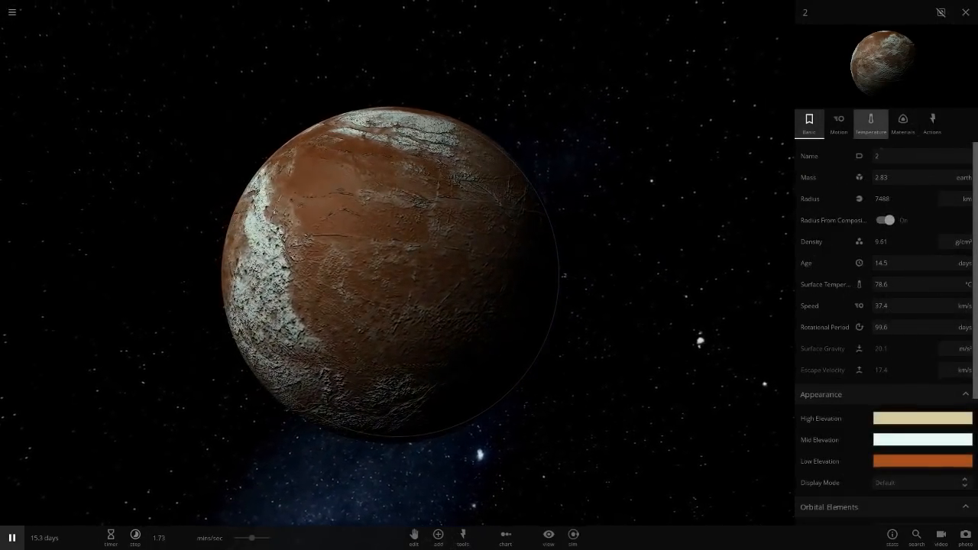
left_click(871, 123)
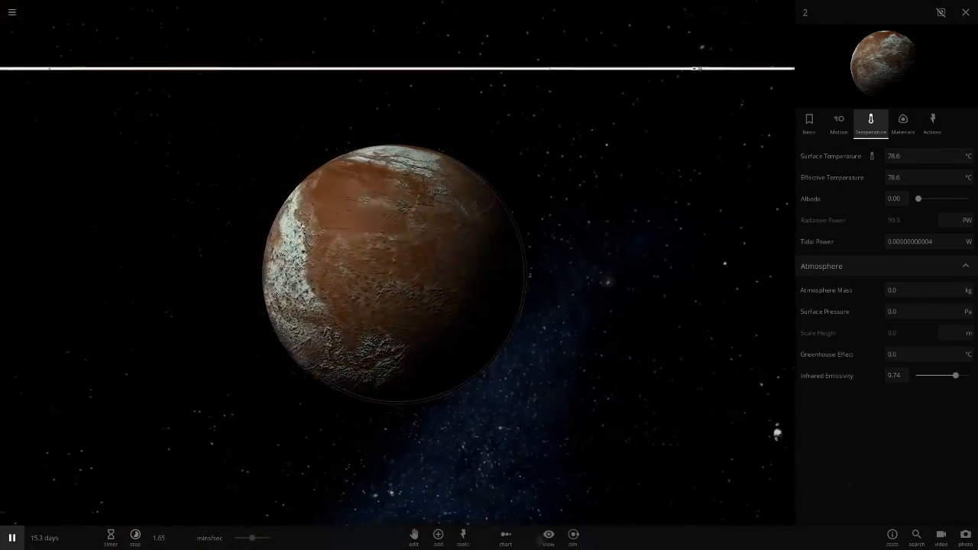
left_click(902, 122)
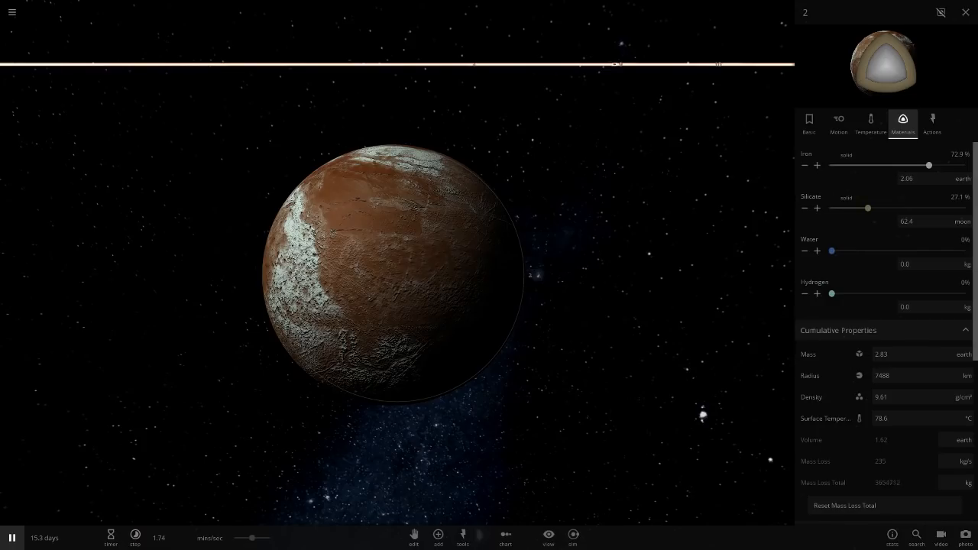
left_click(809, 122)
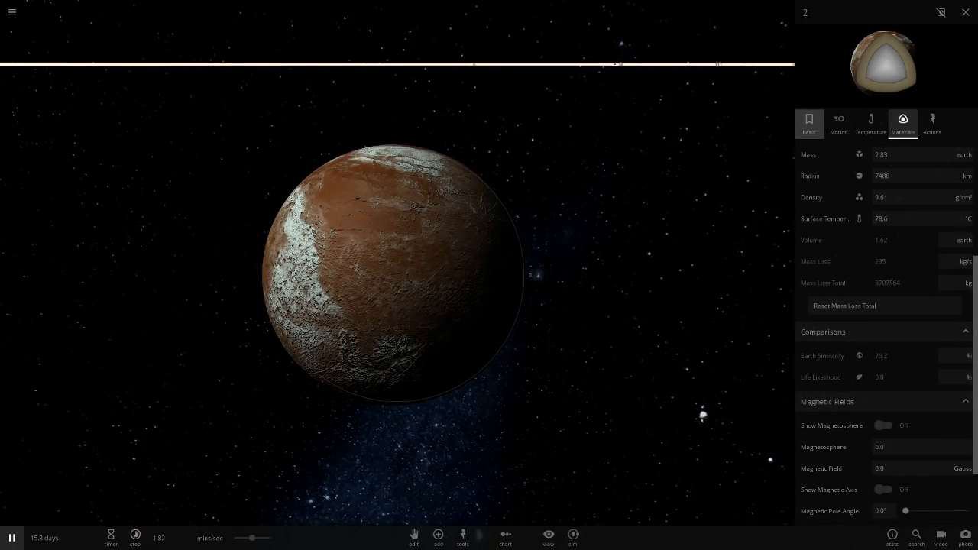
left_click(809, 122)
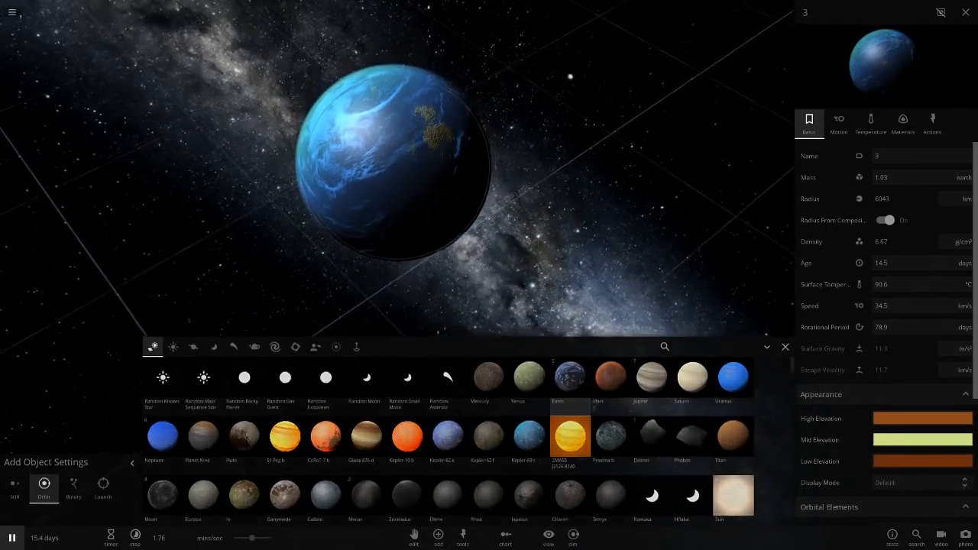
Dismiss the Add catalogue to view ocean planet 3 up close with basic properties
left_click(786, 346)
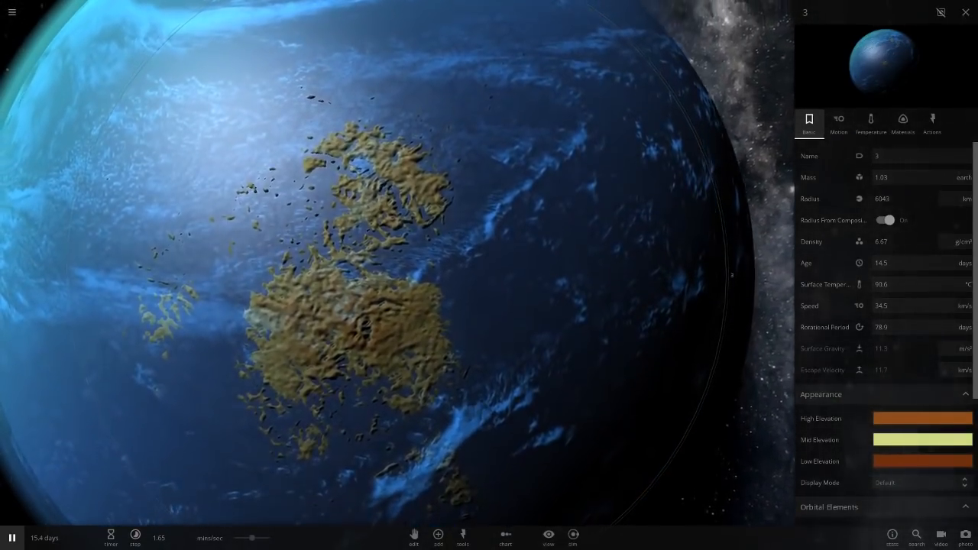
Go through planet 3's basic, motion, temperature and material composition details
left_click(872, 122)
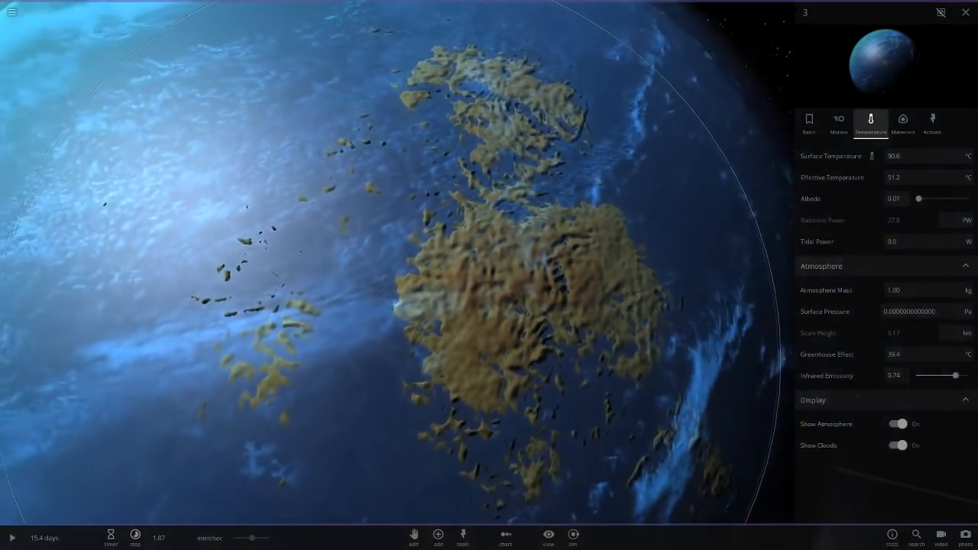
left_click(809, 122)
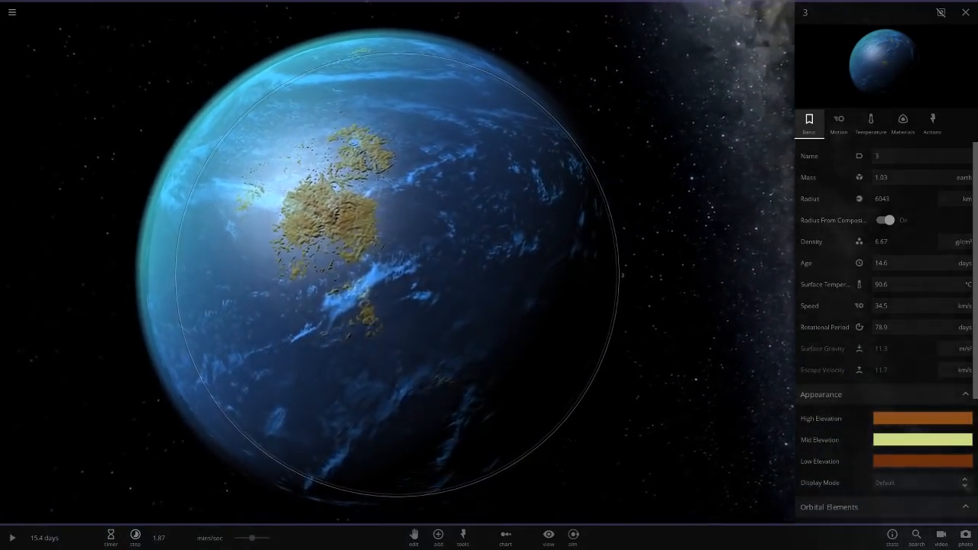
left_click(837, 122)
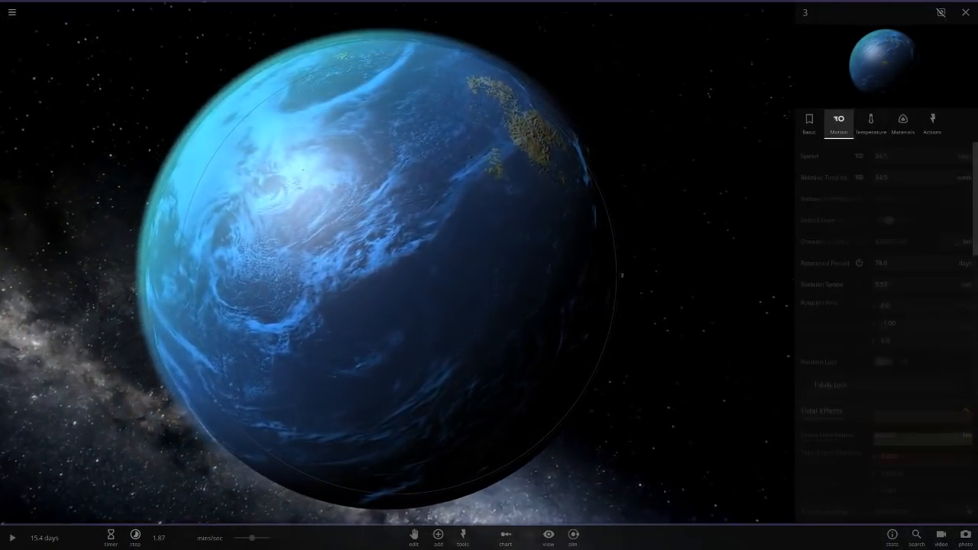
left_click(872, 122)
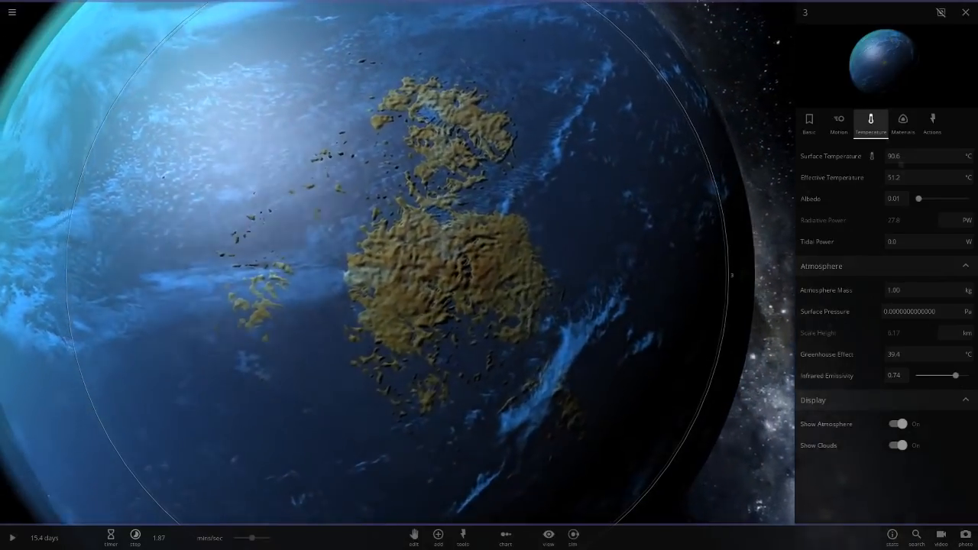
left_click(902, 122)
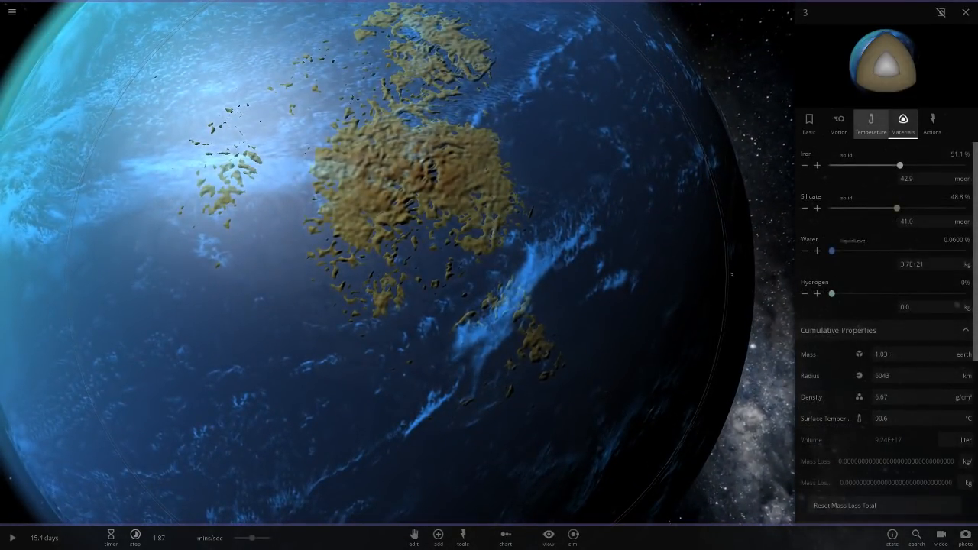
Check planet 3's magnetic field and comparisons, ending on its temperature and atmosphere
left_click(871, 123)
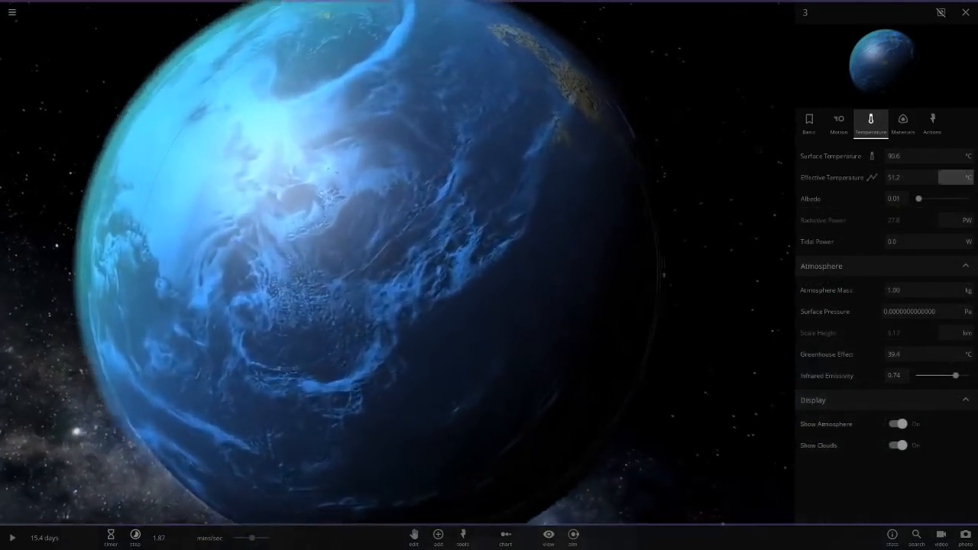
left_click(902, 122)
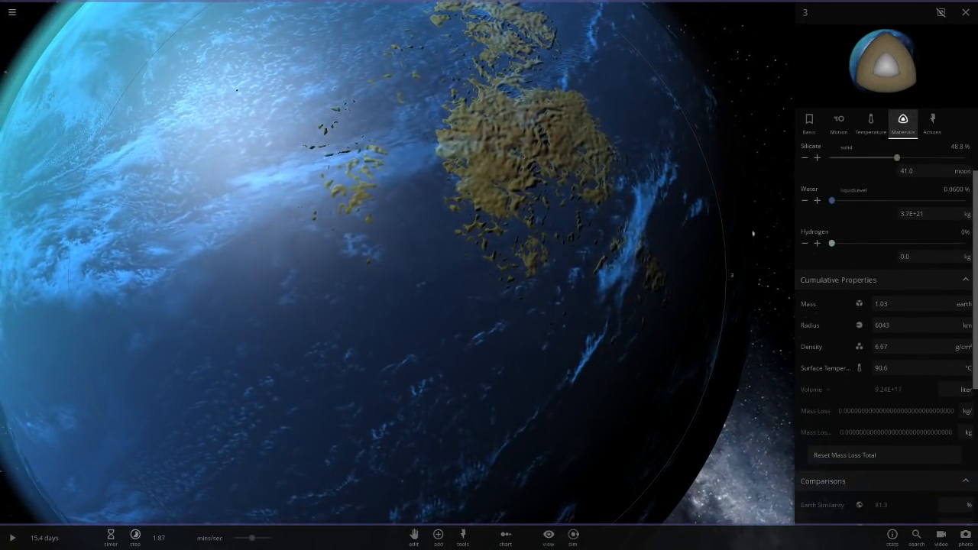
scroll("down", 3)
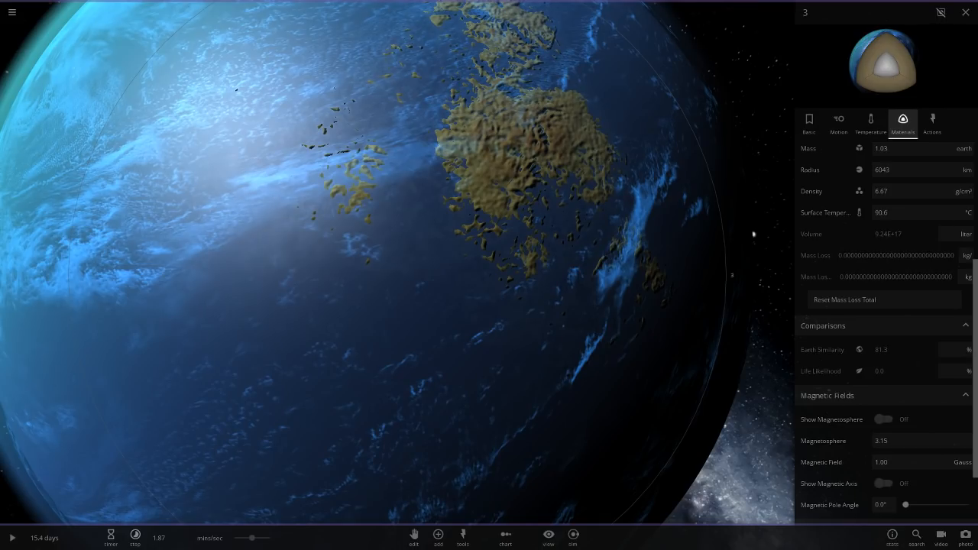
left_click(871, 122)
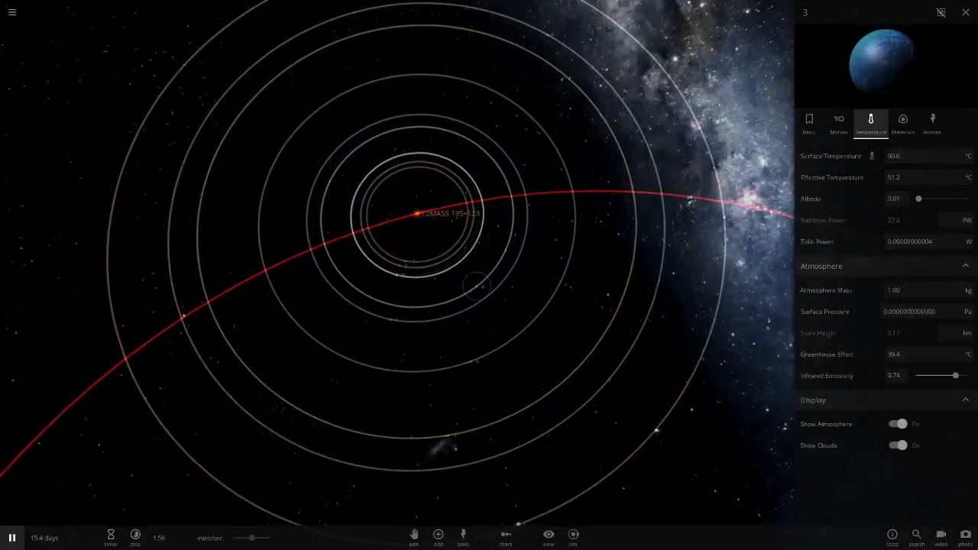
Focus on body 4 and review its basic, temperature and internal composition details
left_click(967, 12)
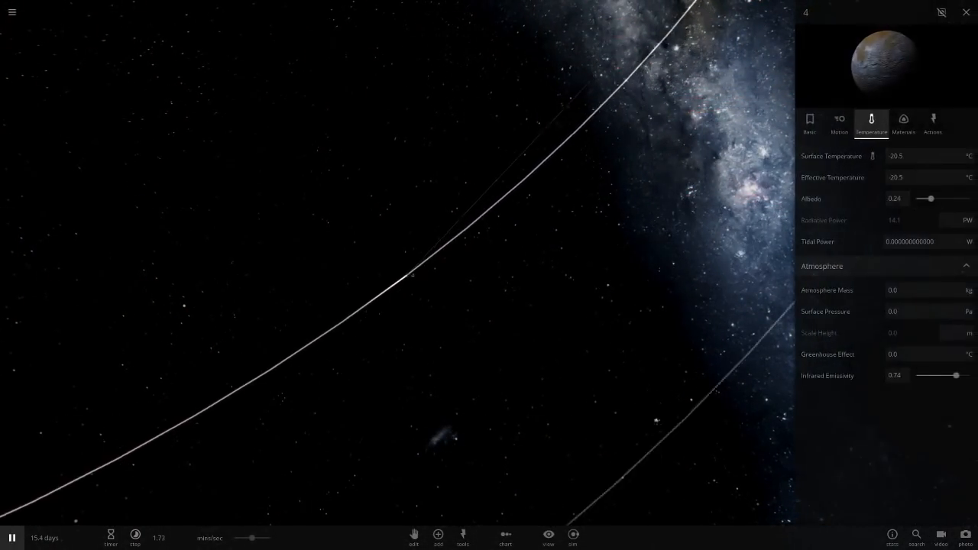
left_click(811, 122)
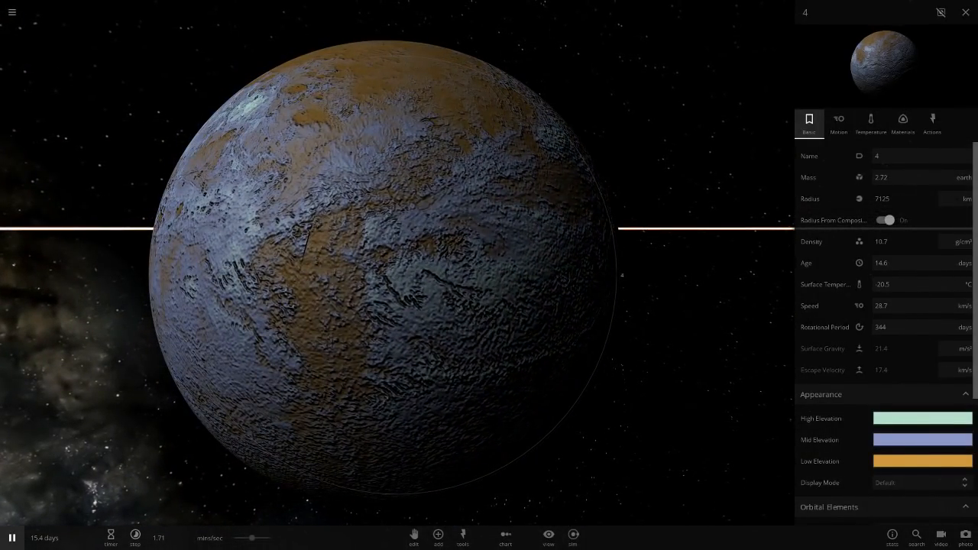
left_click(872, 122)
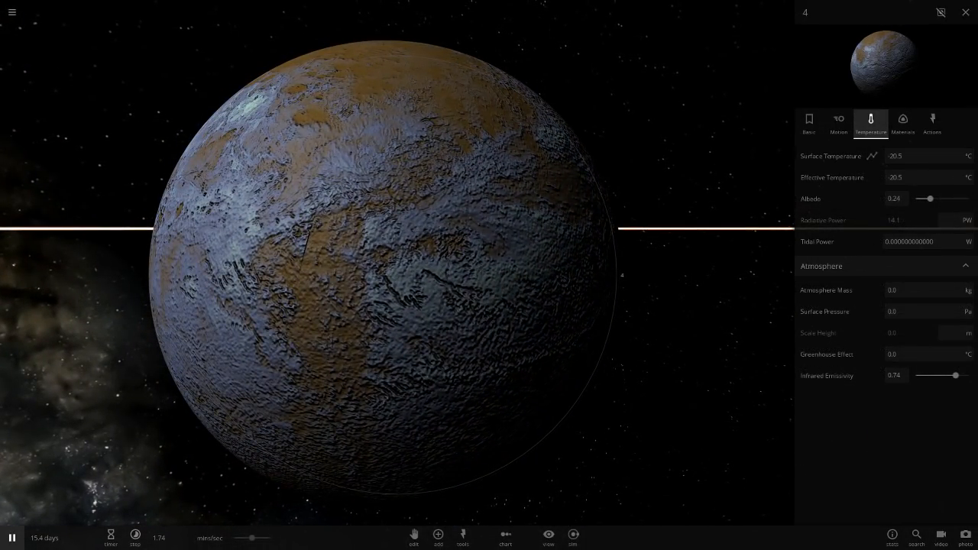
left_click(902, 122)
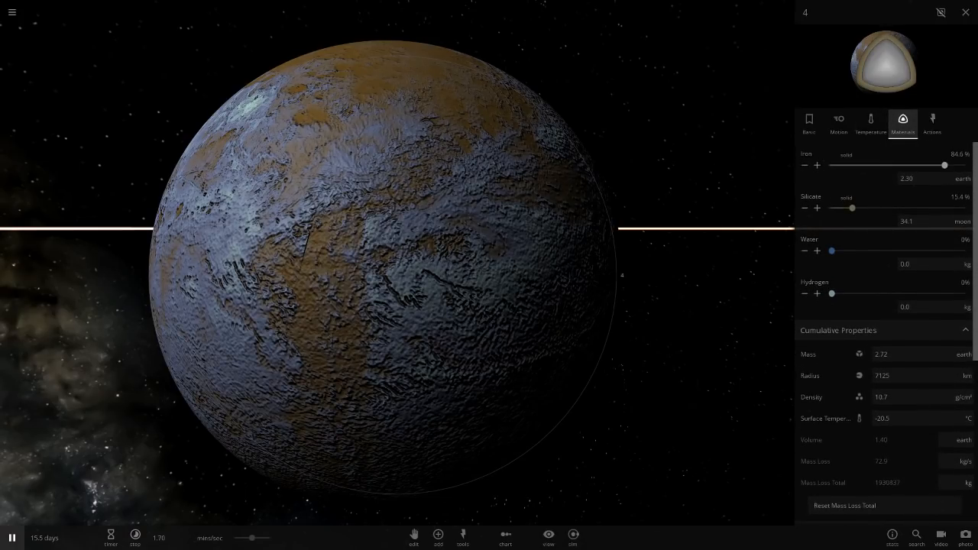
scroll("down", 3)
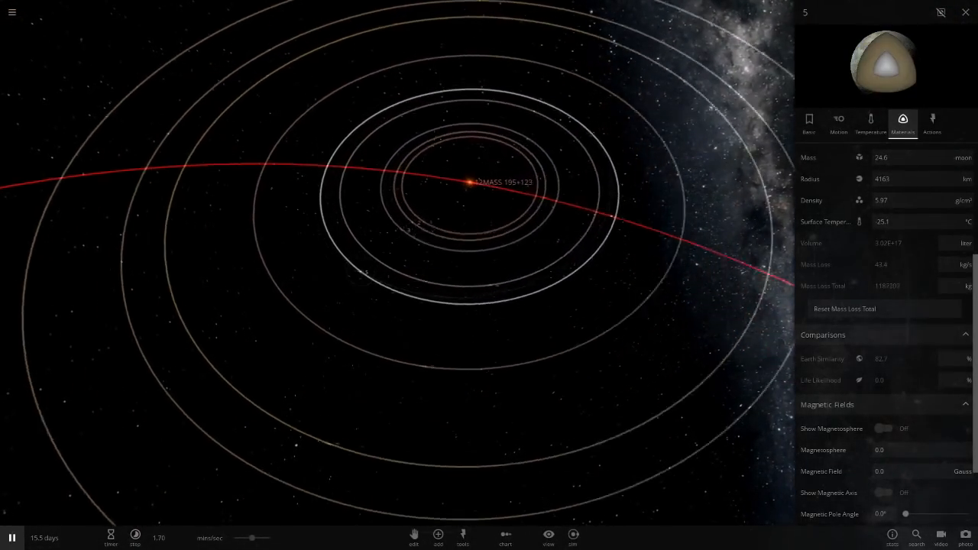
Focus on body 5 with its basic properties, then show the view display options
left_click(808, 122)
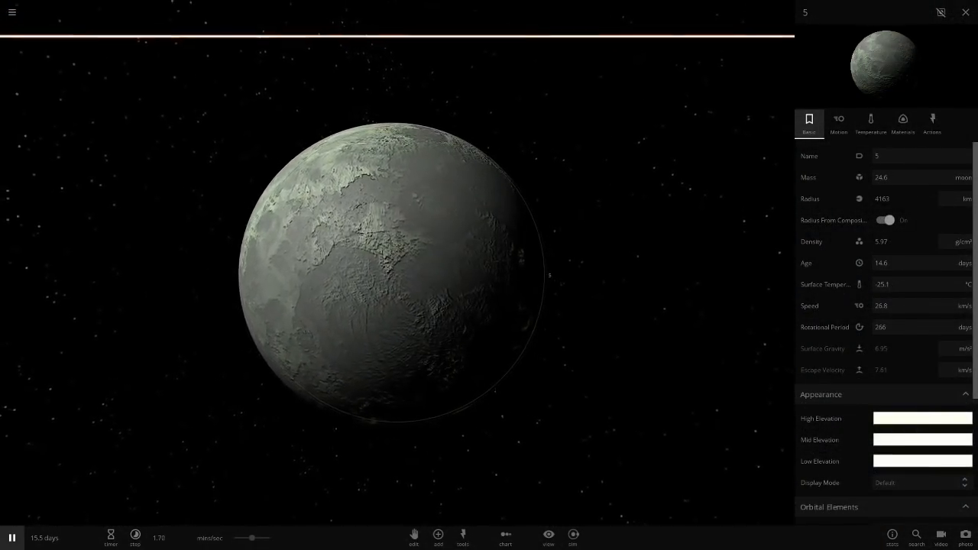
left_click(548, 538)
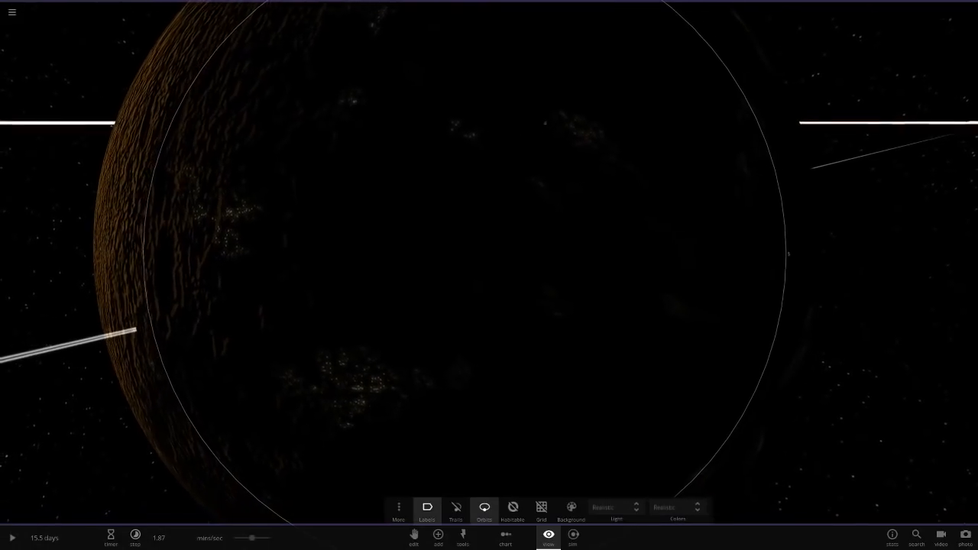
left_click(12, 12)
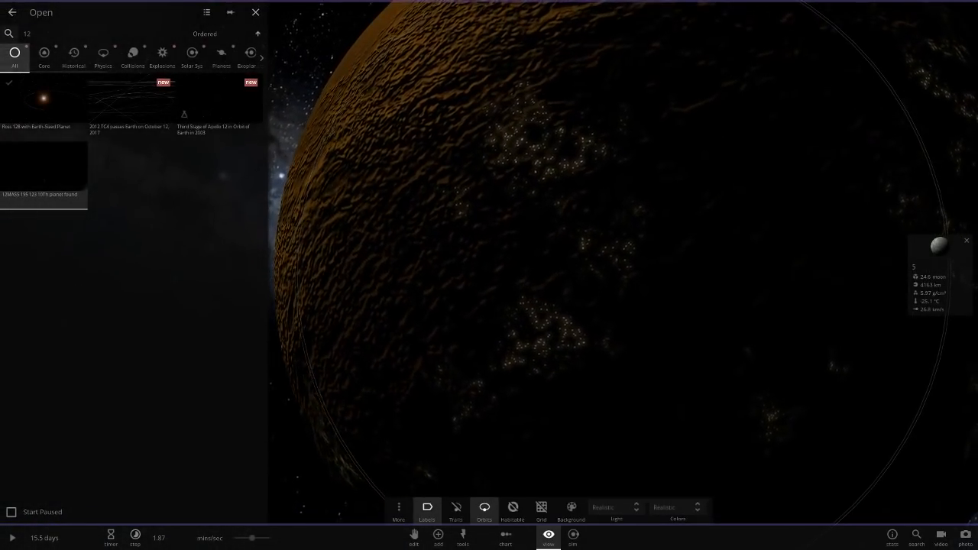
scroll("up", 3)
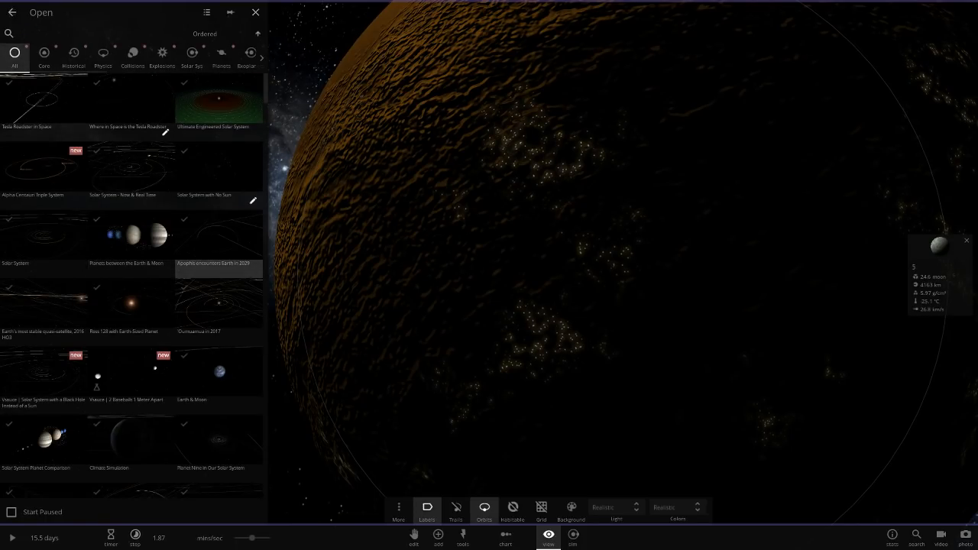
mouse_move(219, 107)
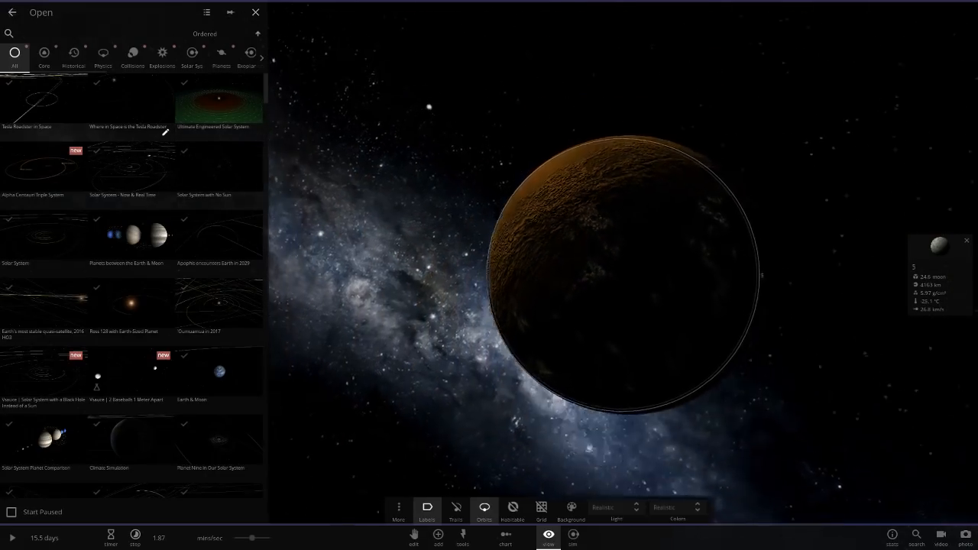
left_click(255, 12)
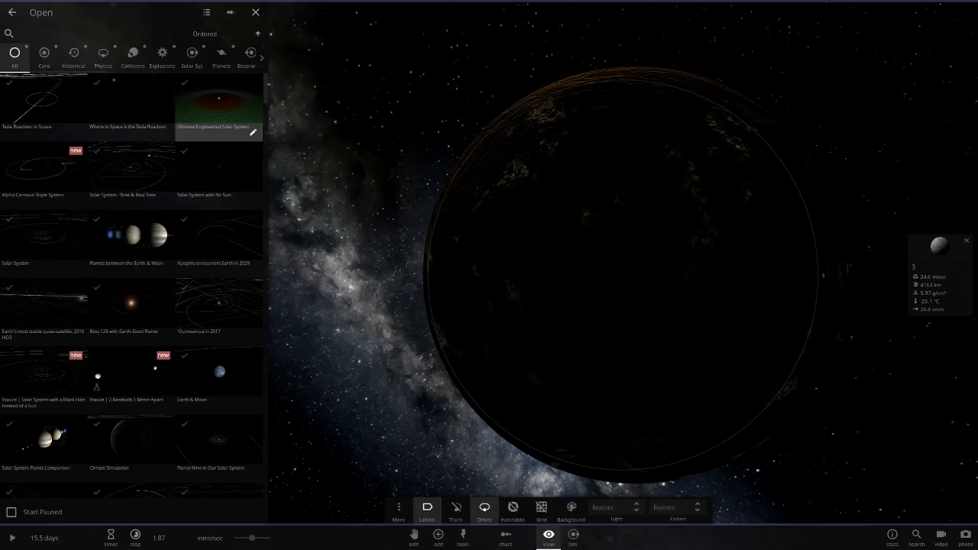
left_click(255, 12)
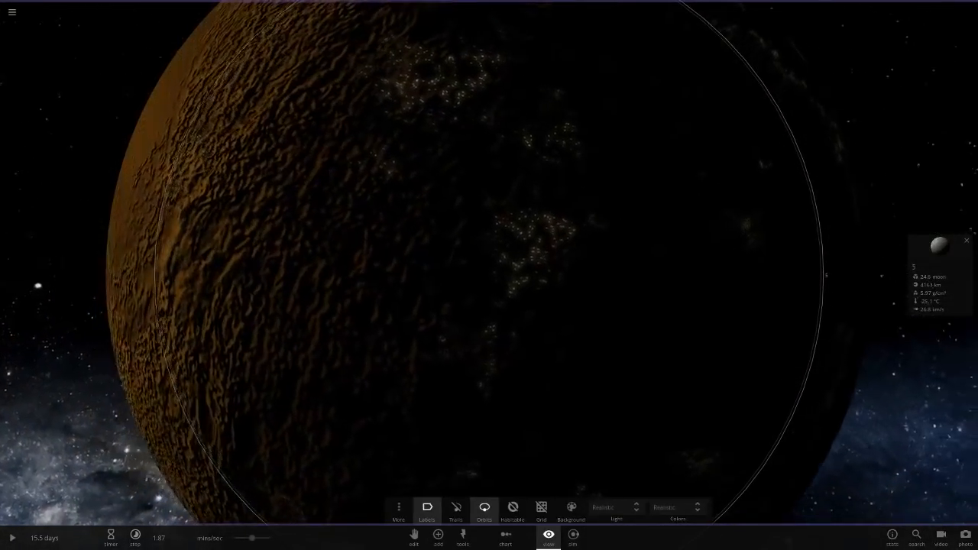
Review body 5's temperature, atmosphere and internal composition
left_click(12, 538)
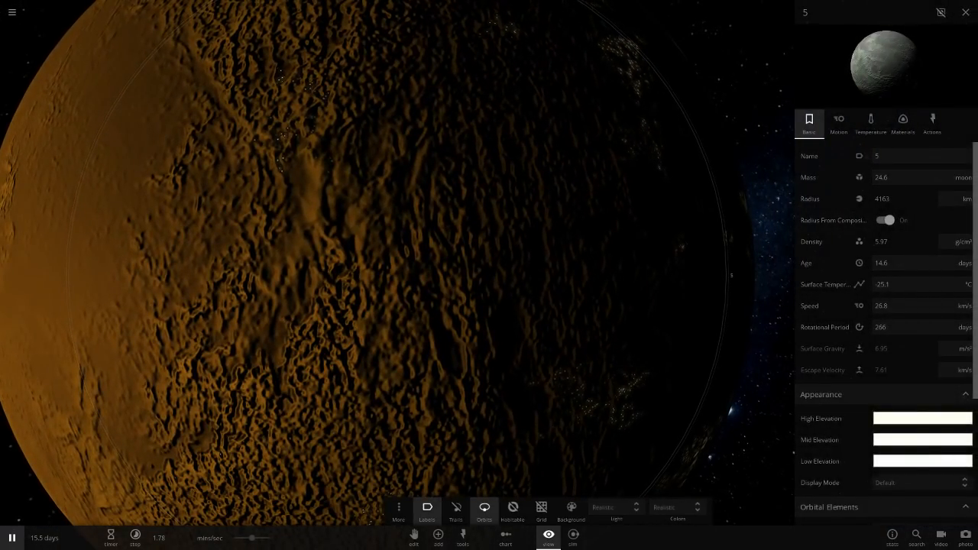
left_click(872, 123)
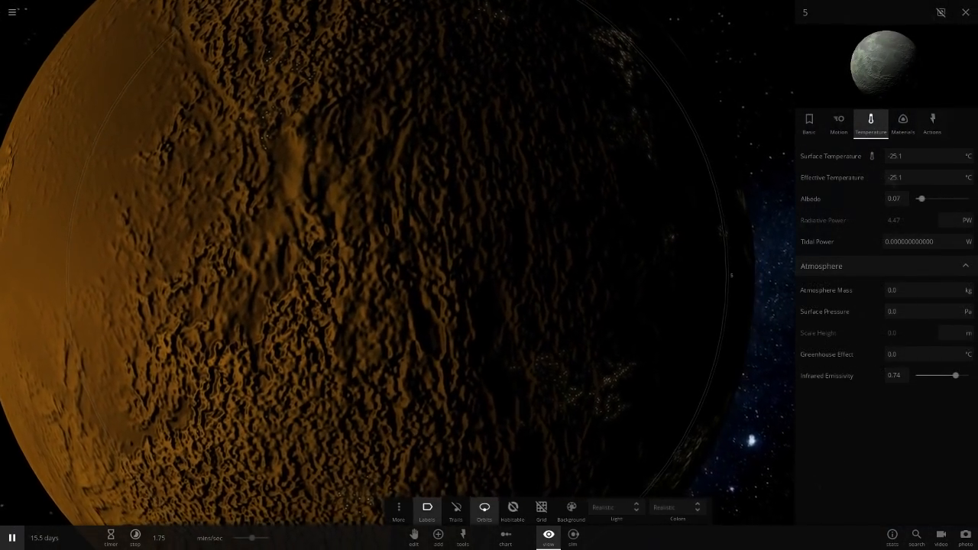
left_click(902, 122)
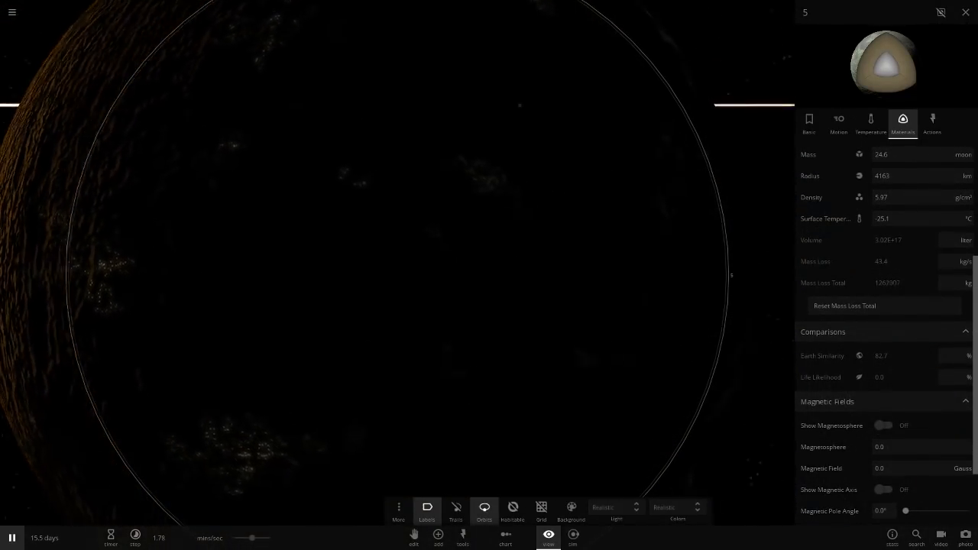
Show the body interaction tools and select the next bluish moon's temperature view
left_click(573, 538)
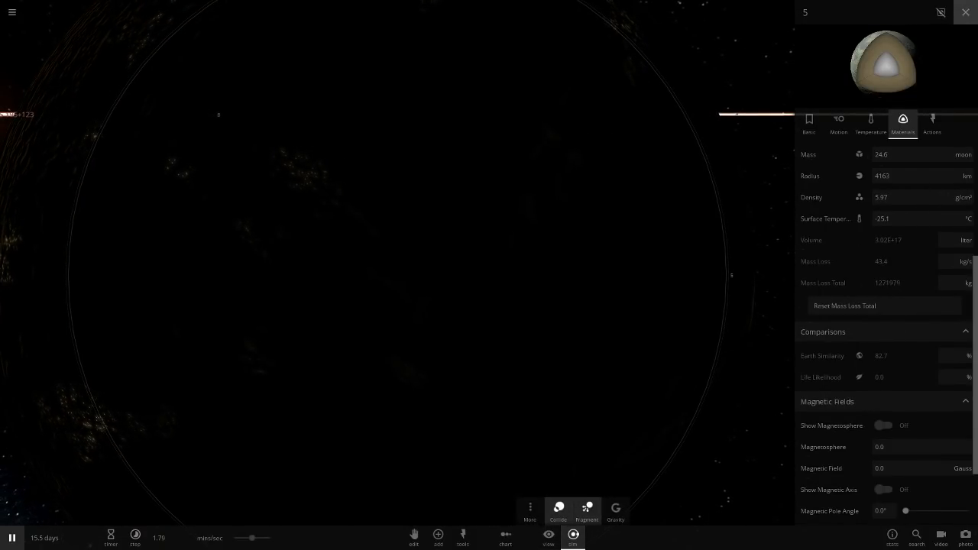
left_click(966, 12)
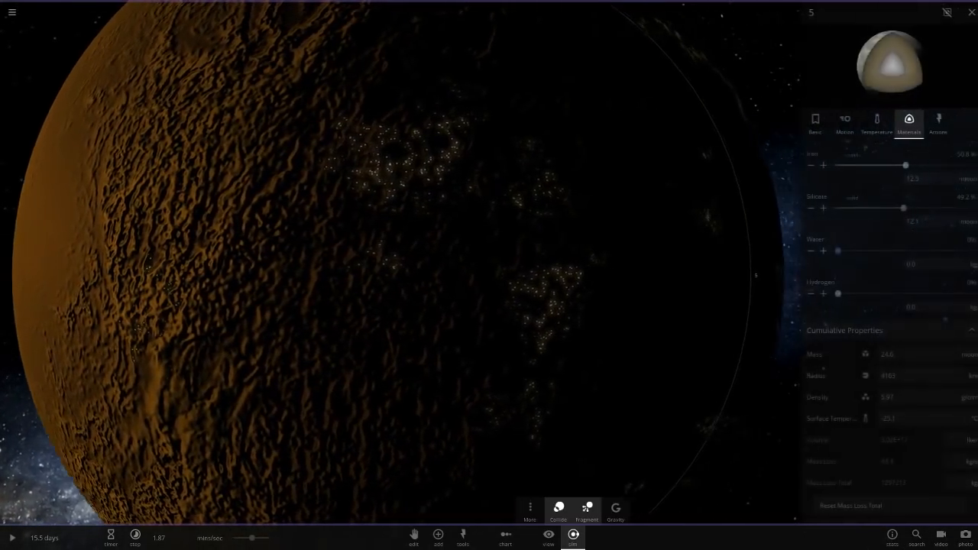
left_click(871, 122)
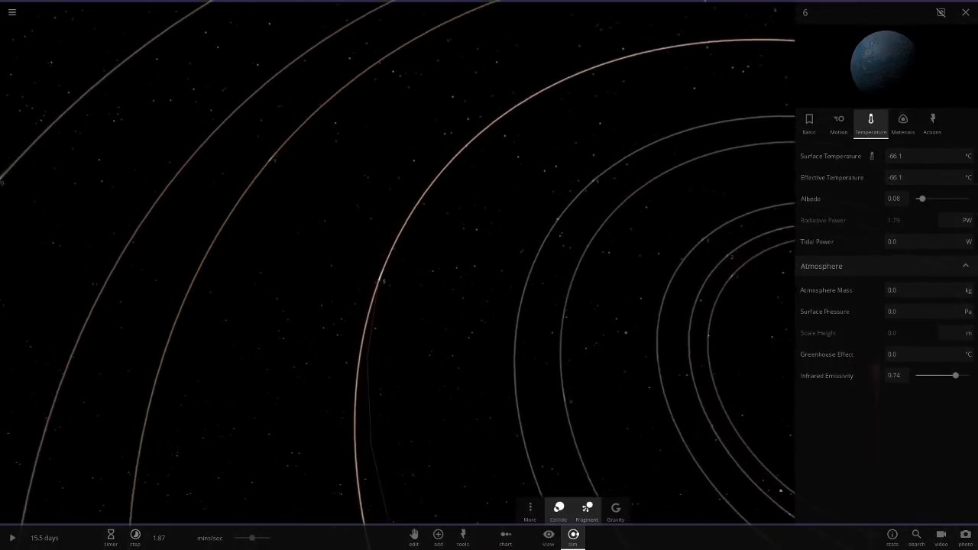
Review moon 6's basic properties, temperature, atmosphere and internal composition details
left_click(809, 123)
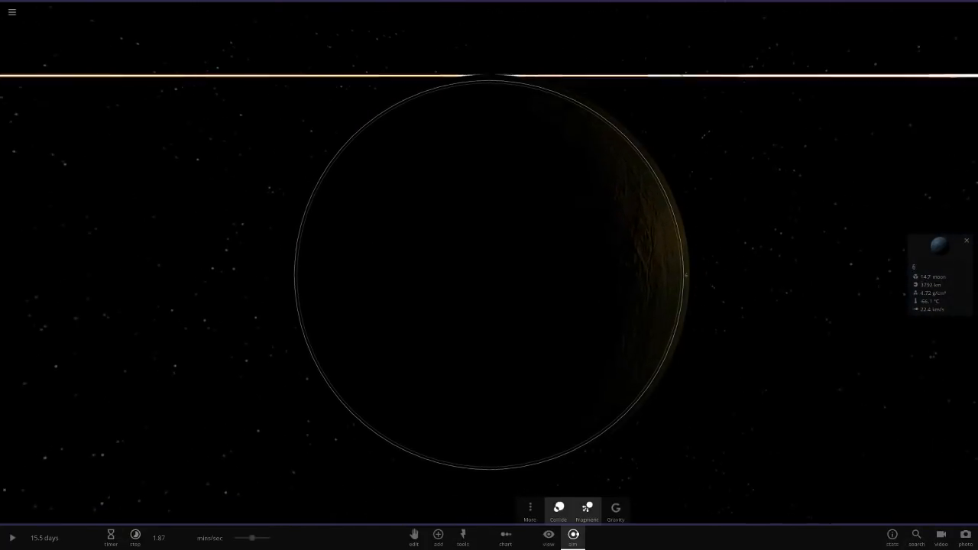
left_click(938, 275)
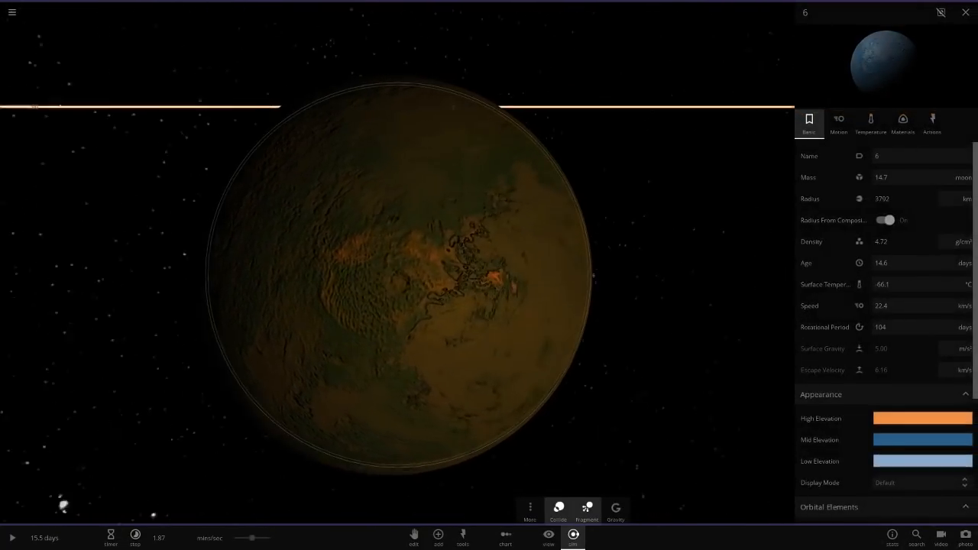
left_click(872, 122)
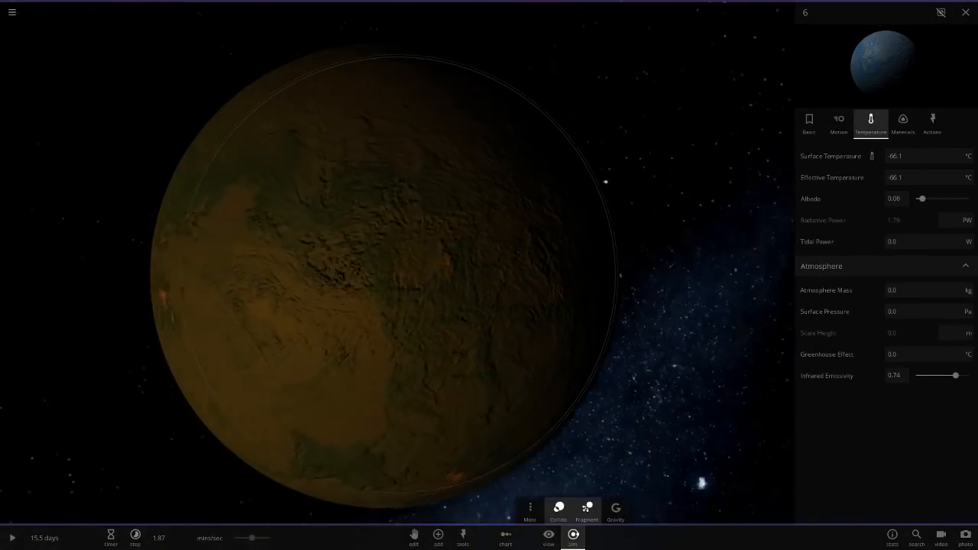
left_click(904, 122)
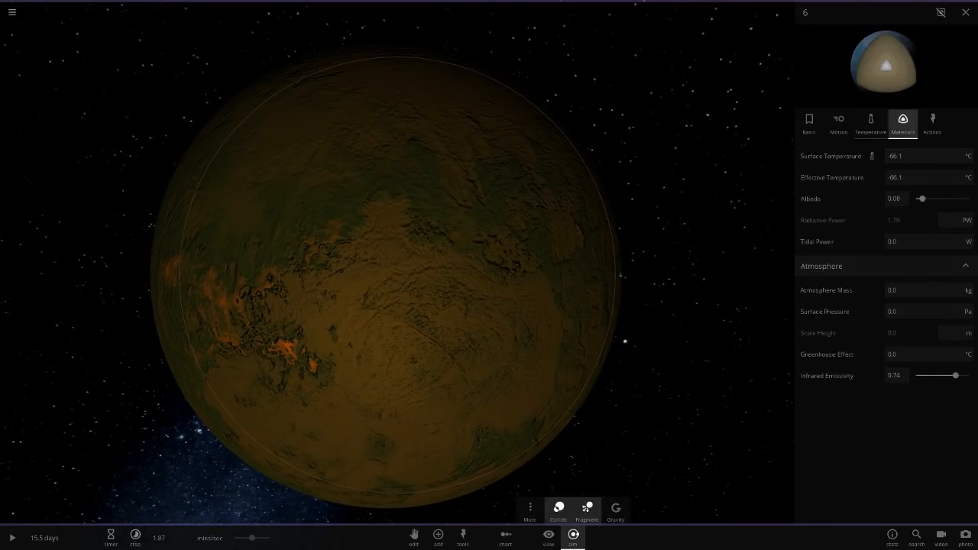
scroll("down", 3)
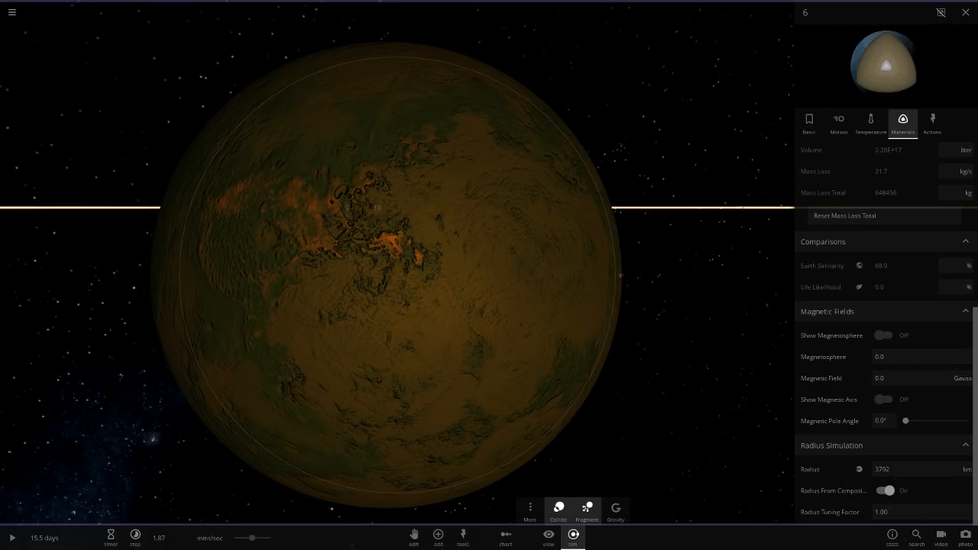
left_click(871, 122)
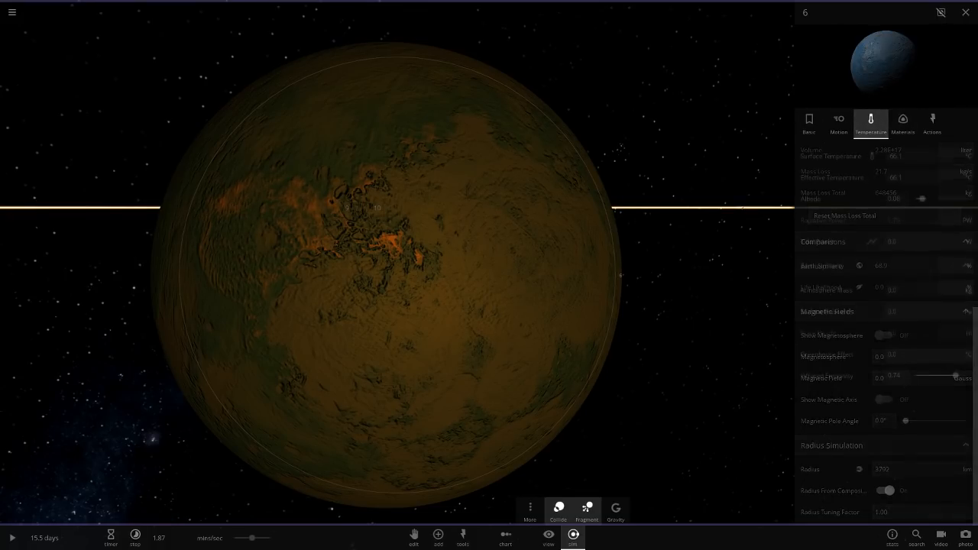
Leave moon 6 and focus on the reddish moon 7 with its basic properties shown
left_click(809, 122)
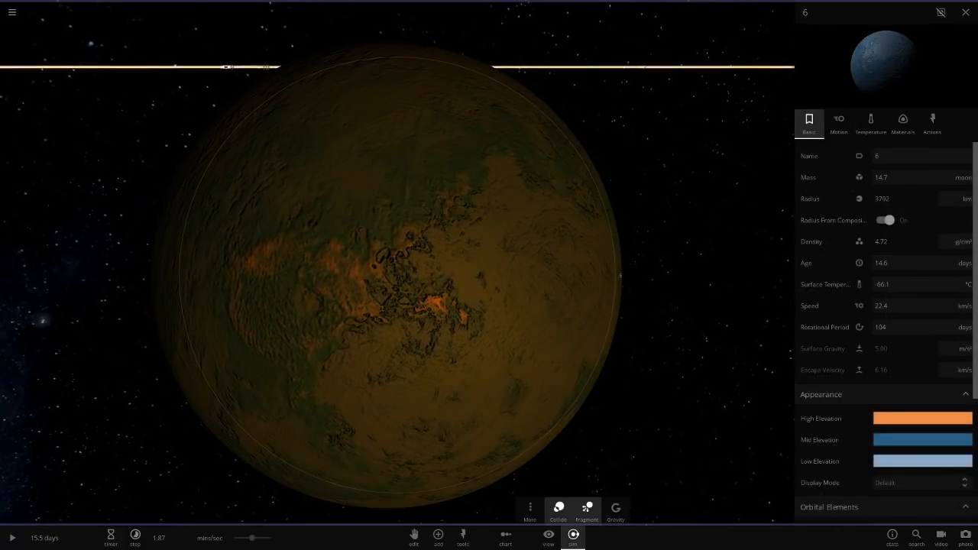
left_click(437, 535)
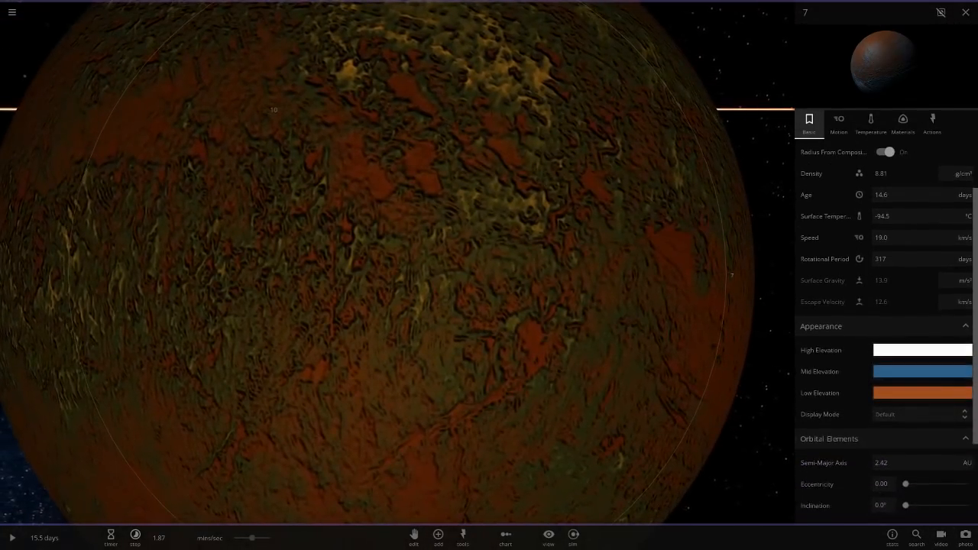
Change the surface display mode and check moon 7's temperature and atmosphere details
left_click(547, 539)
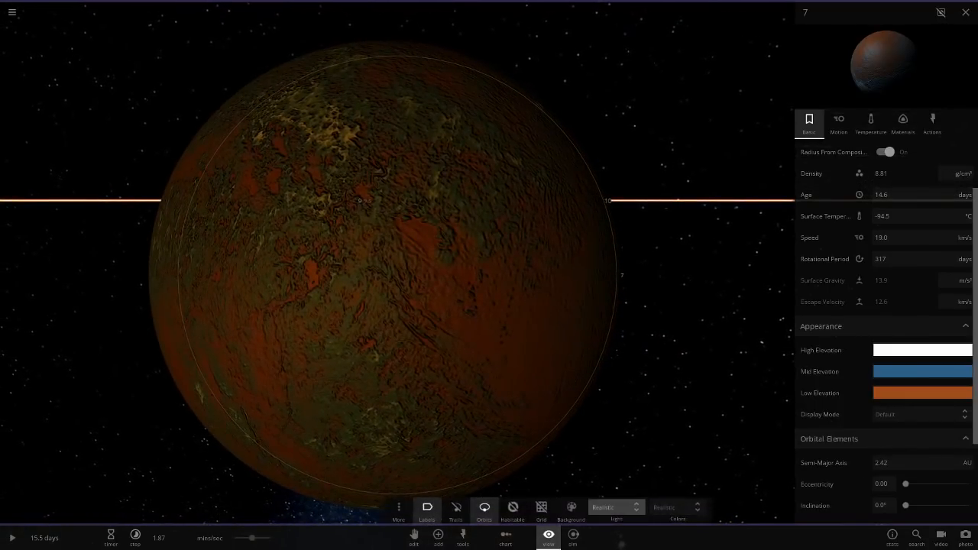
left_click(615, 507)
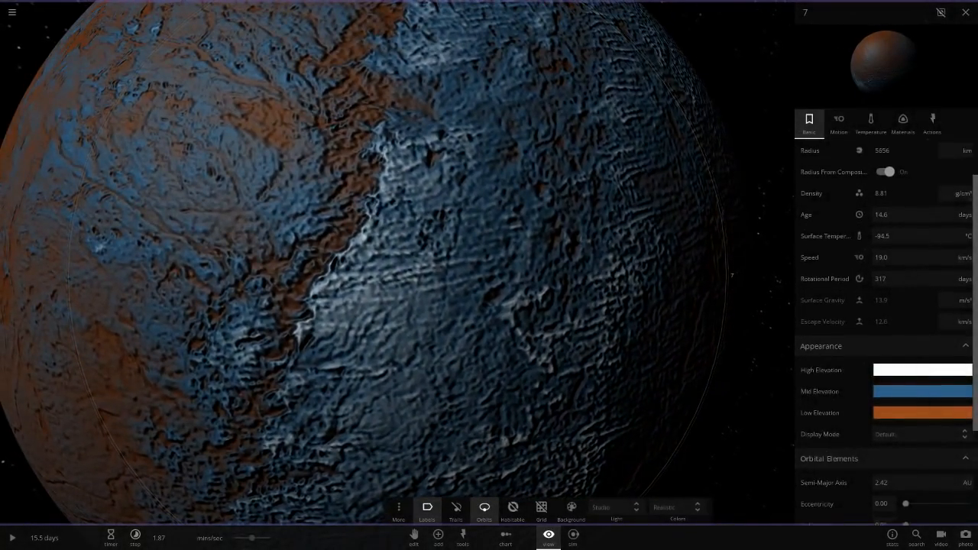
left_click(872, 123)
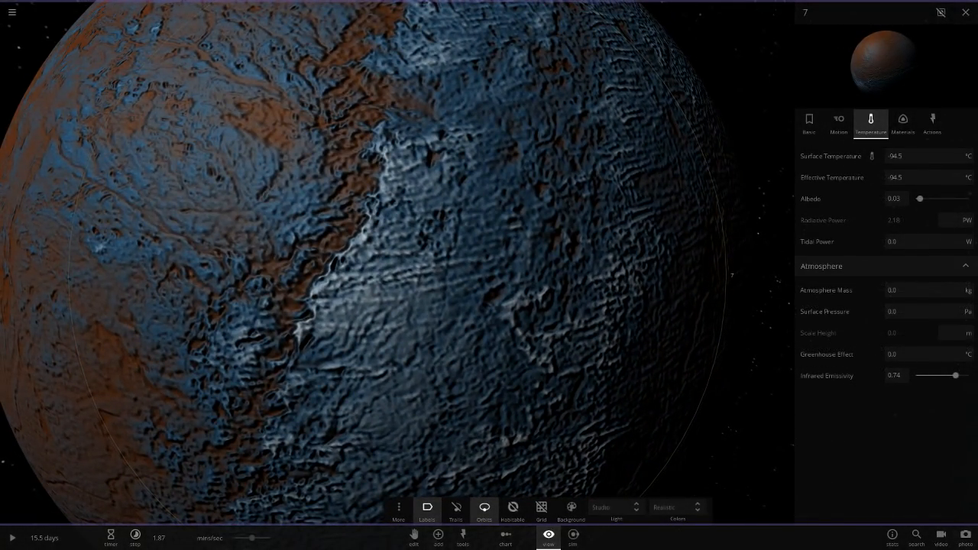
left_click(809, 122)
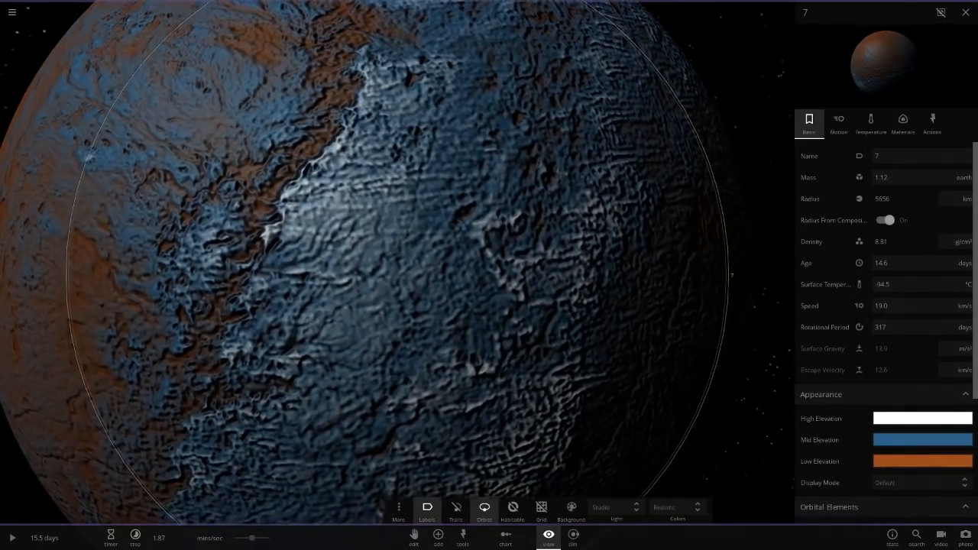
Review moon 7's motion and orbit details, then pull back to the system's orbit view
left_click(838, 122)
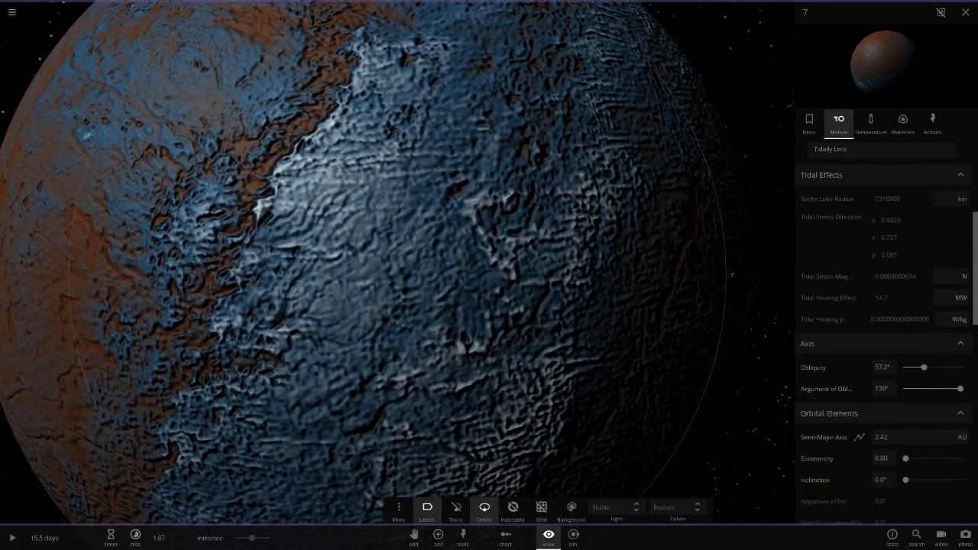
scroll("down", 3)
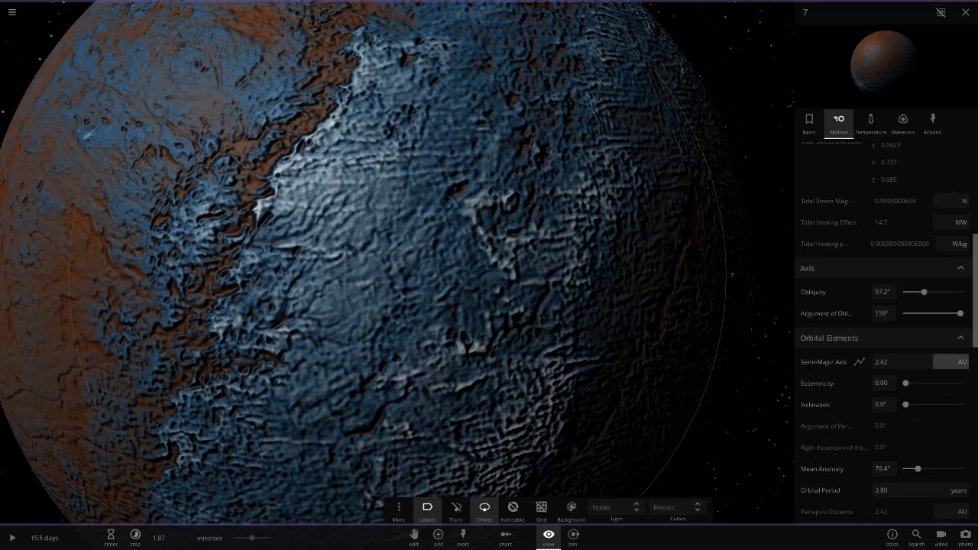
scroll("down", 3)
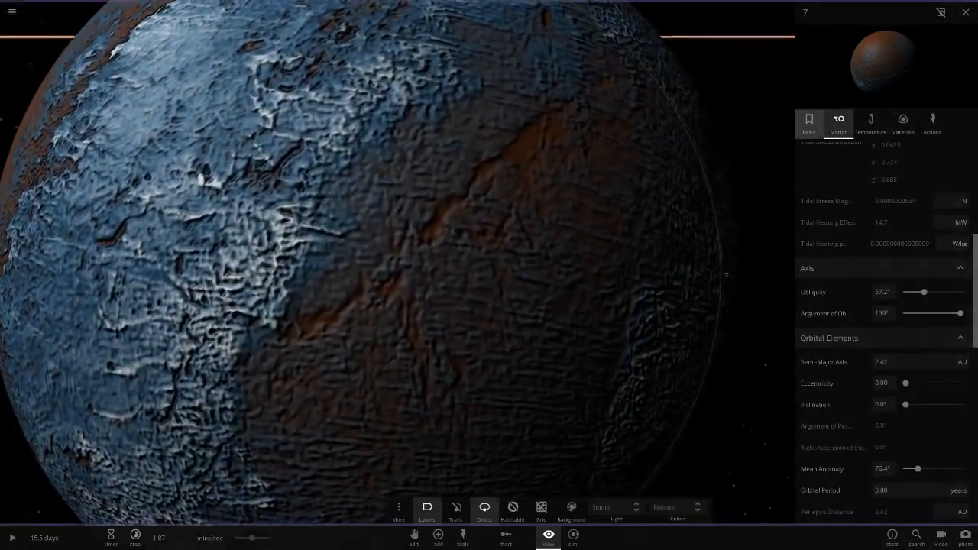
left_click(809, 122)
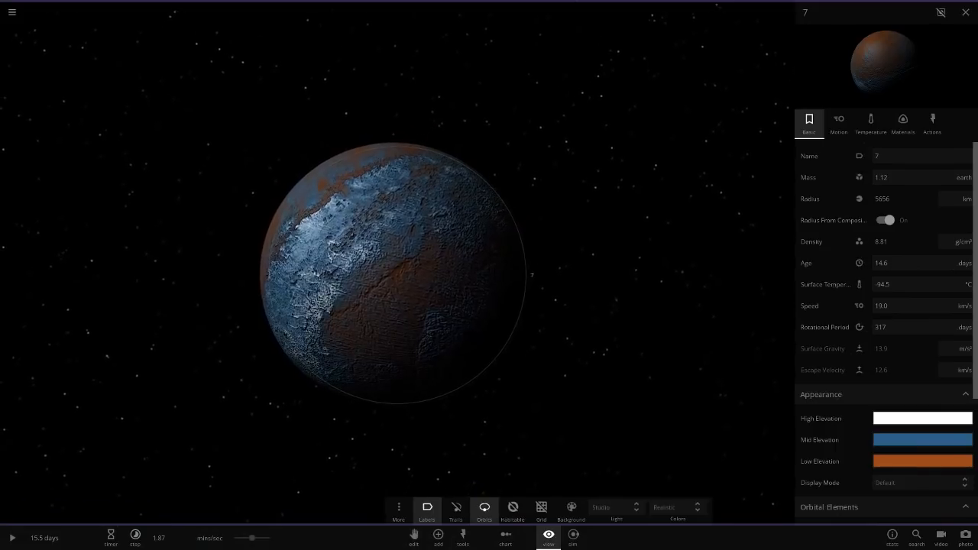
left_click(437, 535)
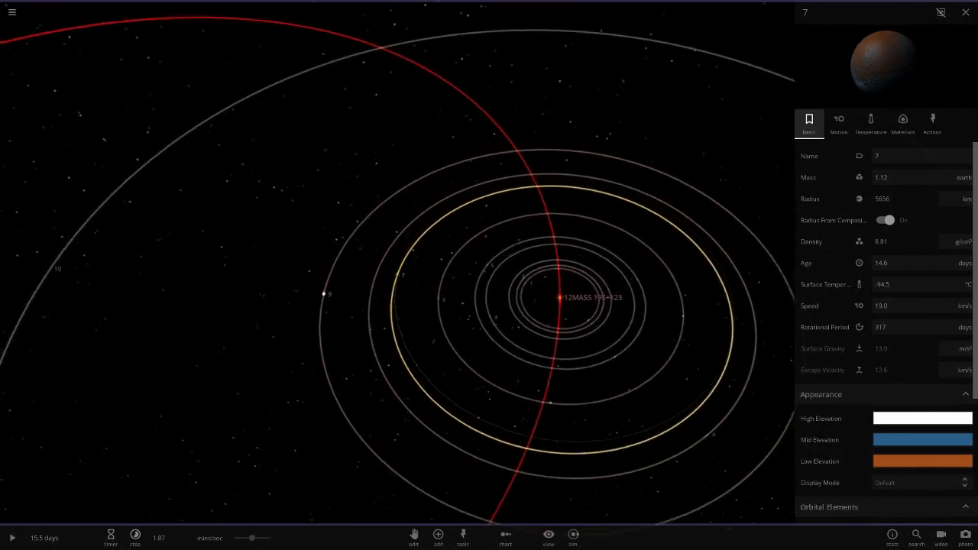
Focus icy body 8 and review its temperature, atmosphere and composition breakdown
left_click(966, 12)
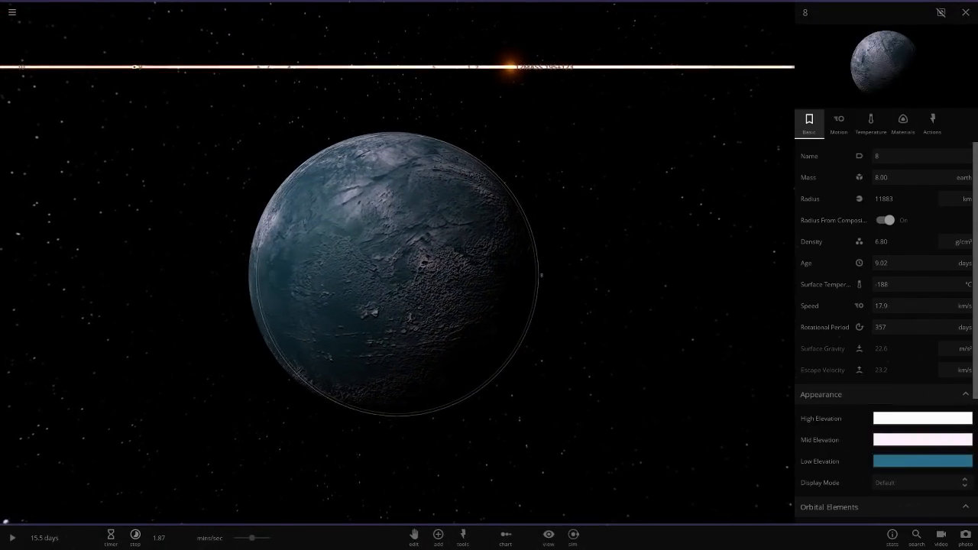
left_click(871, 122)
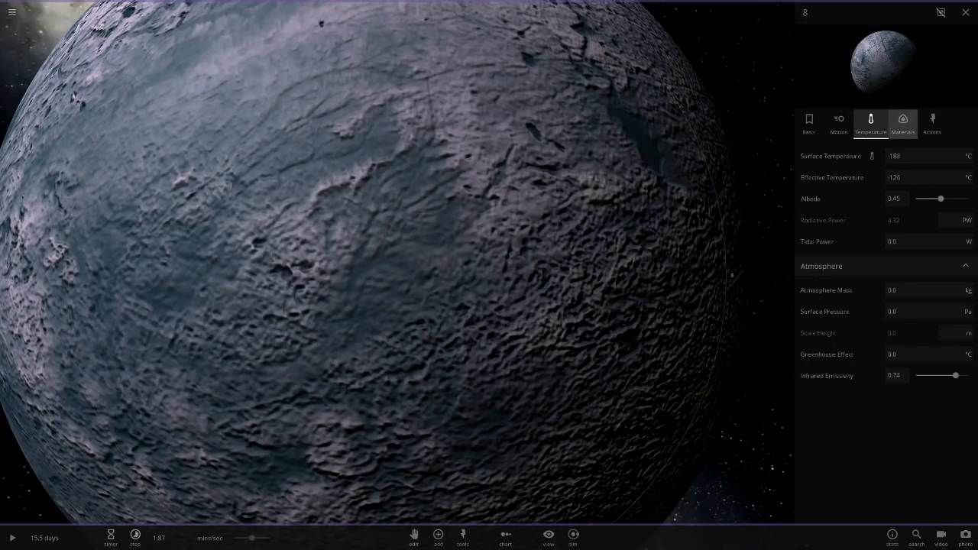
left_click(902, 123)
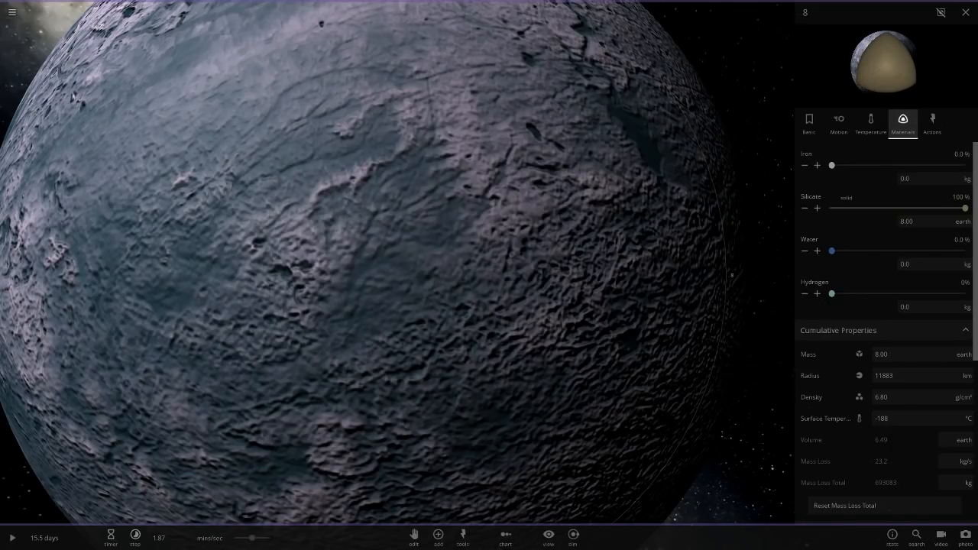
scroll("down", 3)
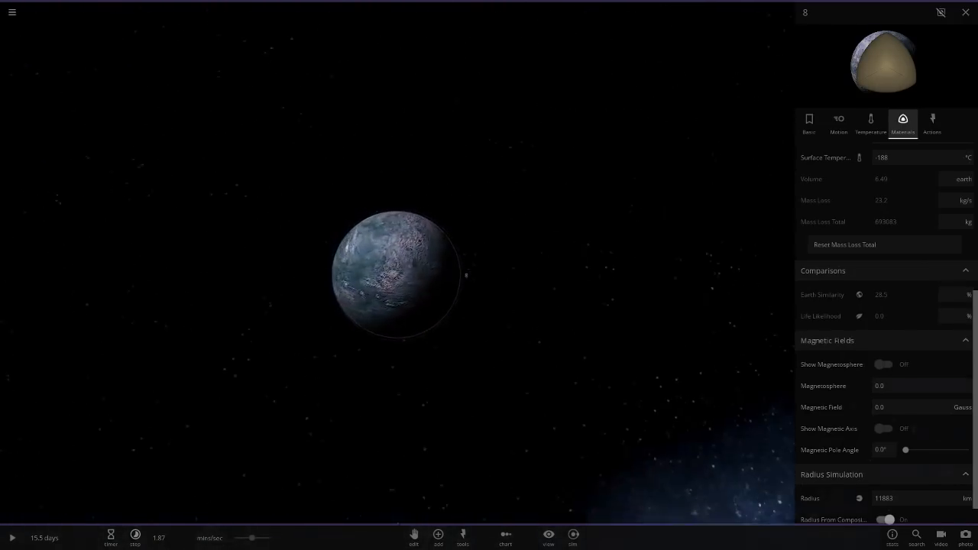
scroll("up", 3)
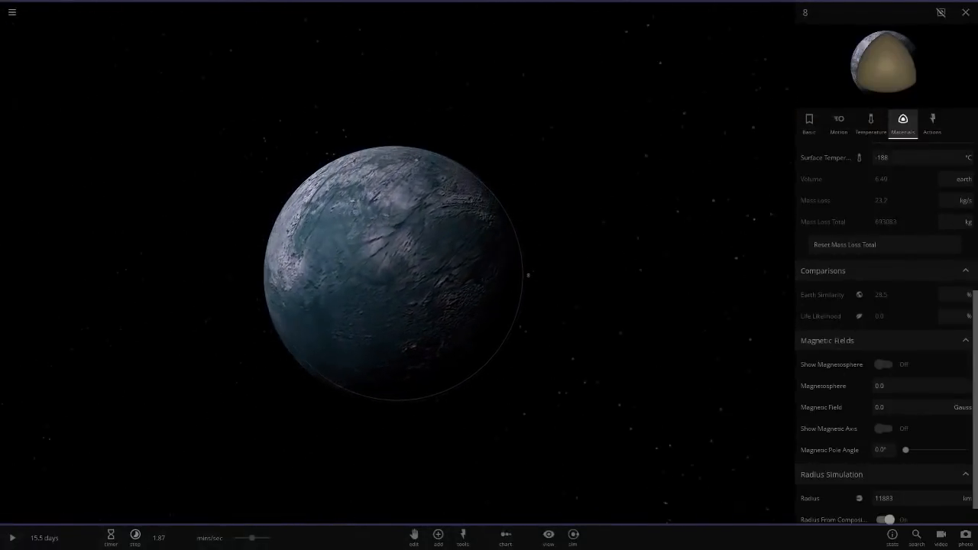
left_click(872, 123)
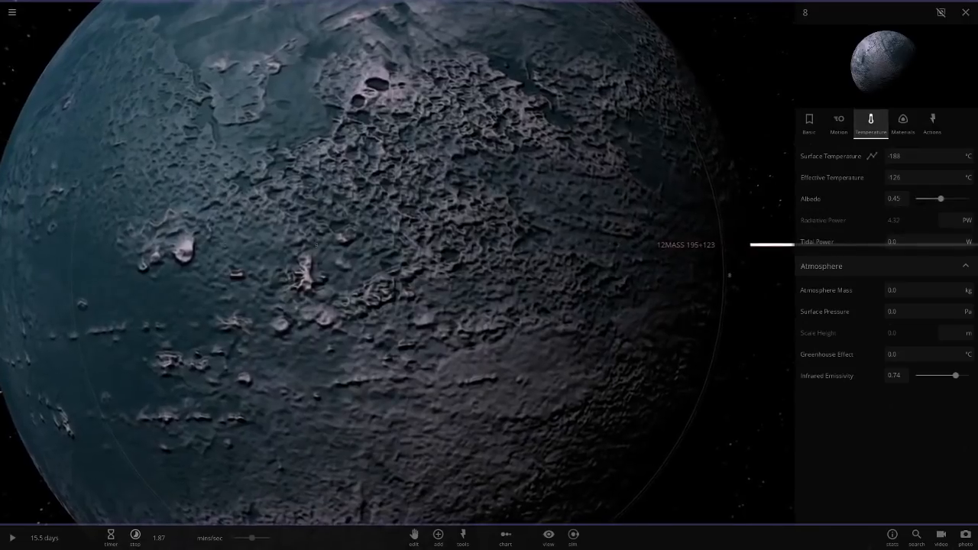
scroll("down", 3)
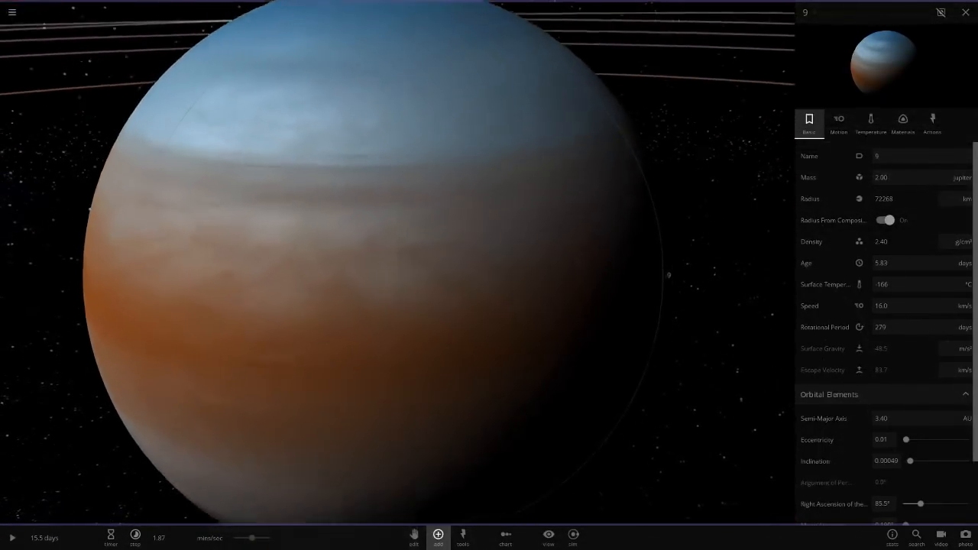
Dismiss the Add object catalogue and view the gas giant's temperature and composition details
left_click(437, 536)
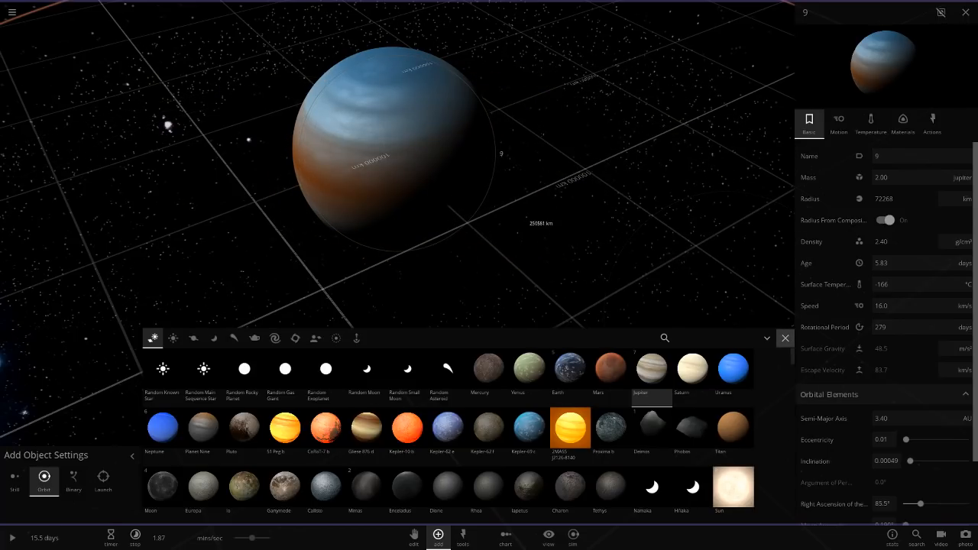
left_click(786, 338)
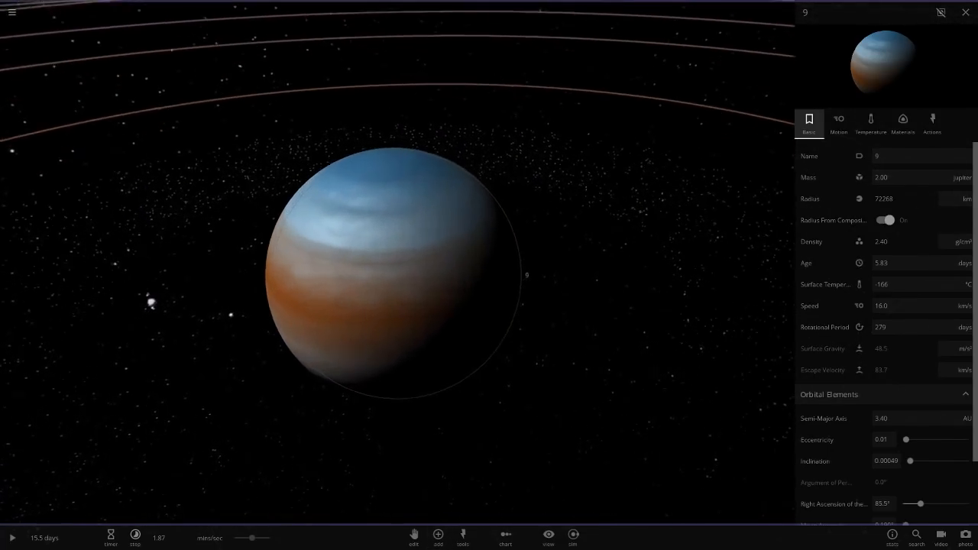
left_click(872, 123)
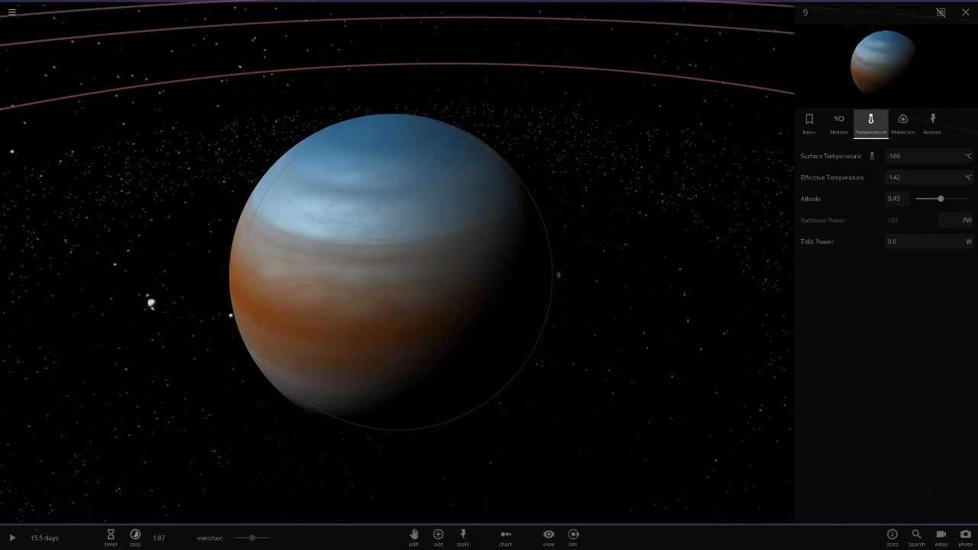
left_click(902, 122)
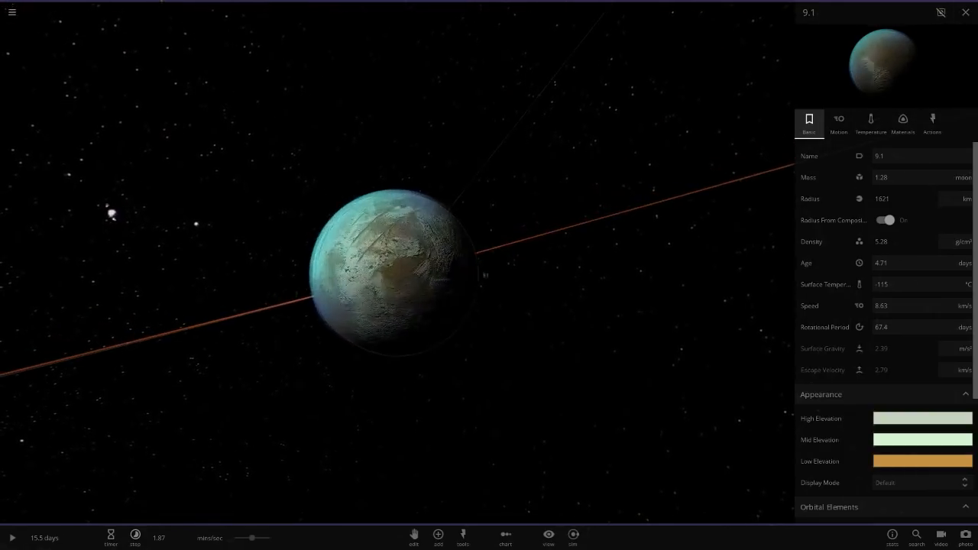
Review moon 9.1's temperature and atmosphere details up close
scroll("up", 3)
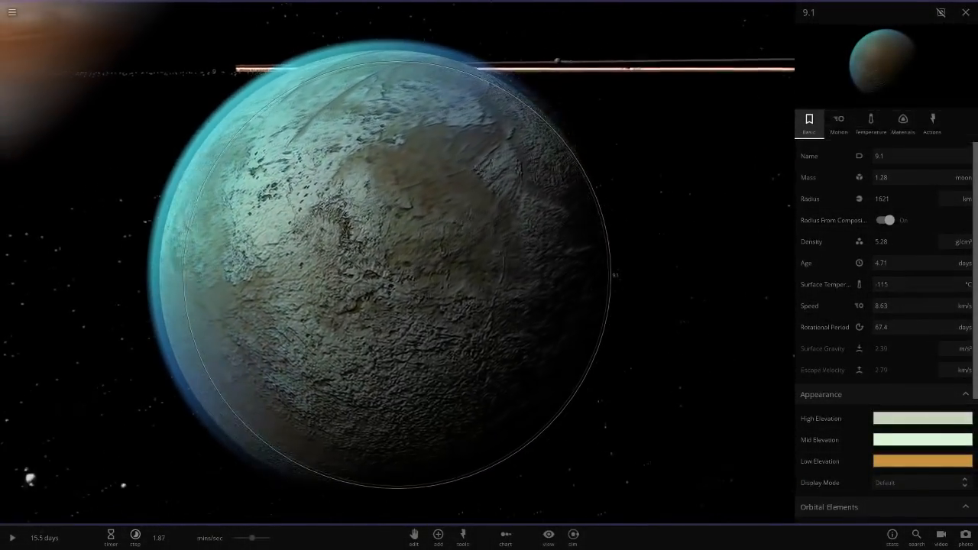
scroll("down", 3)
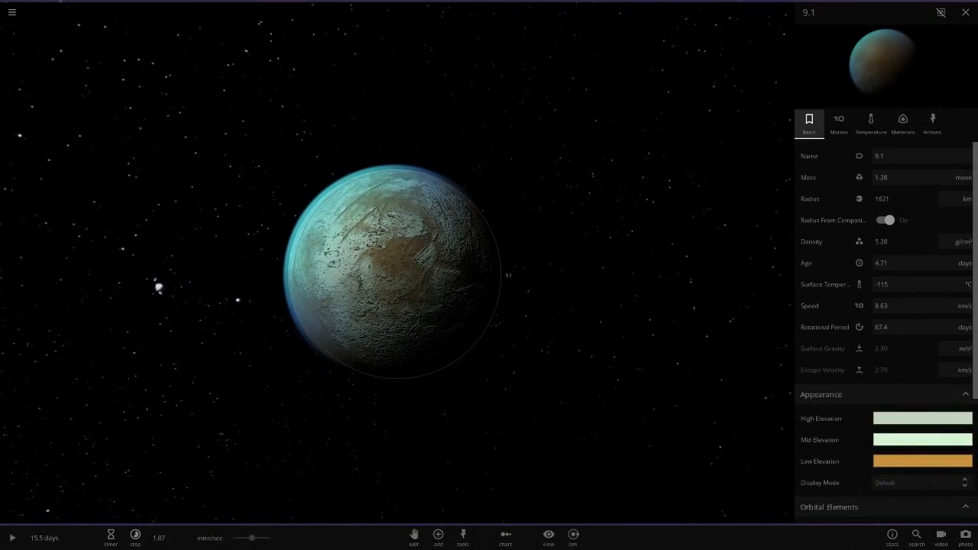
left_click(871, 123)
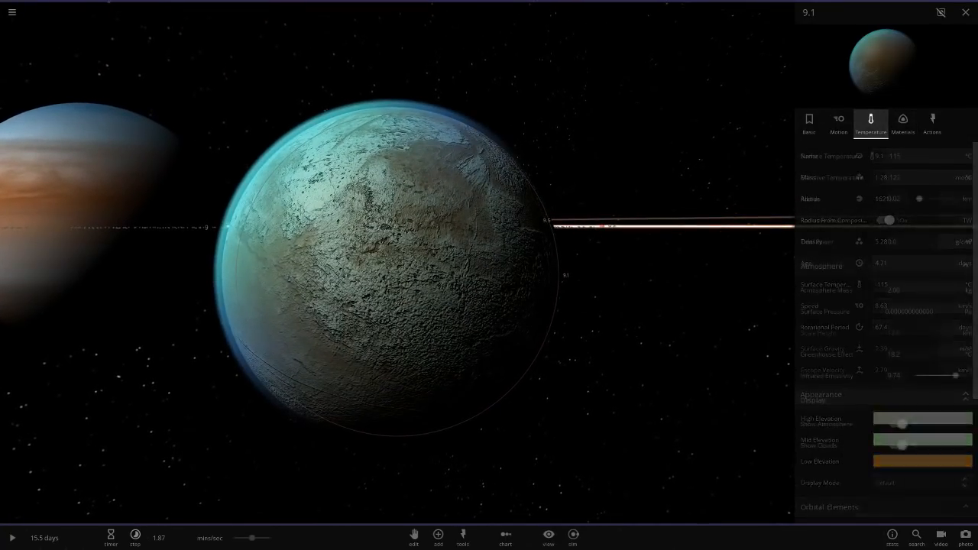
left_click(547, 538)
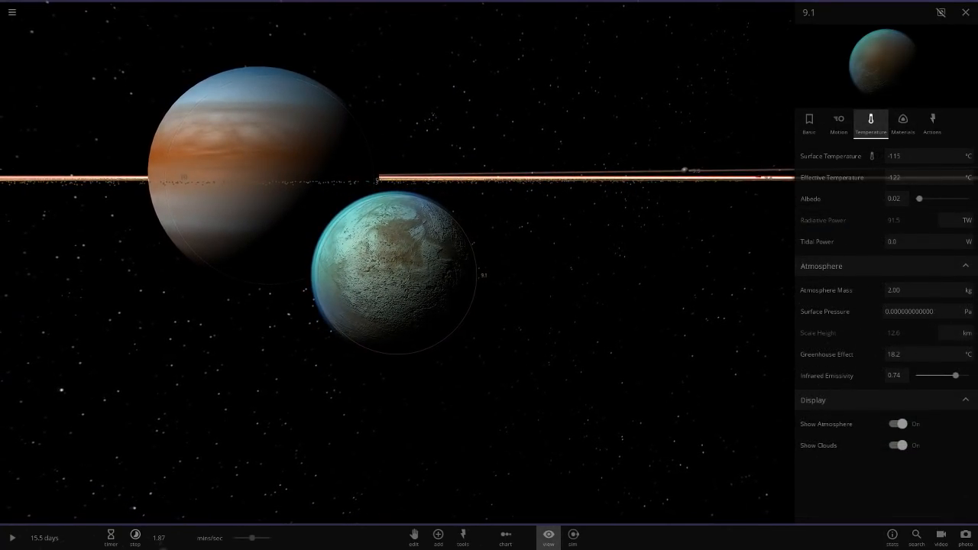
Move past the neighbouring gas giant and select moon 9.2 with its temperature details
left_click(547, 536)
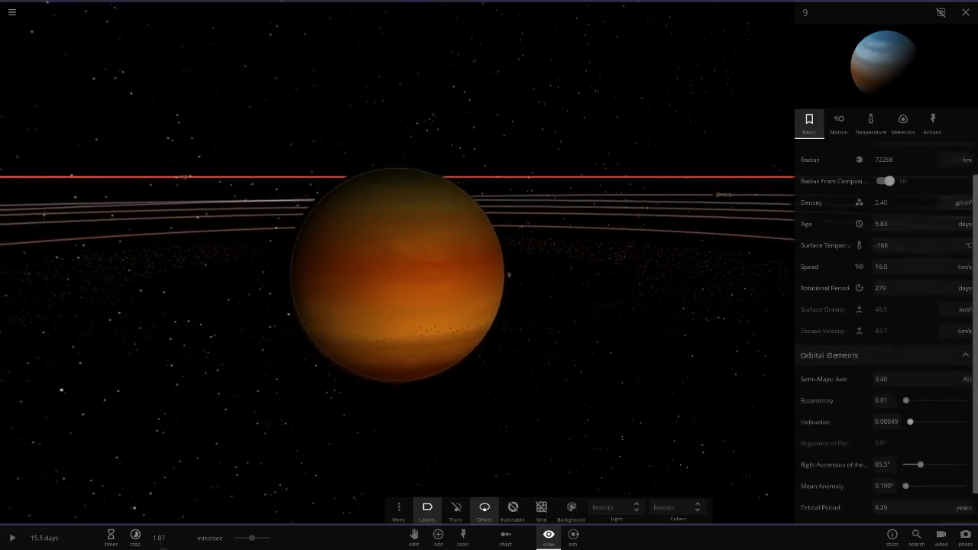
scroll("down", 3)
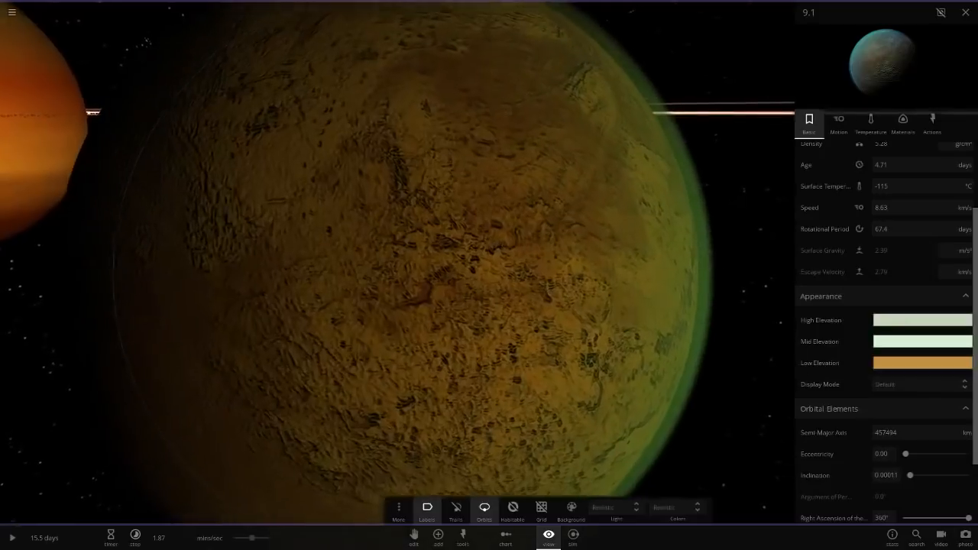
left_click(871, 122)
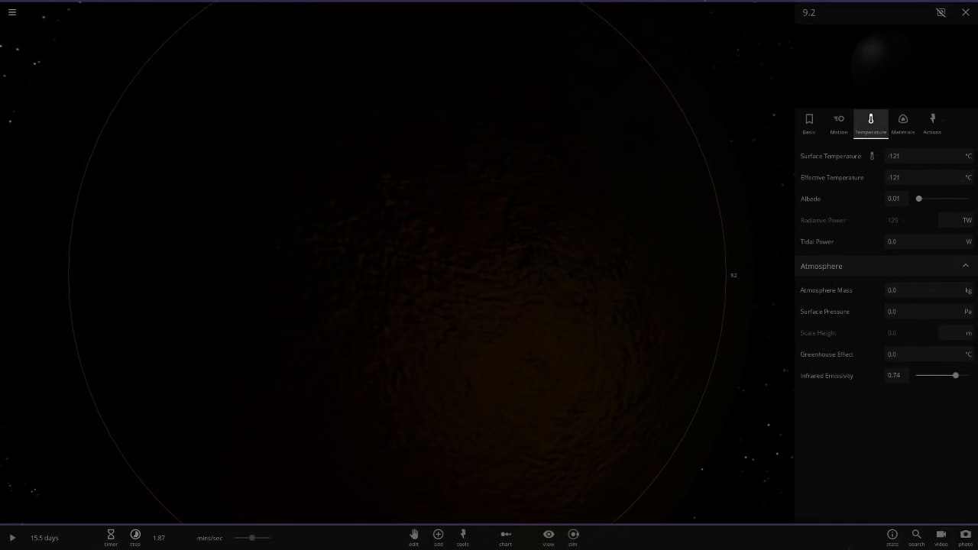
Switch to a brighter lighting mode and review moon 9.2's basic and temperature properties
left_click(547, 535)
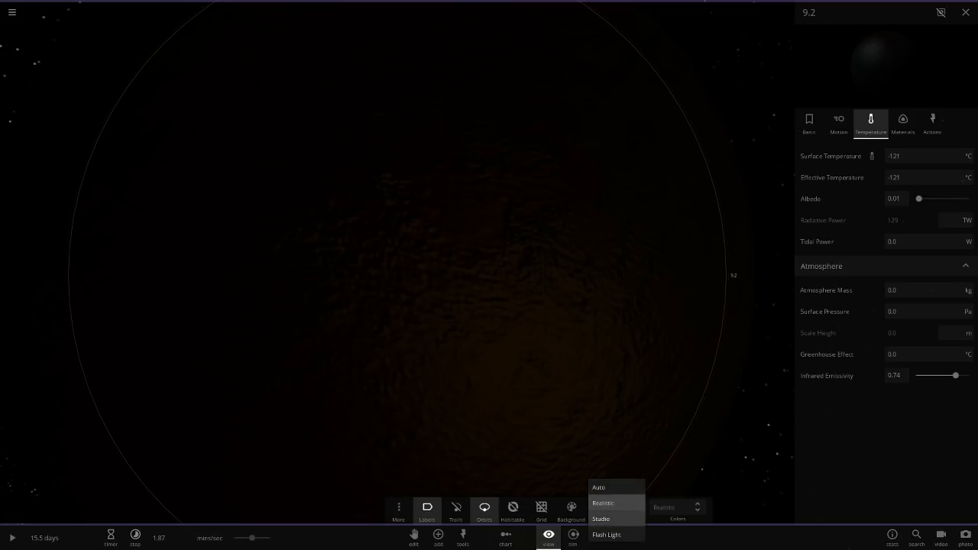
left_click(601, 520)
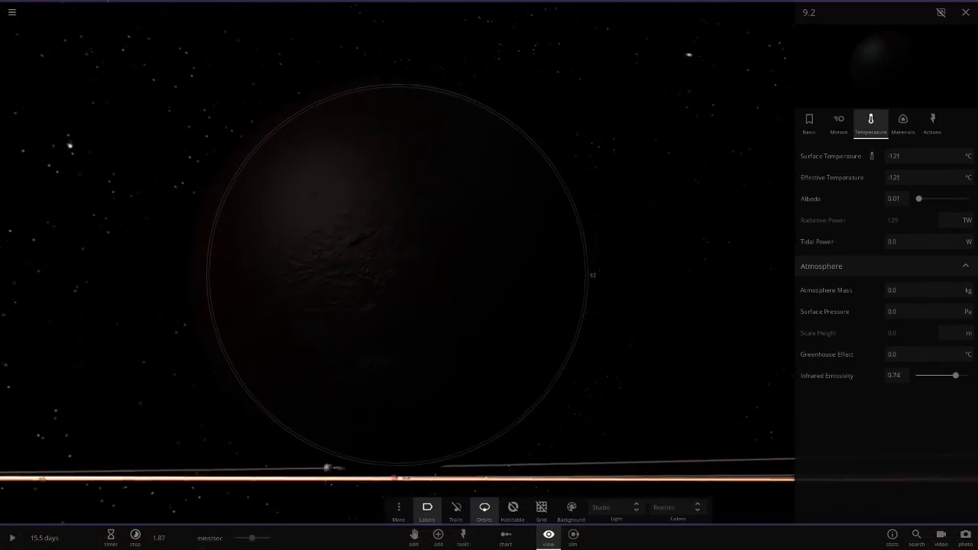
left_click(809, 122)
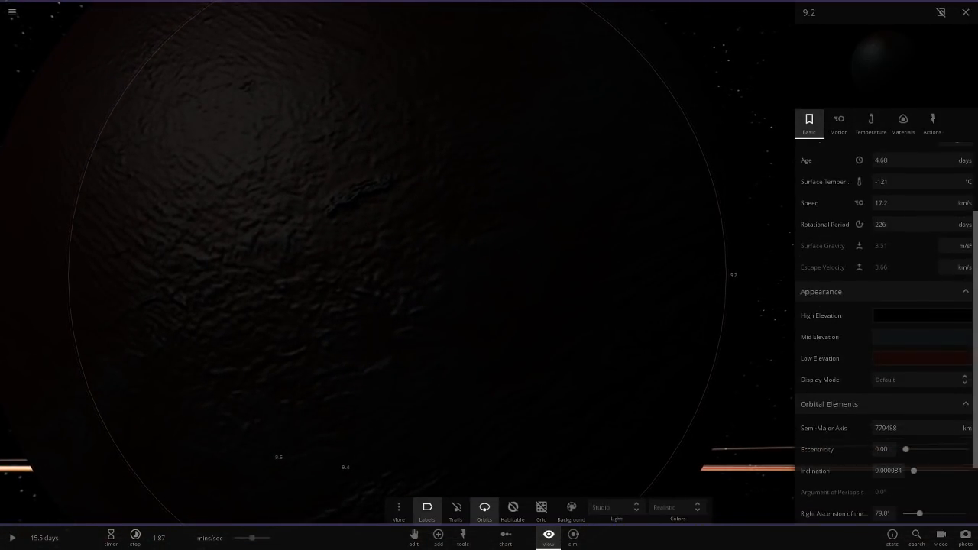
left_click(921, 358)
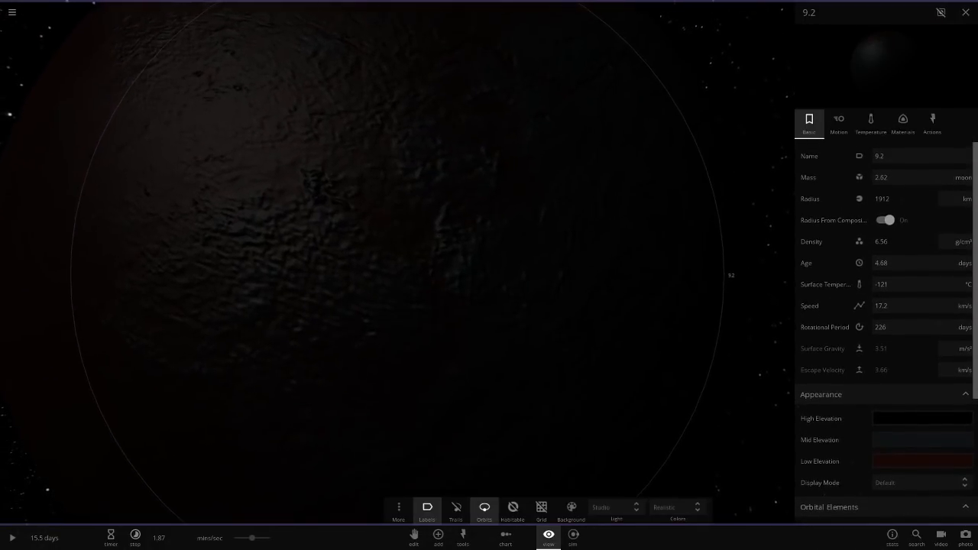
left_click(872, 122)
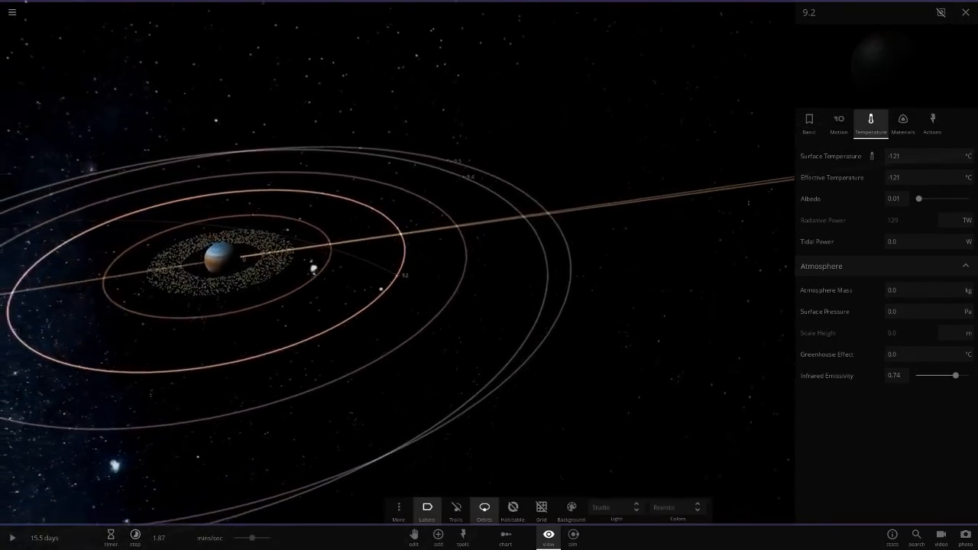
left_click(12, 538)
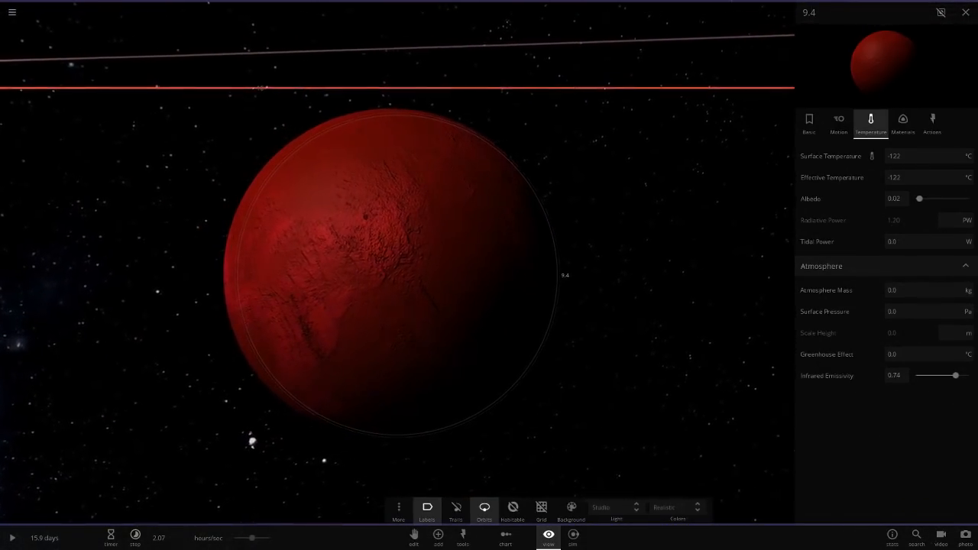
Check moon 9.4's basic properties, high elevation colour swatch and temperature details
left_click(809, 123)
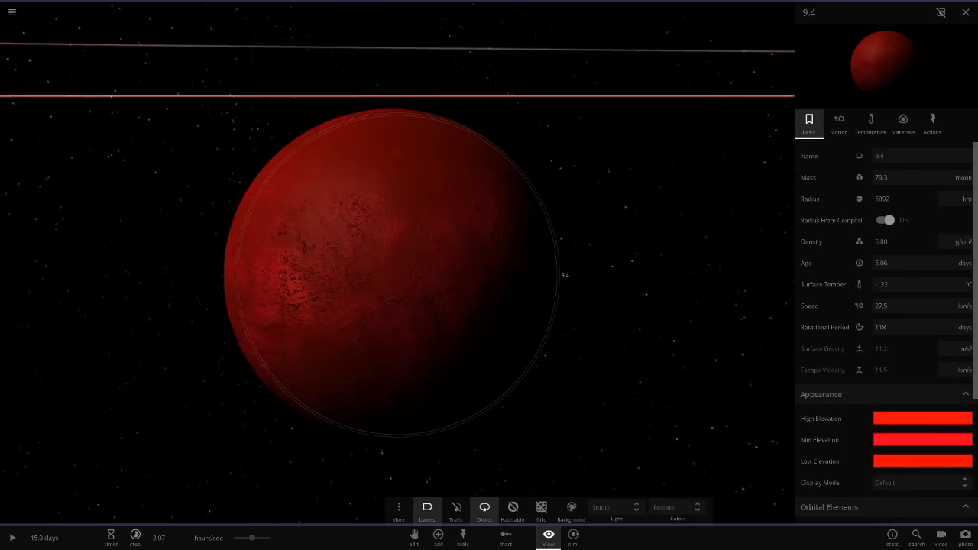
left_click(924, 418)
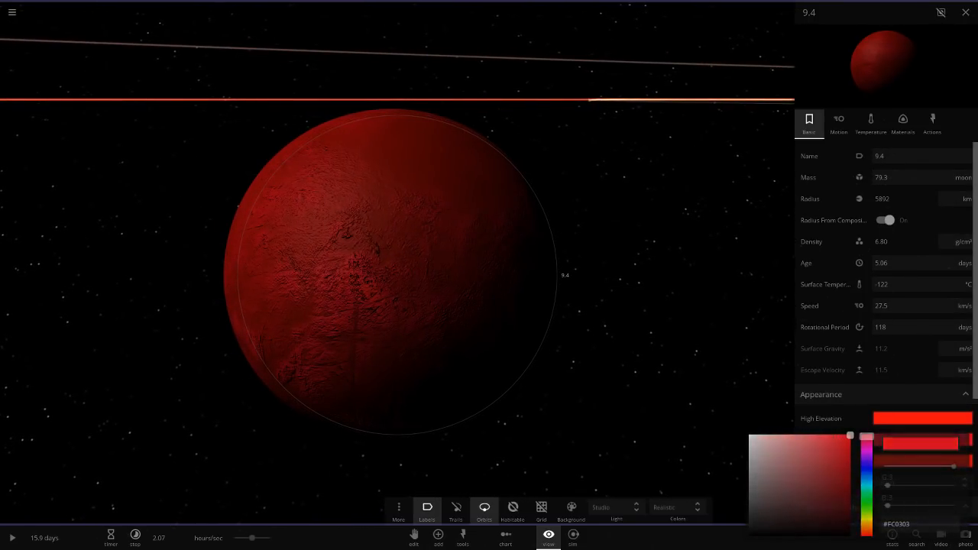
left_click(871, 123)
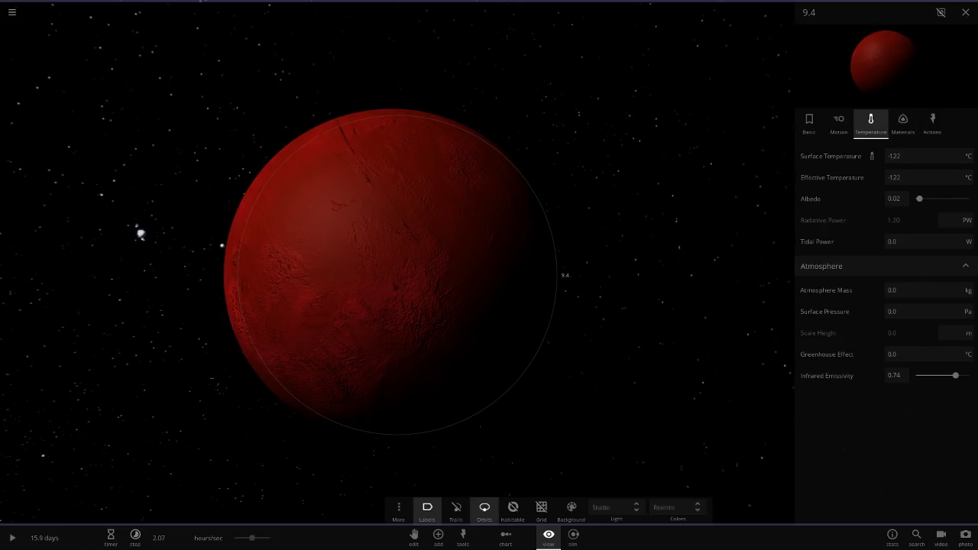
Review moon 9.4's material composition and return to its basic properties
left_click(902, 122)
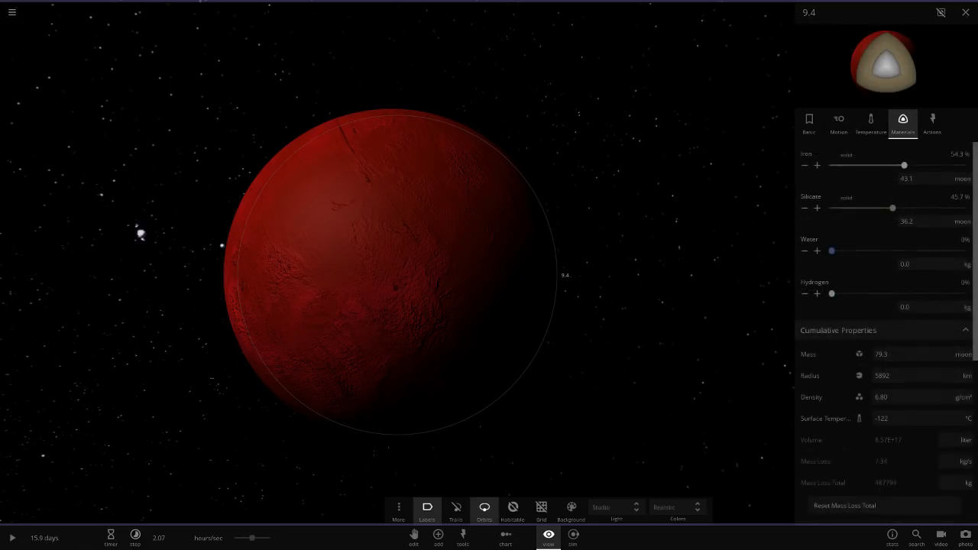
scroll("down", 3)
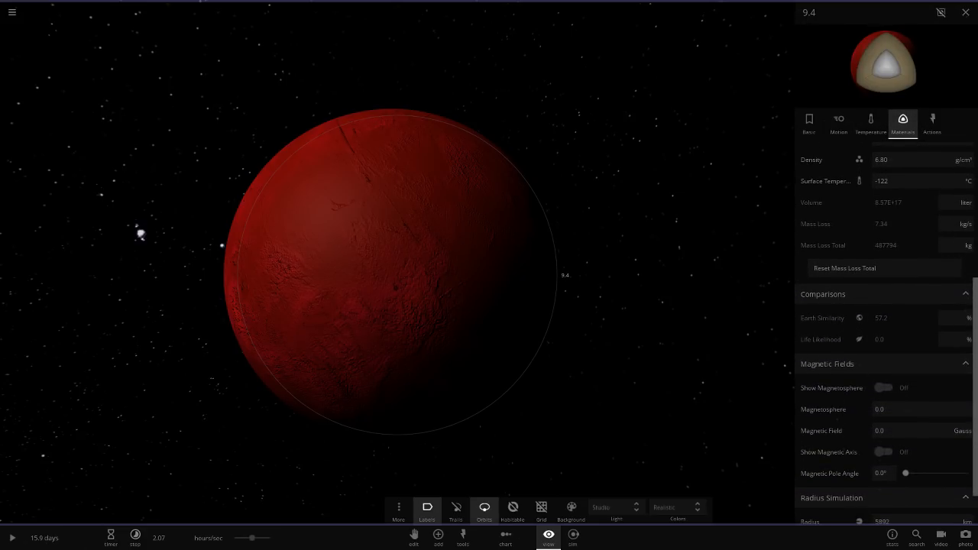
left_click(810, 123)
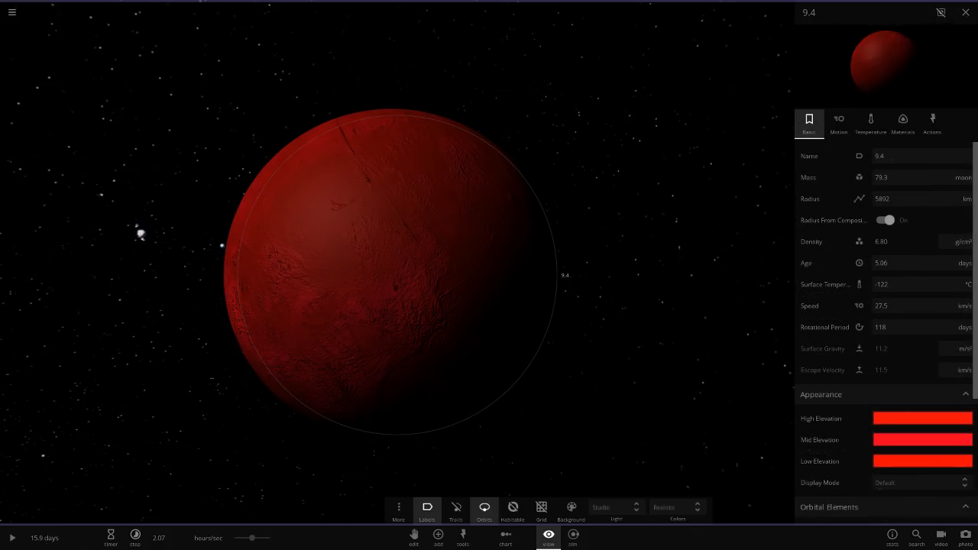
scroll("down", 3)
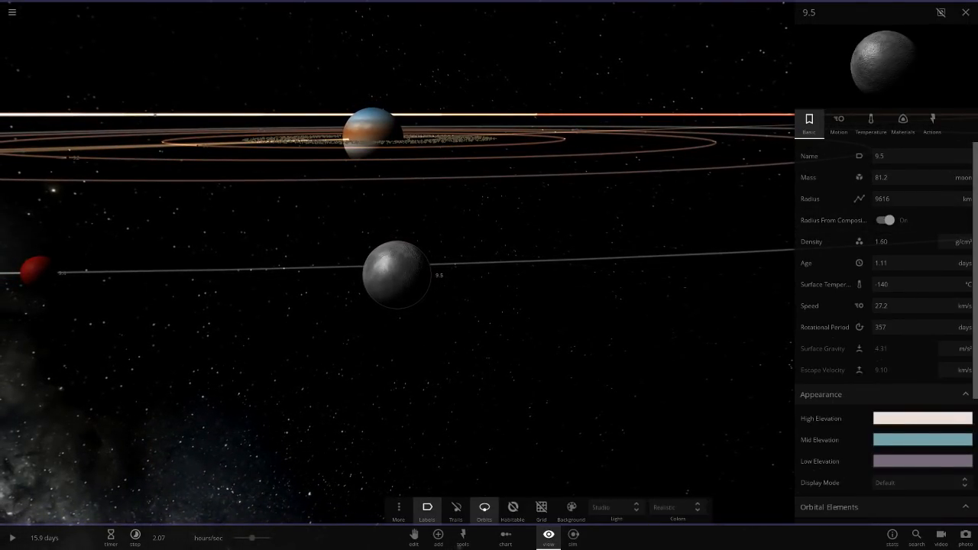
Focus on grey moon 9.5 with its basic properties displayed
left_click(505, 538)
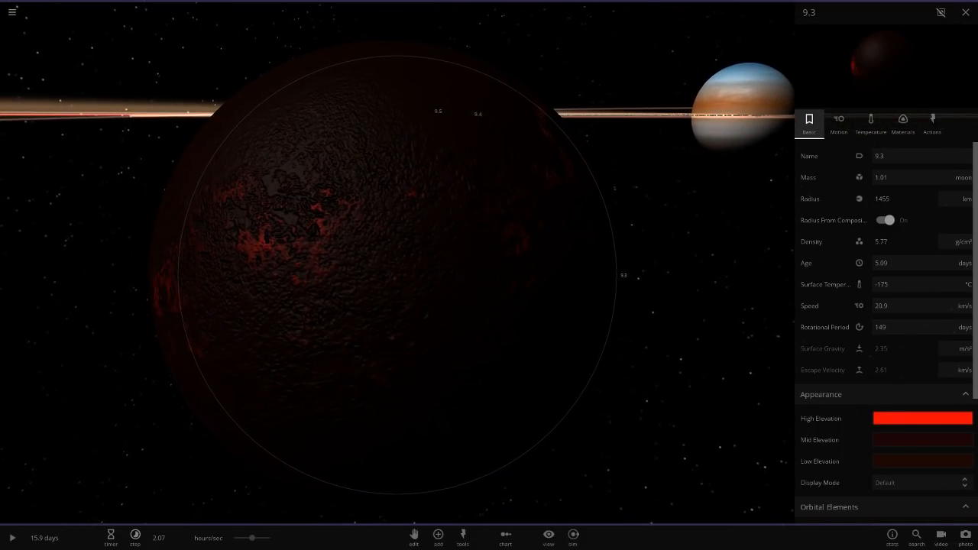
Switch to dark moon 9.3 showing its basic properties and appearance colours
left_click(902, 122)
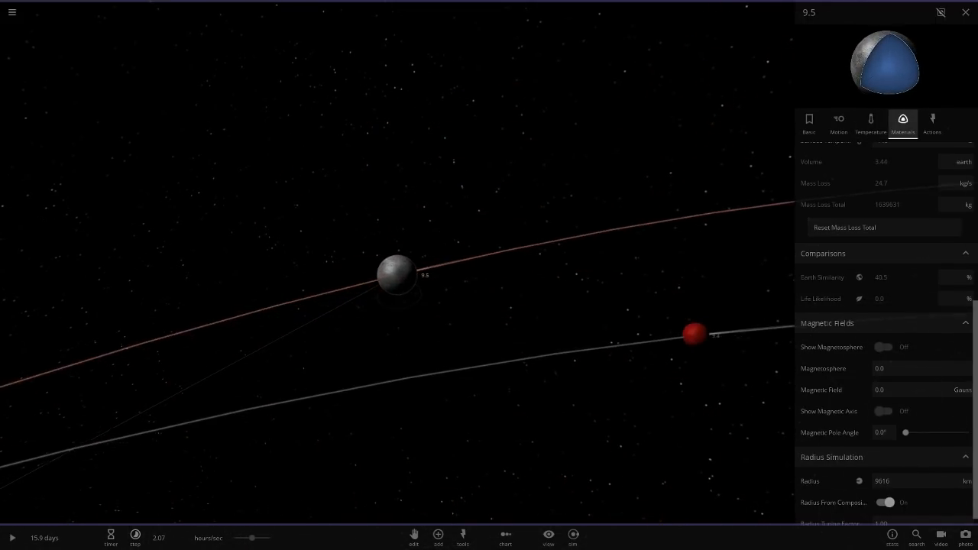
Select moons 9.4 and 9.5 as they collide and check 9.5's motion properties
left_click(13, 538)
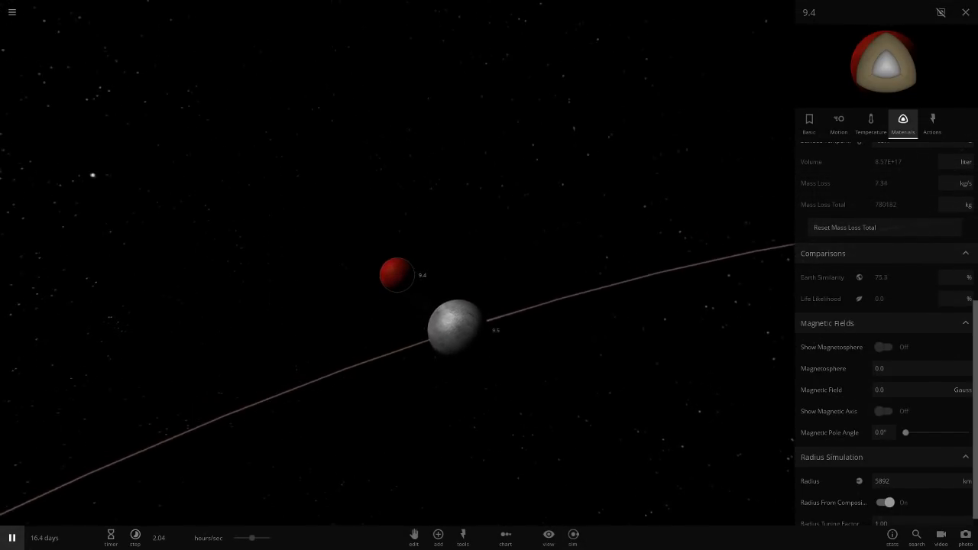
left_click(547, 536)
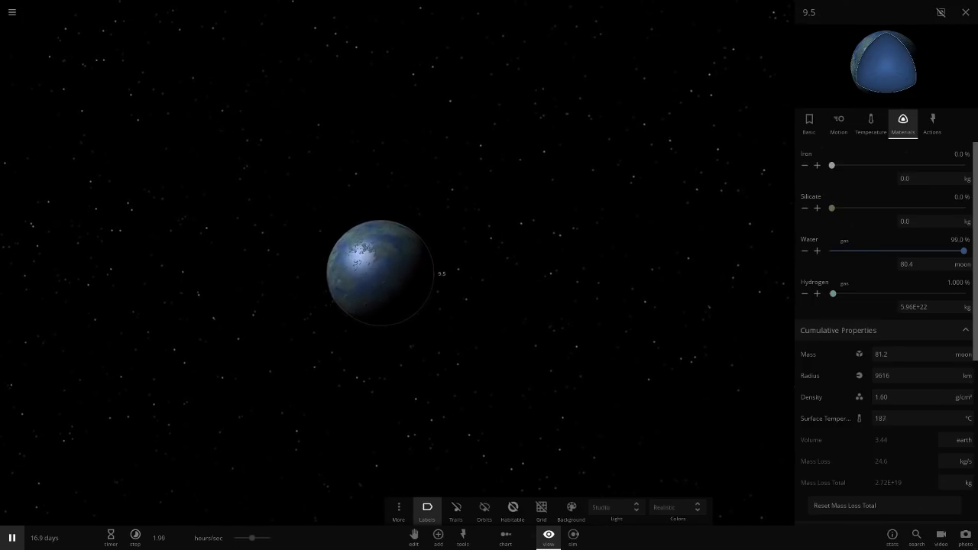
left_click(838, 122)
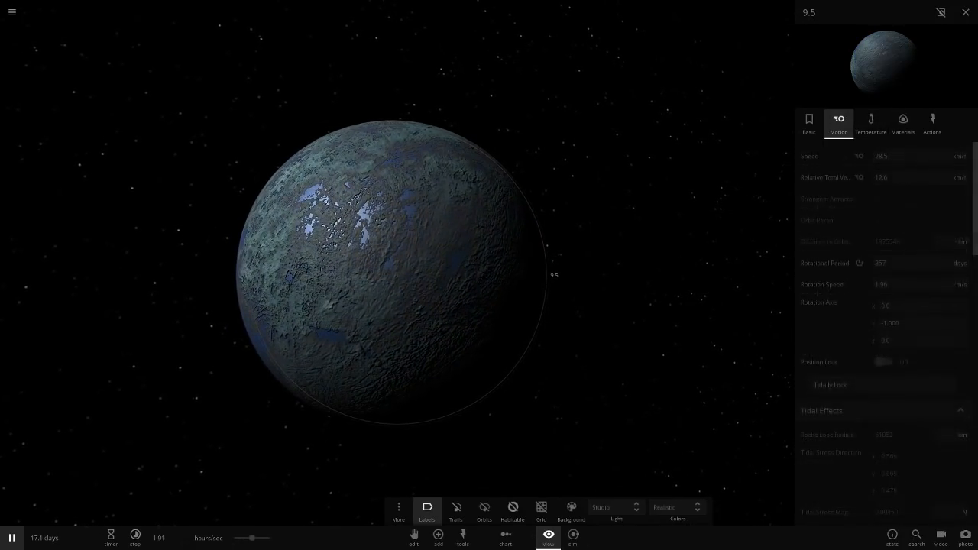
Review 9.5's basic and composition details, then pull back to the whole system's orbits
left_click(809, 122)
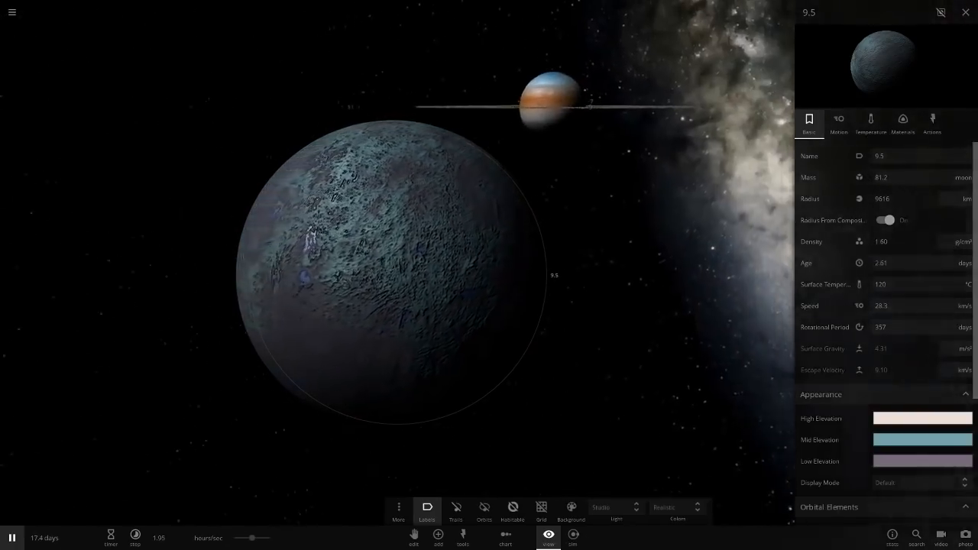
left_click(902, 122)
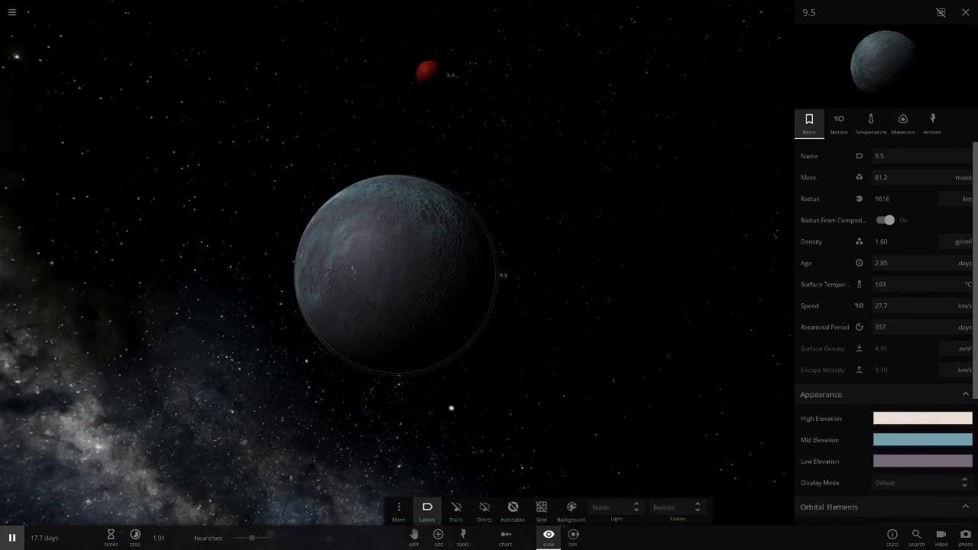
left_click(483, 511)
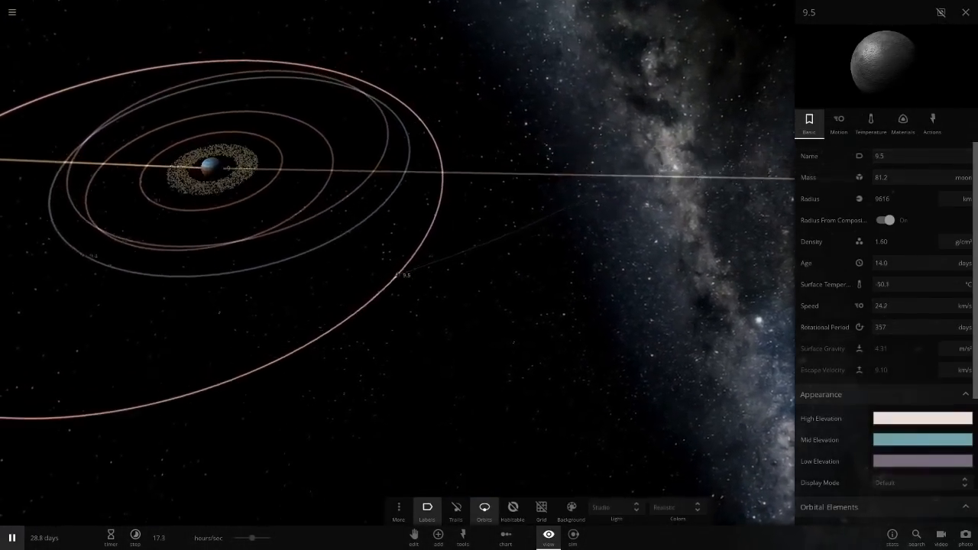
Pull back to see the whole system, then select the central banded gas giant 9
left_click(13, 538)
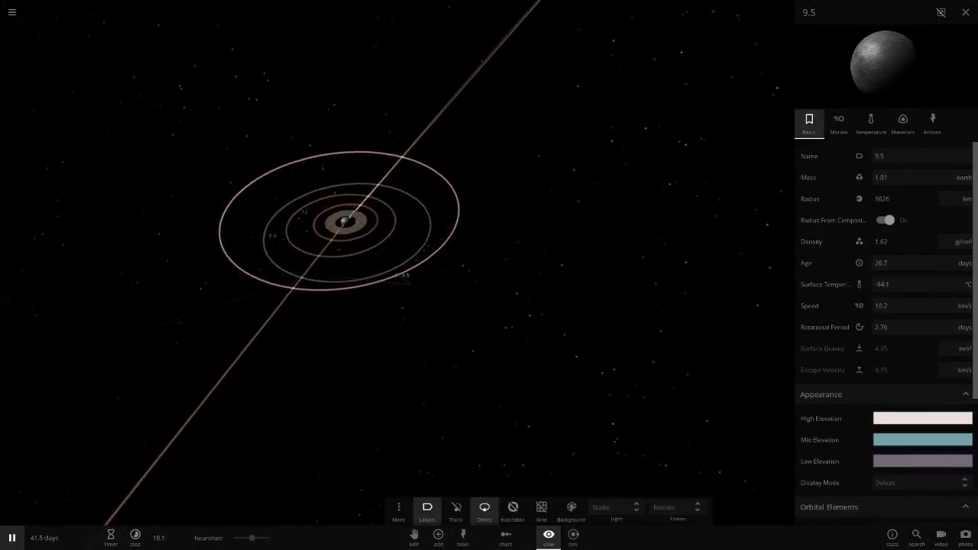
left_click(12, 539)
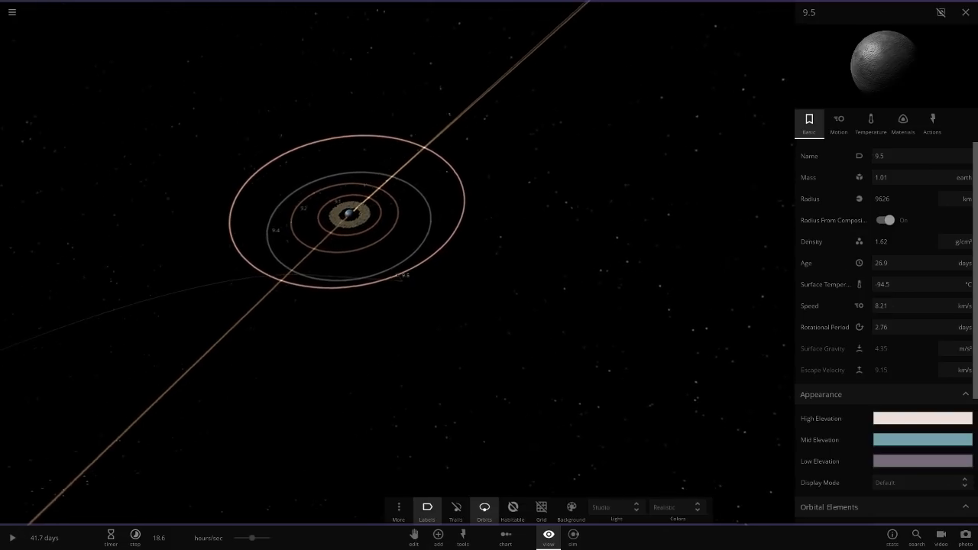
left_click(12, 538)
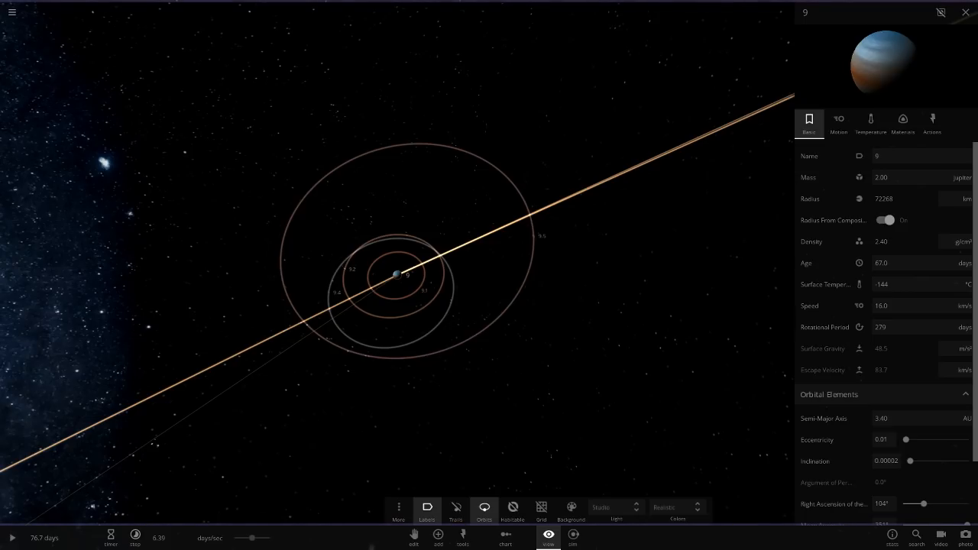
Select orange planet 10 to show its basic properties and orbital elements
left_click(12, 538)
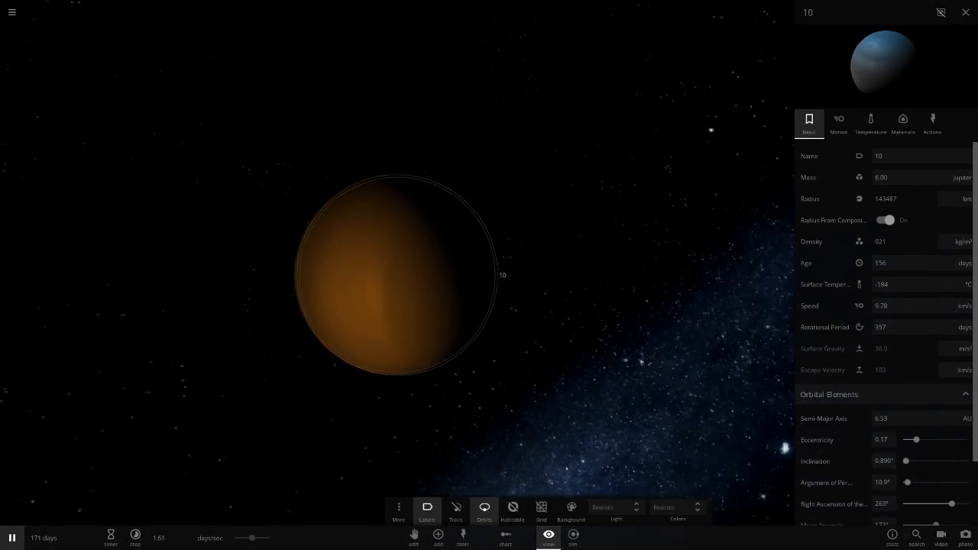
left_click(838, 123)
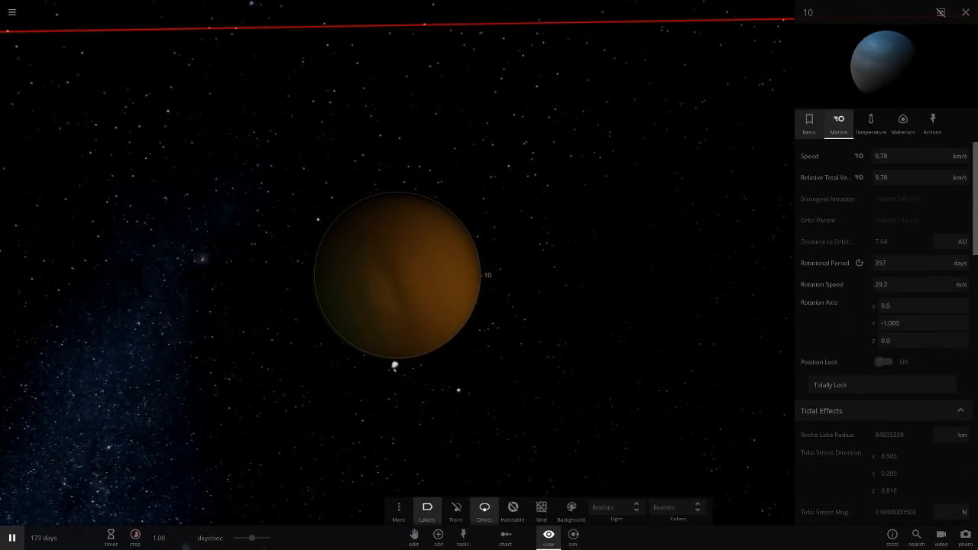
left_click(810, 123)
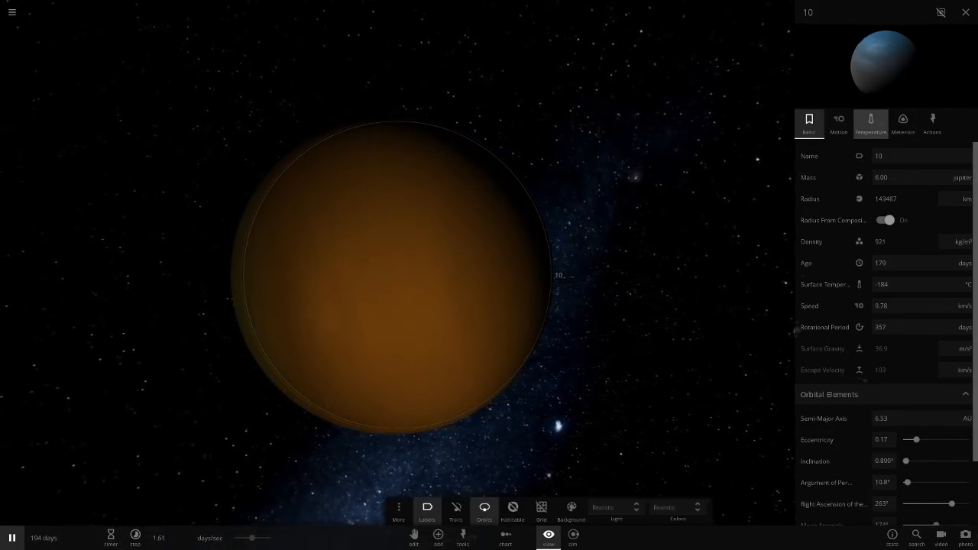
scroll("down", 3)
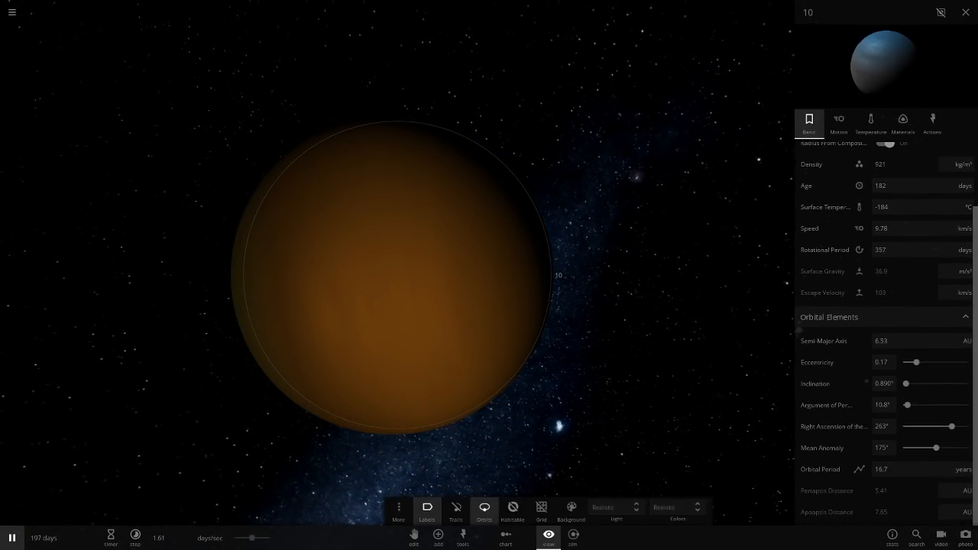
left_click(872, 122)
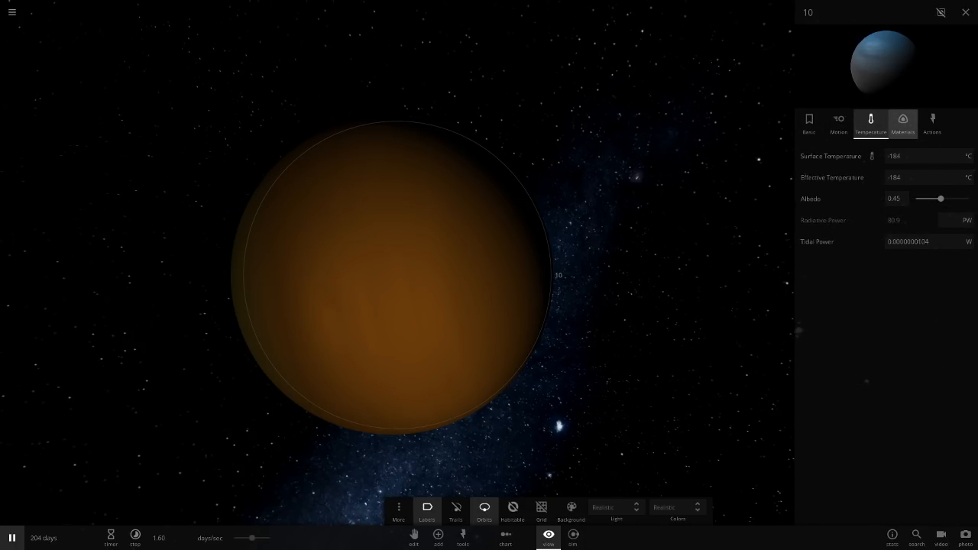
left_click(838, 122)
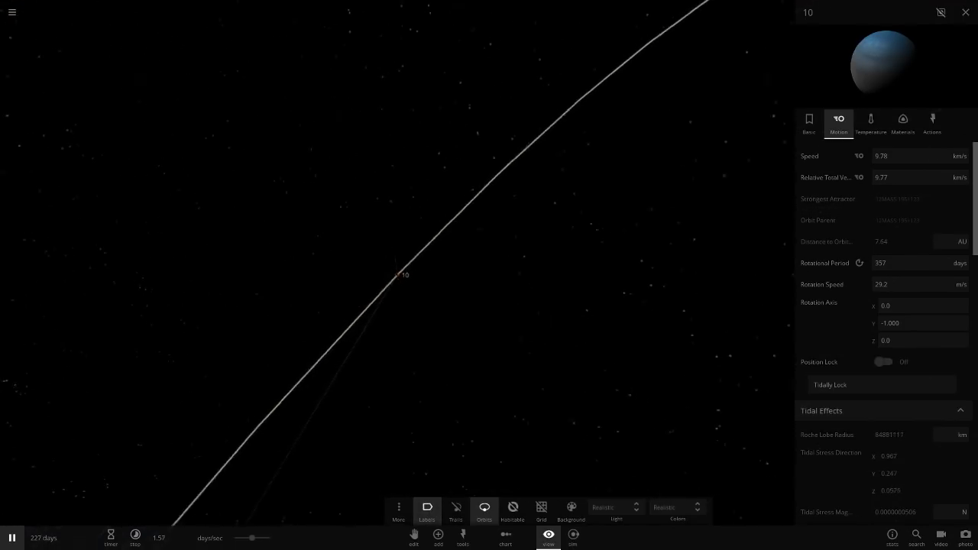
Check moon 9.5's motion data, close its properties and zoom onto the banded blue planet
left_click(483, 510)
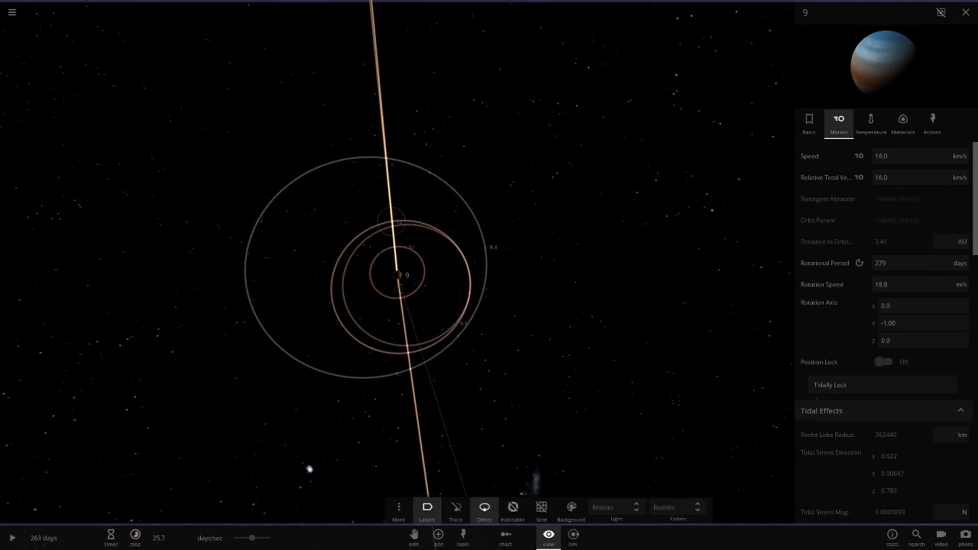
left_click(12, 538)
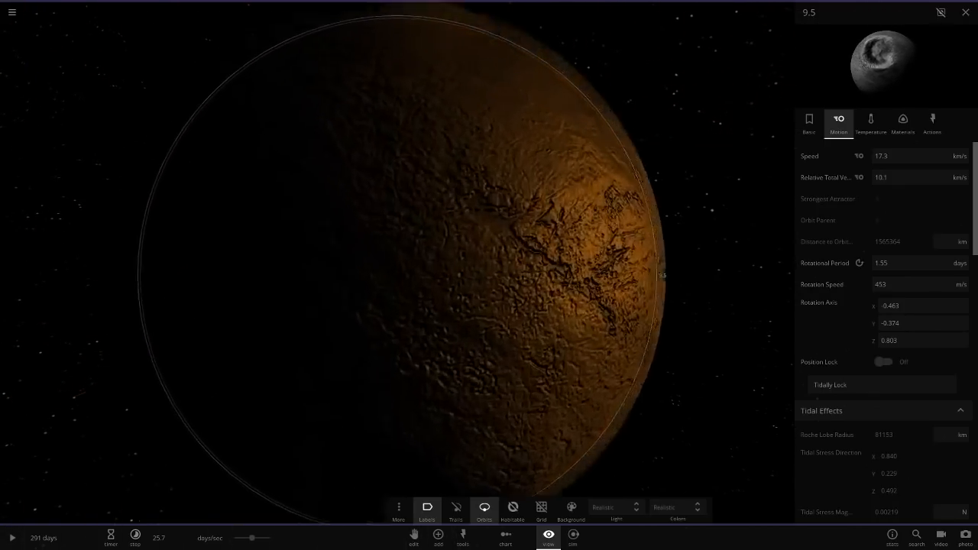
left_click(615, 507)
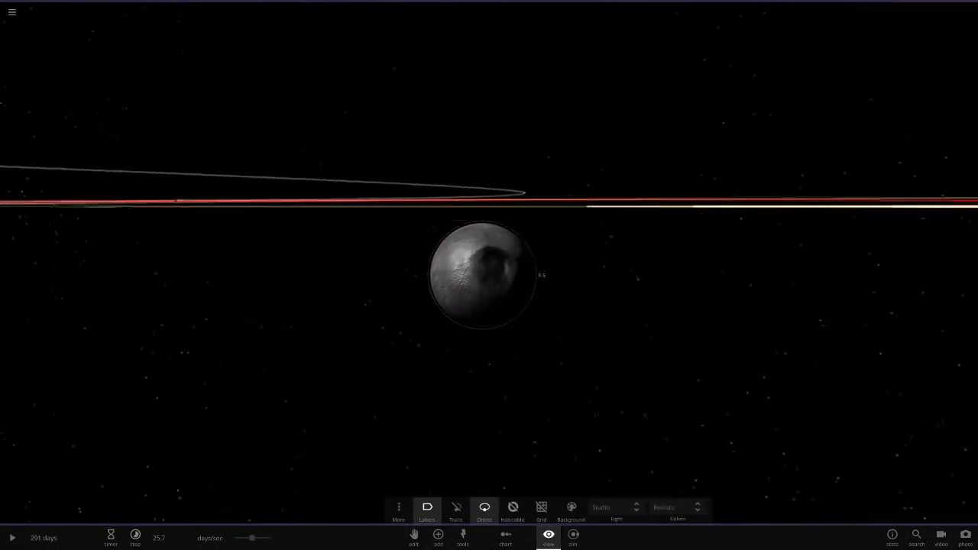
scroll("down", 3)
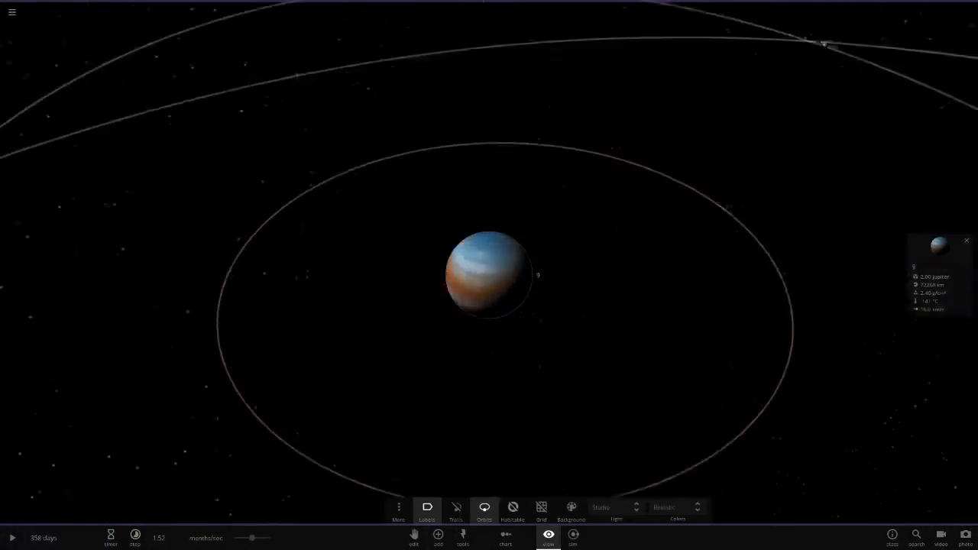
Toggle trails and orbits, then focus on the orange star 12MASS 195+123
left_click(12, 538)
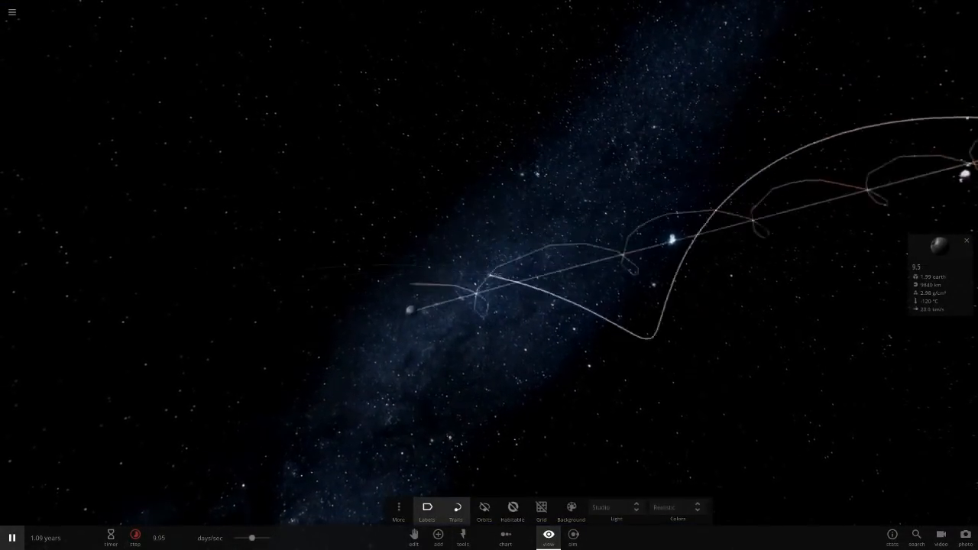
left_click(110, 539)
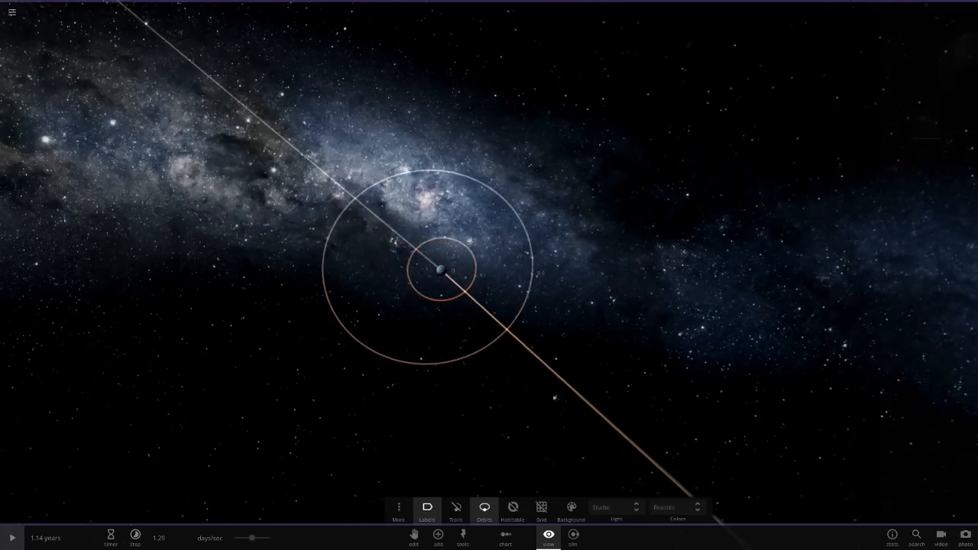
left_click(12, 538)
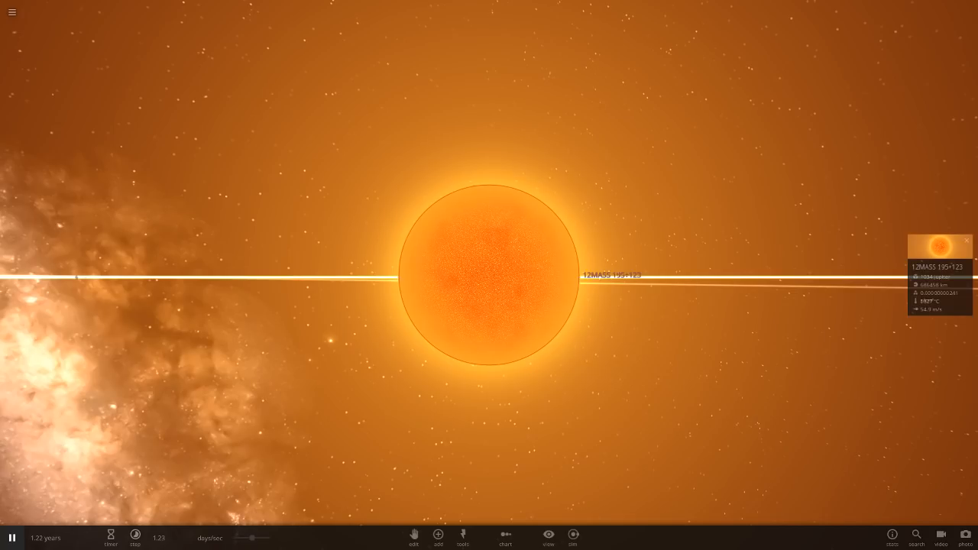
Browse the Add panel briefly, then pull back to show the concentric orbit rings
scroll("up", 3)
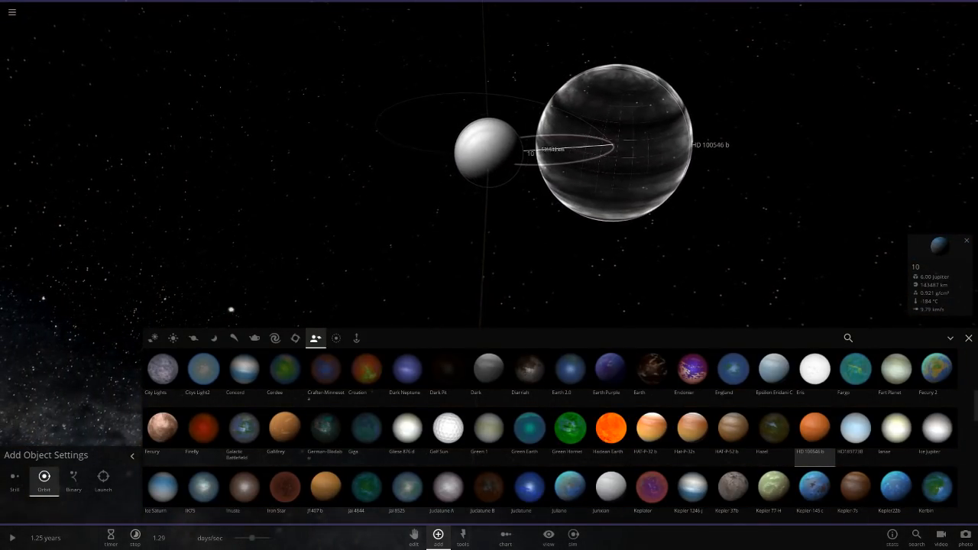
left_click(153, 338)
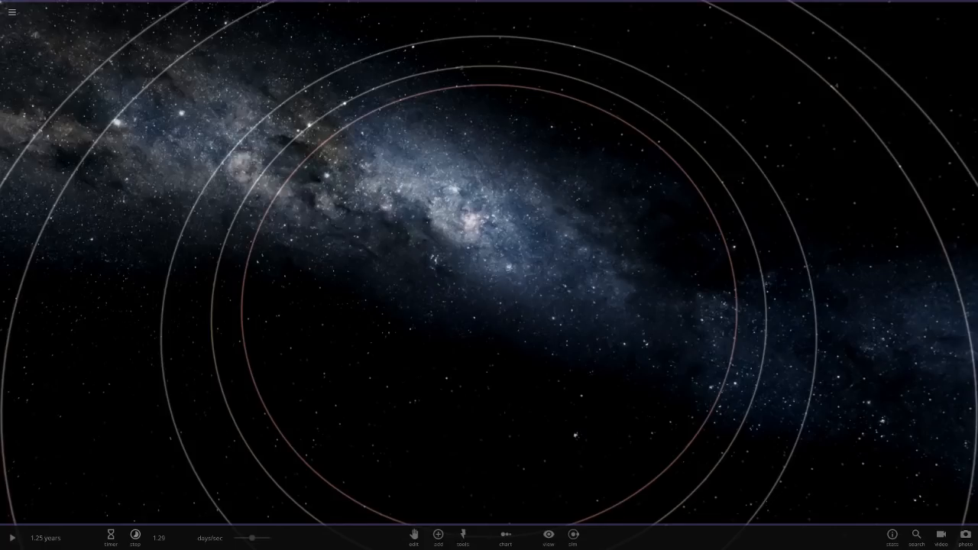
Place blue star Cypher 10 from the catalog into the system and select a blue body
left_click(437, 537)
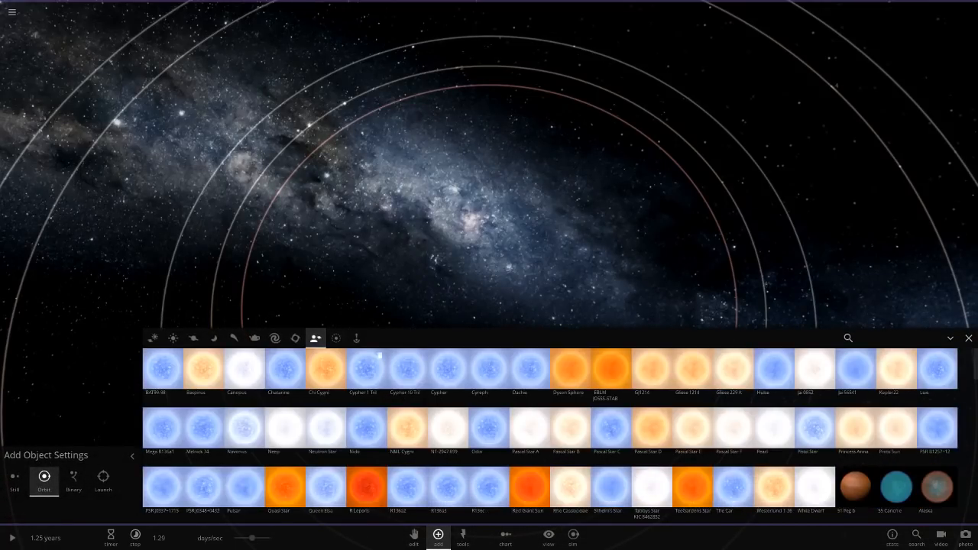
left_click(406, 369)
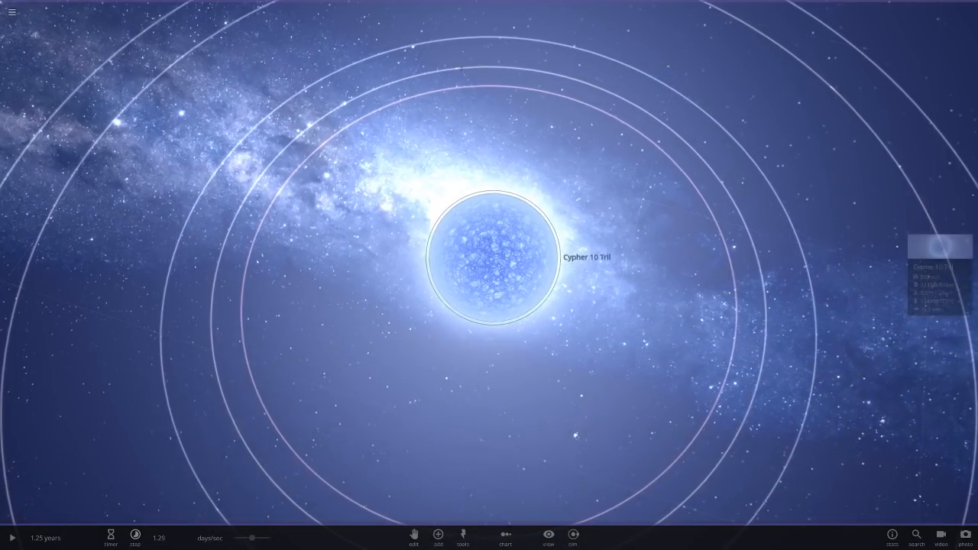
left_click(134, 538)
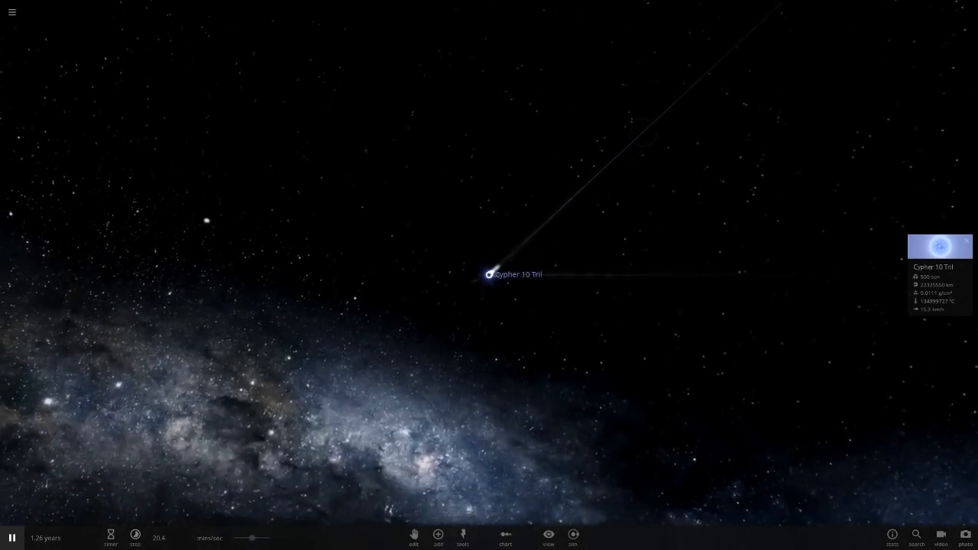
left_click(547, 539)
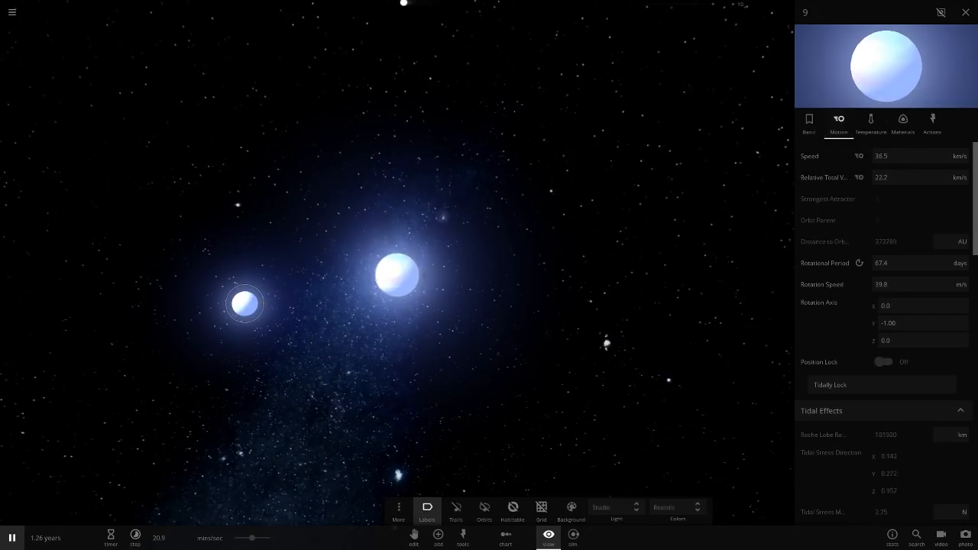
Compare compositions of blue bodies 9 and 9.1, view body 10's basics, then close onto Cypher 10
left_click(902, 122)
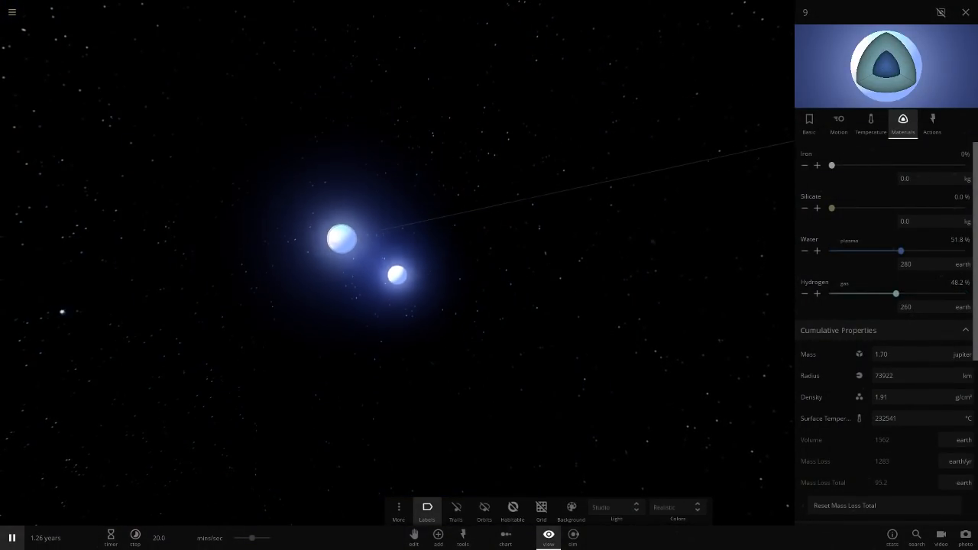
left_click(396, 275)
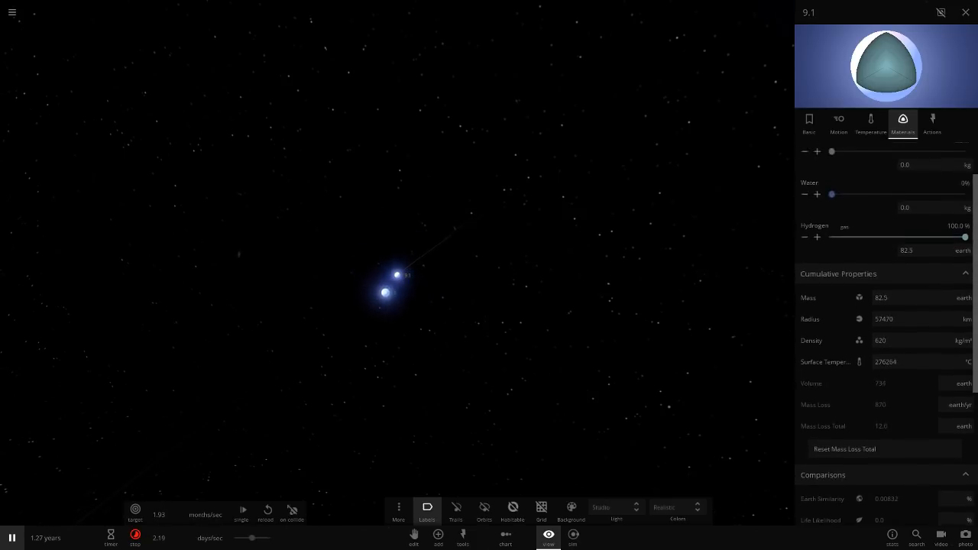
left_click(810, 122)
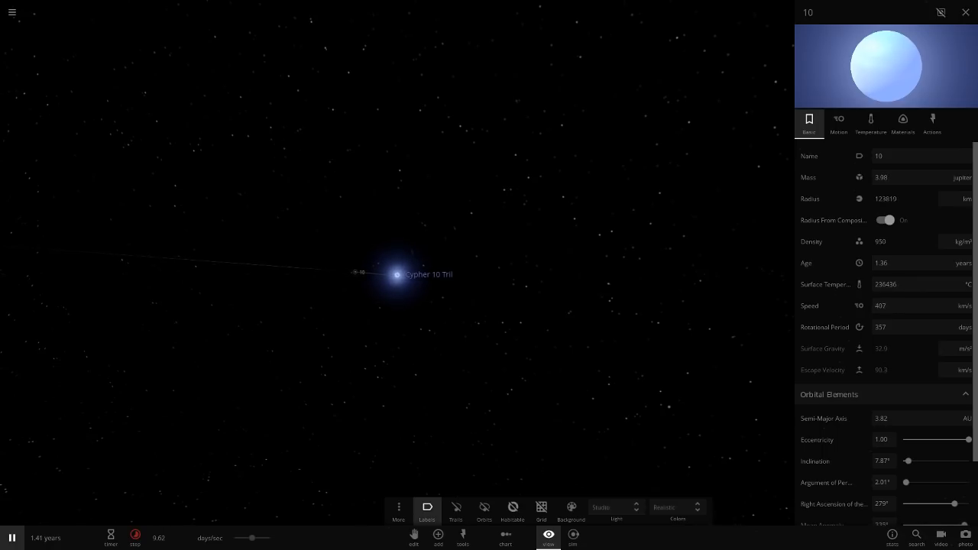
left_click(966, 13)
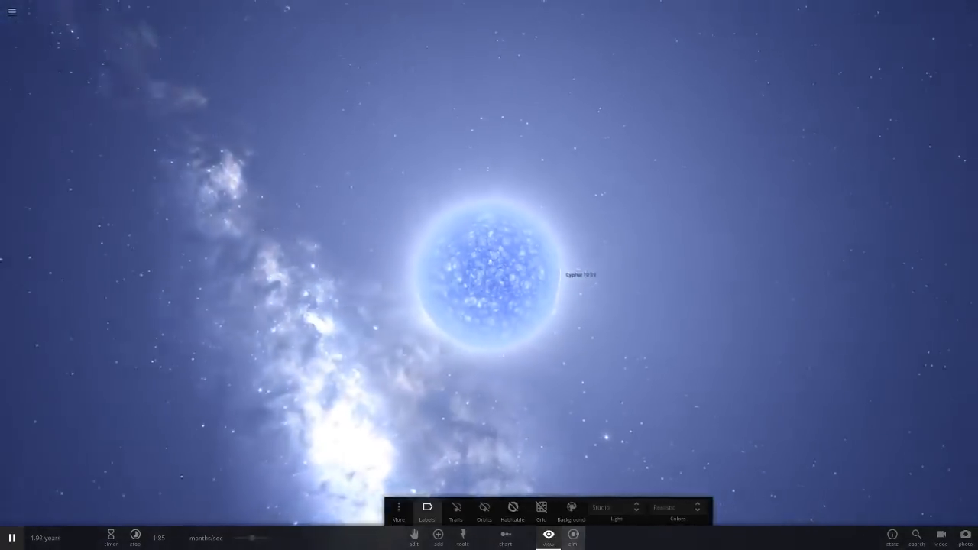
Dismiss the simulations browser and zoom in on Cypher 10 5H's churning surface
left_click(12, 12)
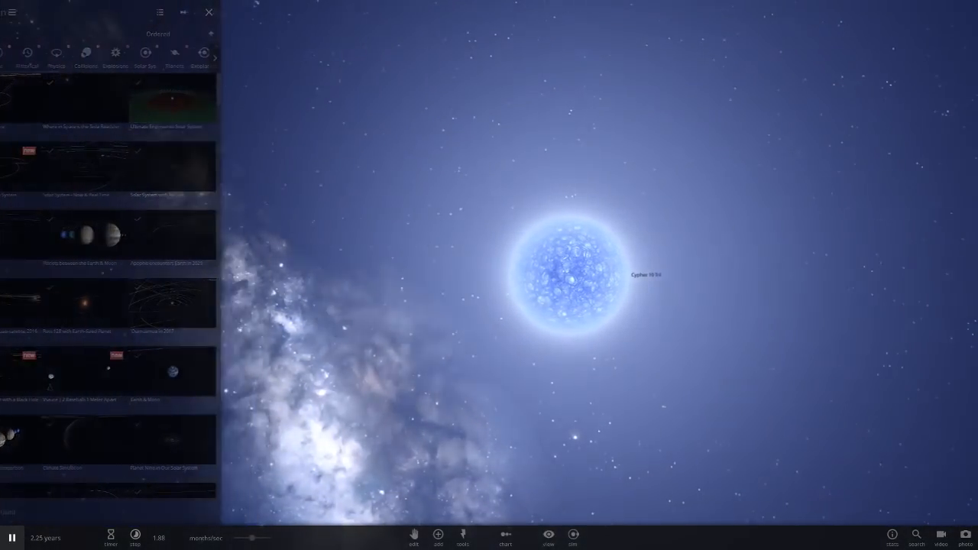
left_click(208, 12)
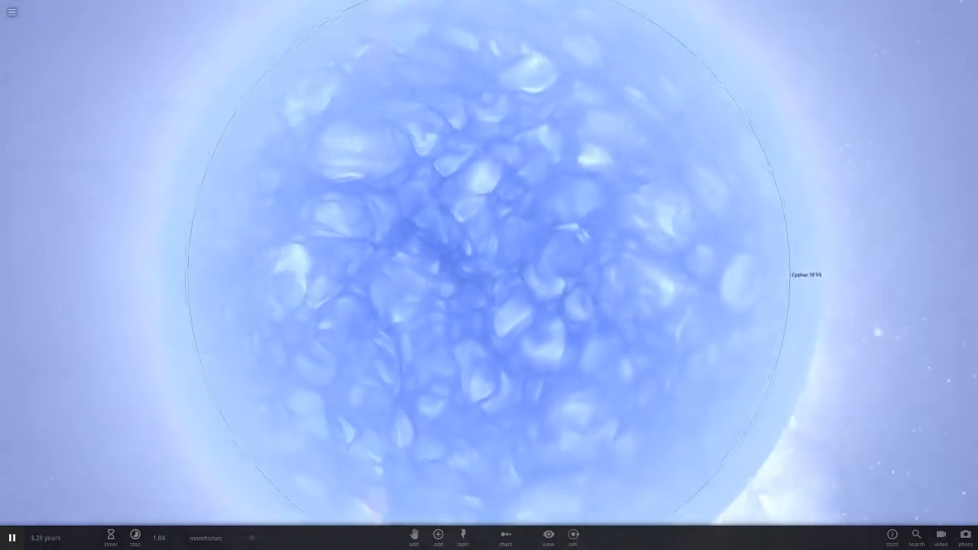
scroll("down", 3)
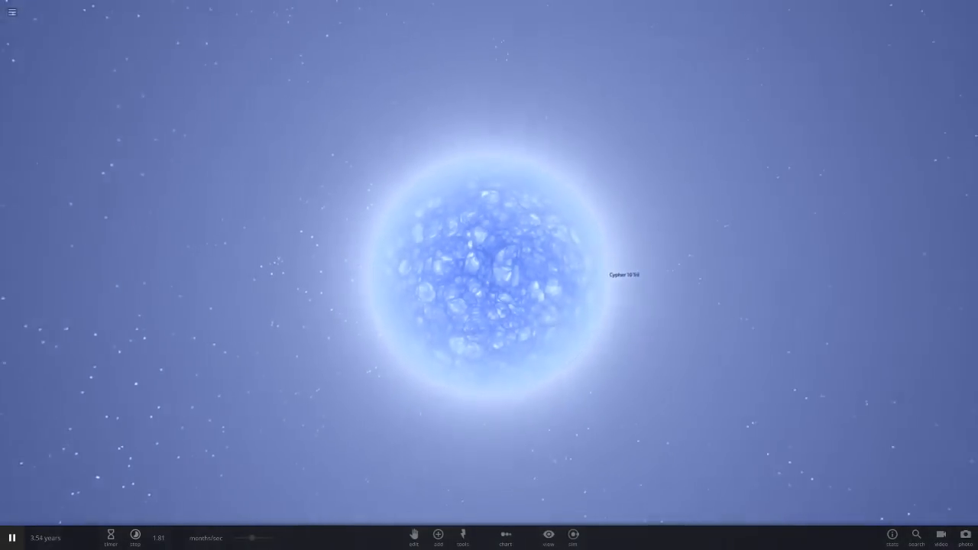